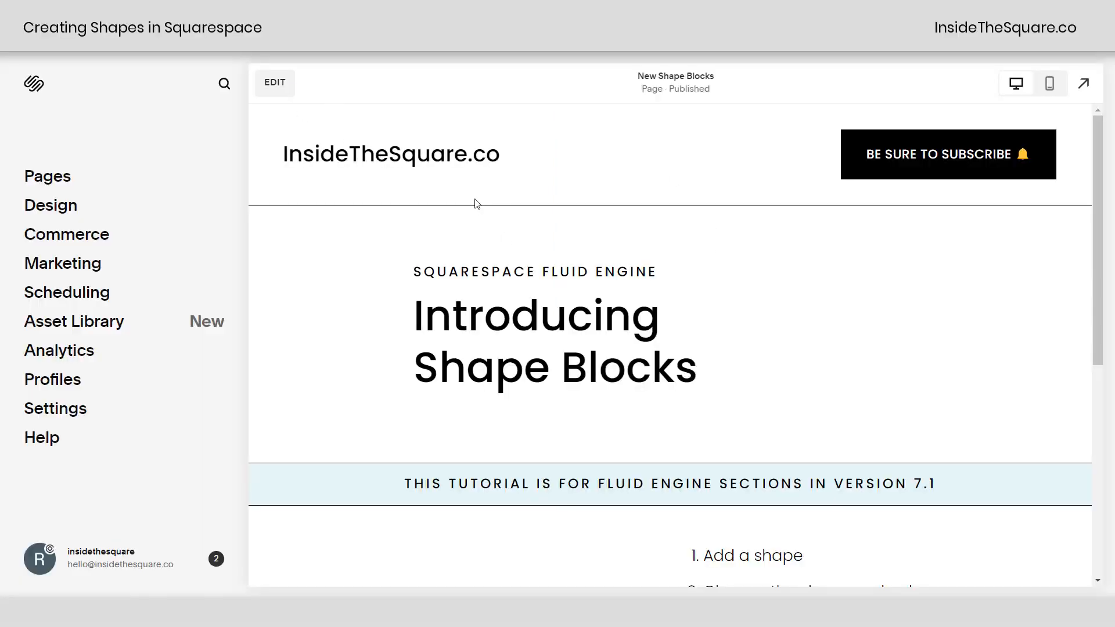
# Step: Open the New Shape Blocks page in the editor and scroll to the five-step list section
pyautogui.click(275, 83)
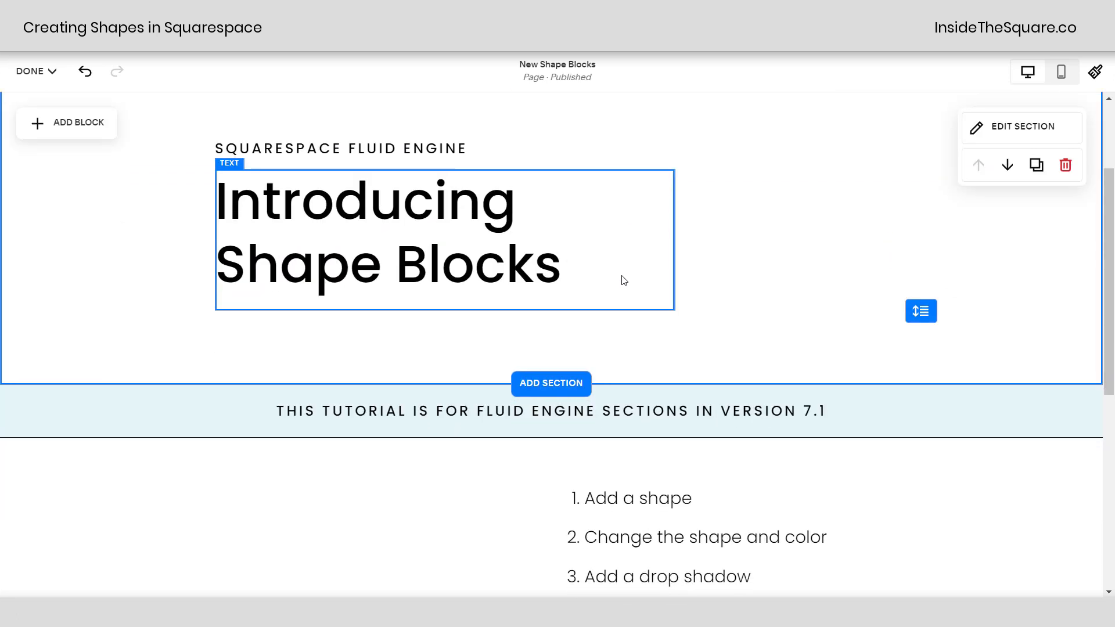
pyautogui.scroll(-3)
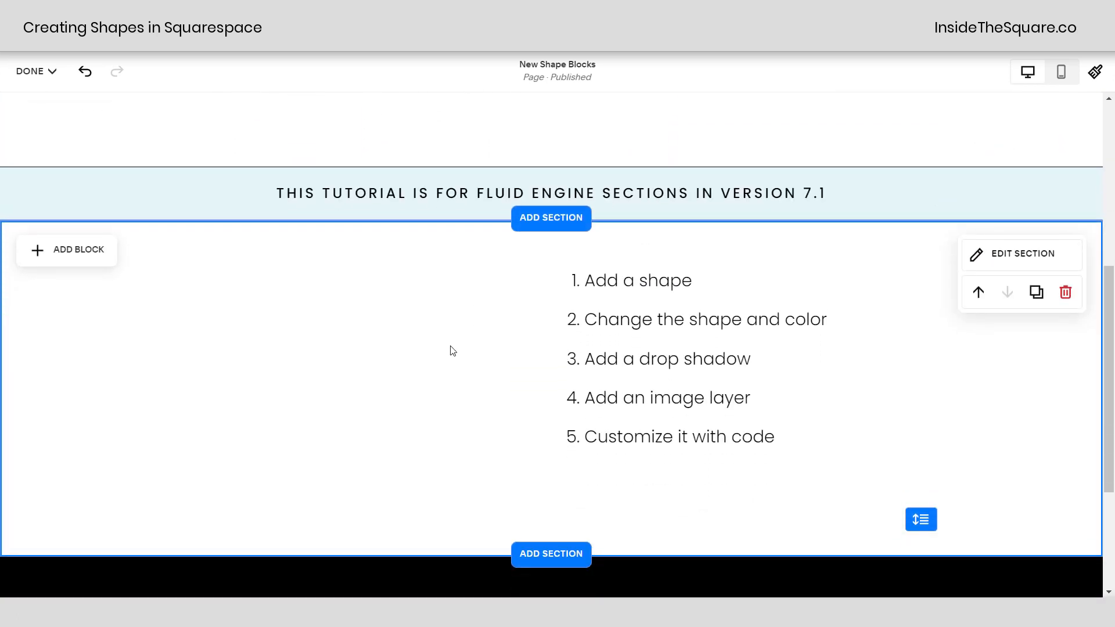
pyautogui.moveTo(76, 269)
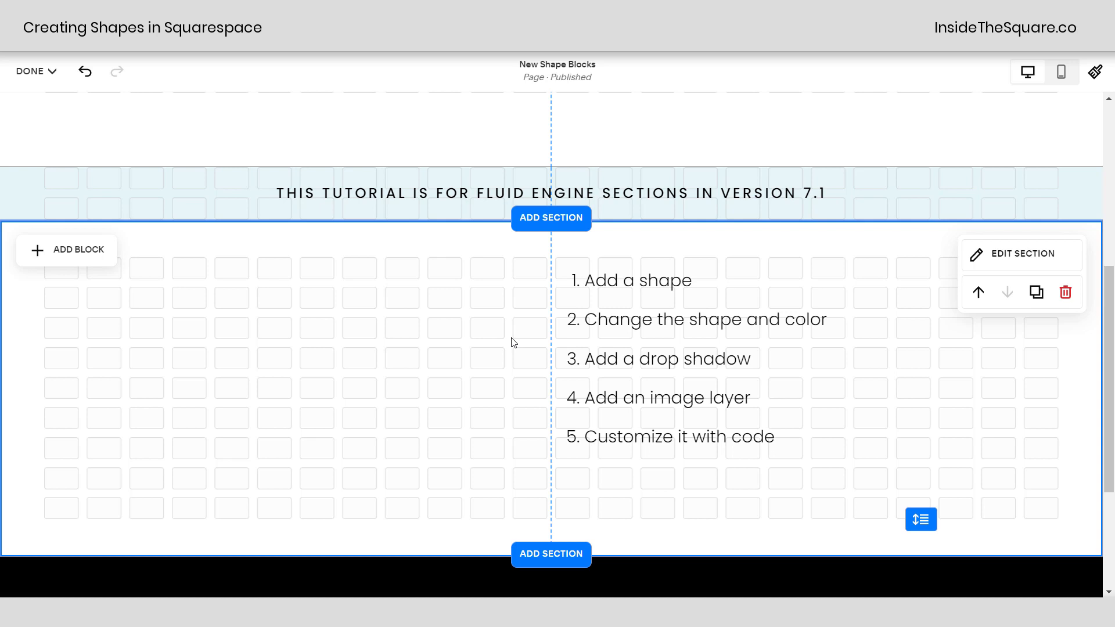
pyautogui.moveTo(505, 419)
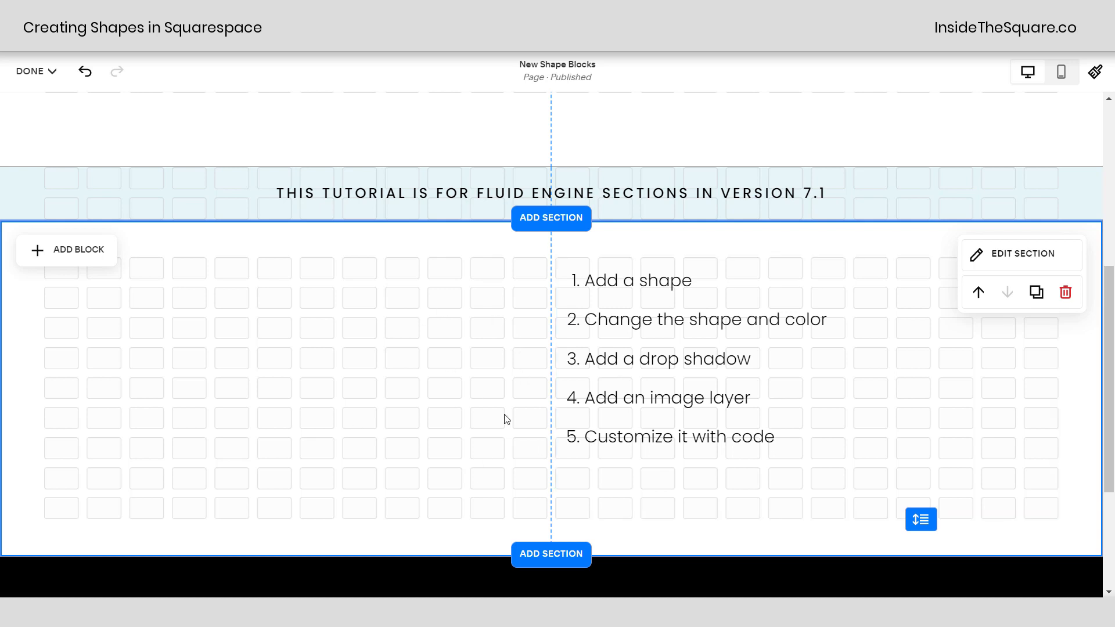
pyautogui.moveTo(516, 396)
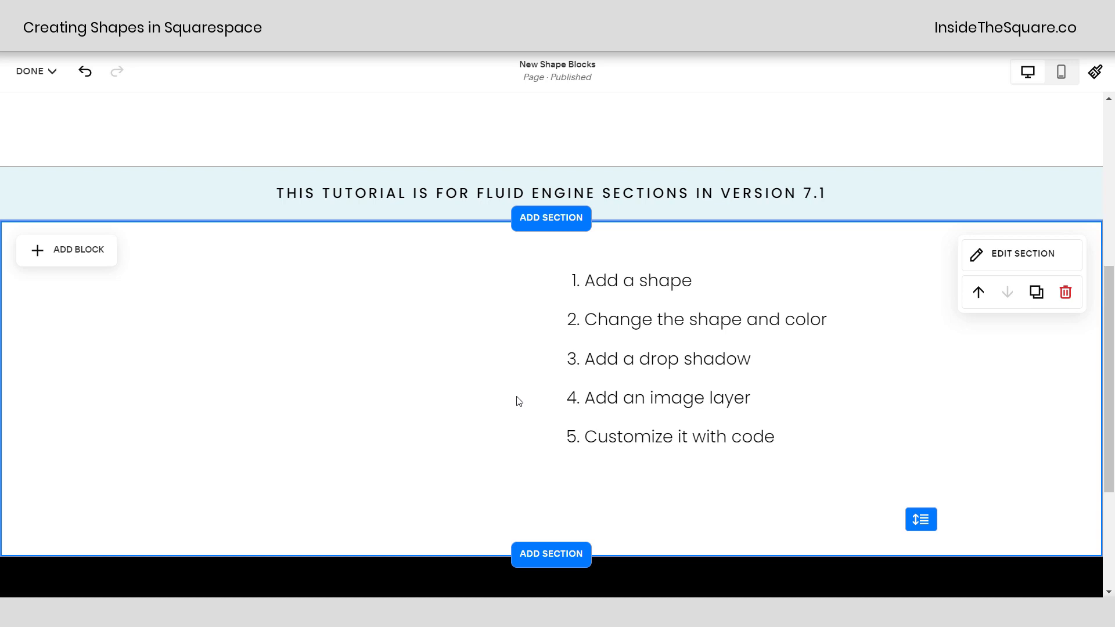
pyautogui.moveTo(525, 368)
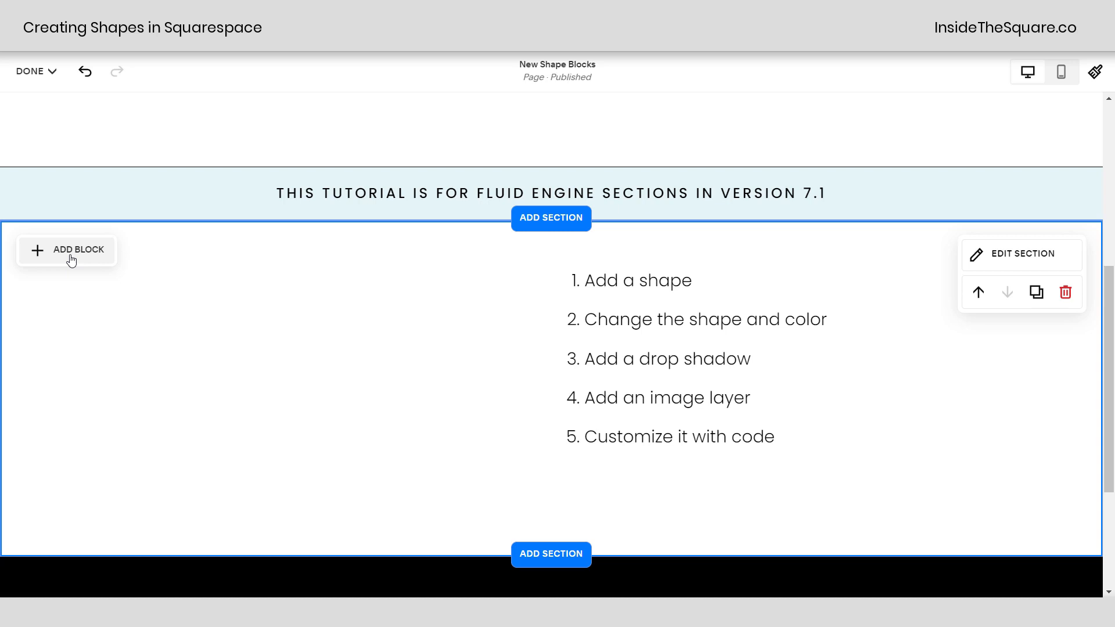
# Step: Add a Shape block from the block menu and drag it toward the numbered list
pyautogui.click(67, 250)
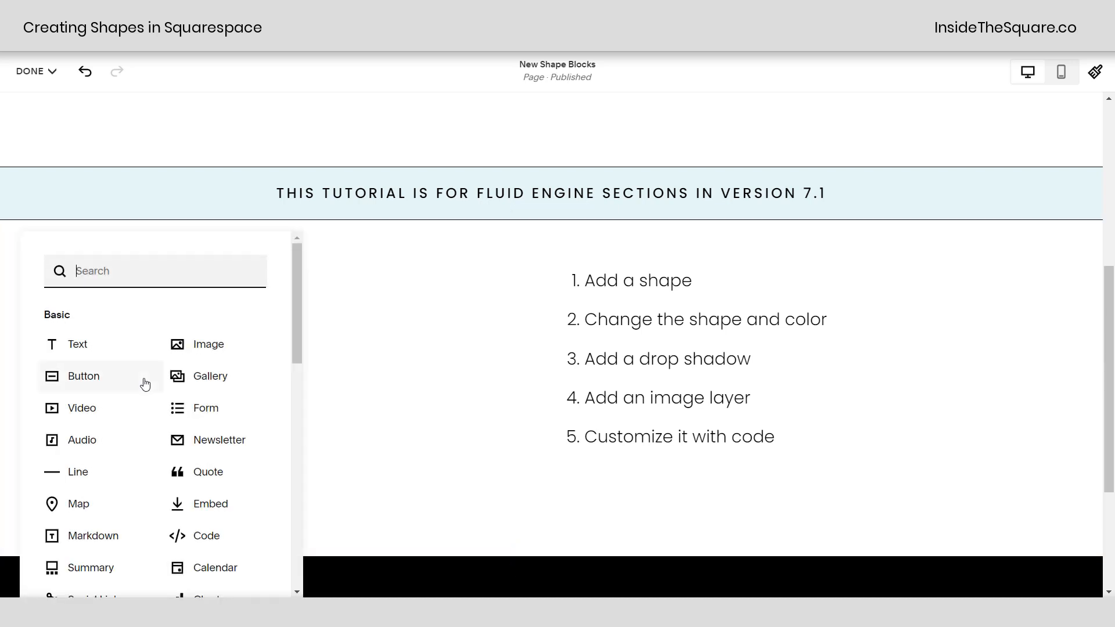
pyautogui.scroll(-3)
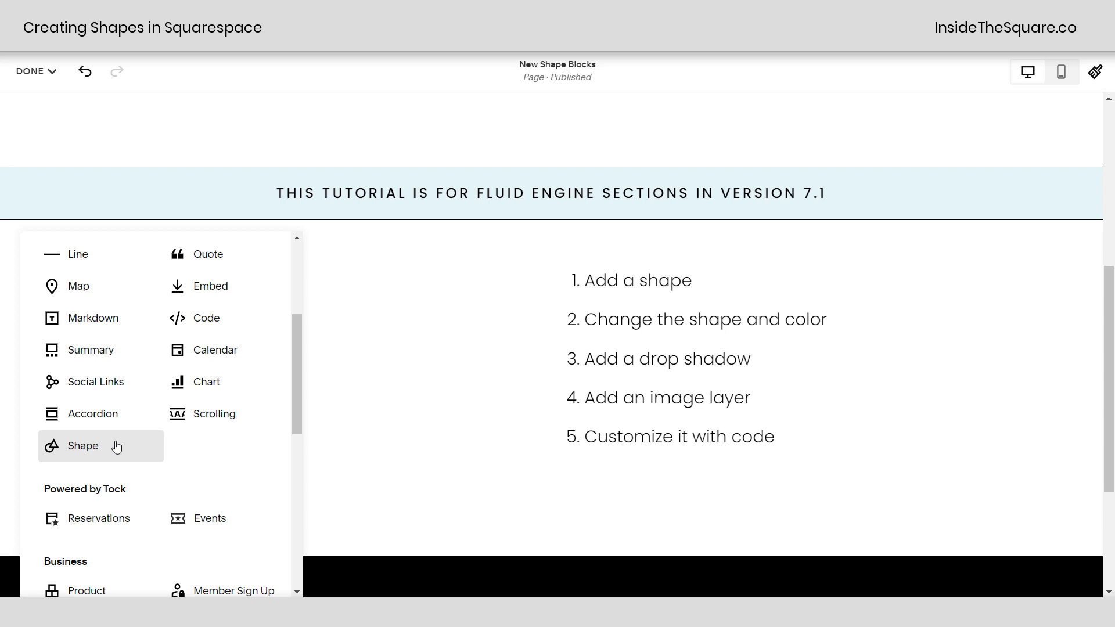
pyautogui.click(83, 446)
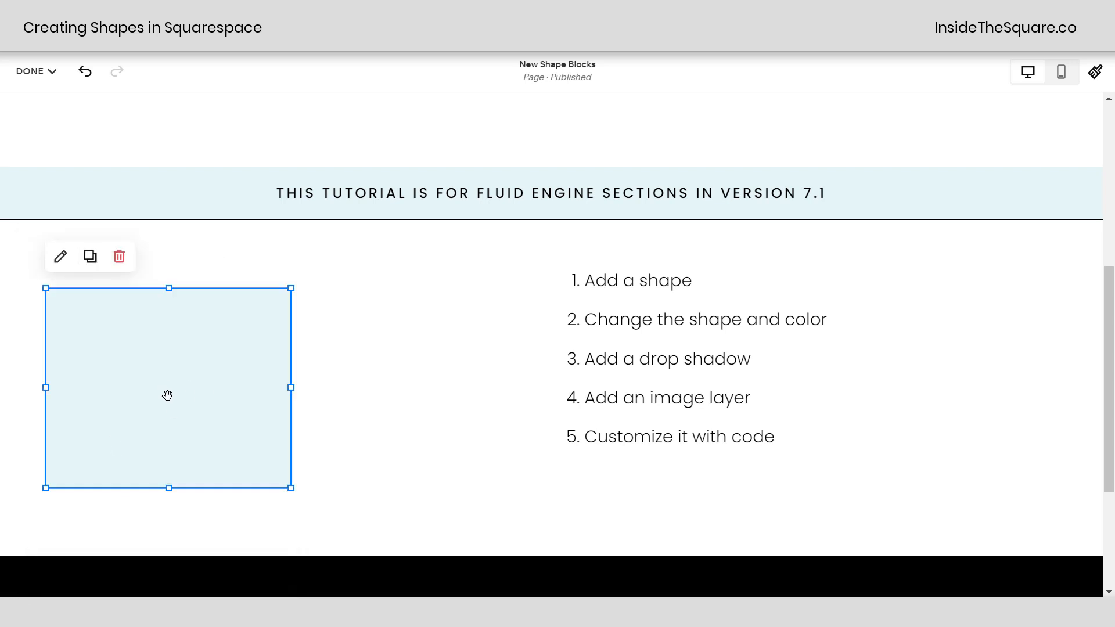
pyautogui.moveTo(168, 395); pyautogui.dragTo(342, 355)
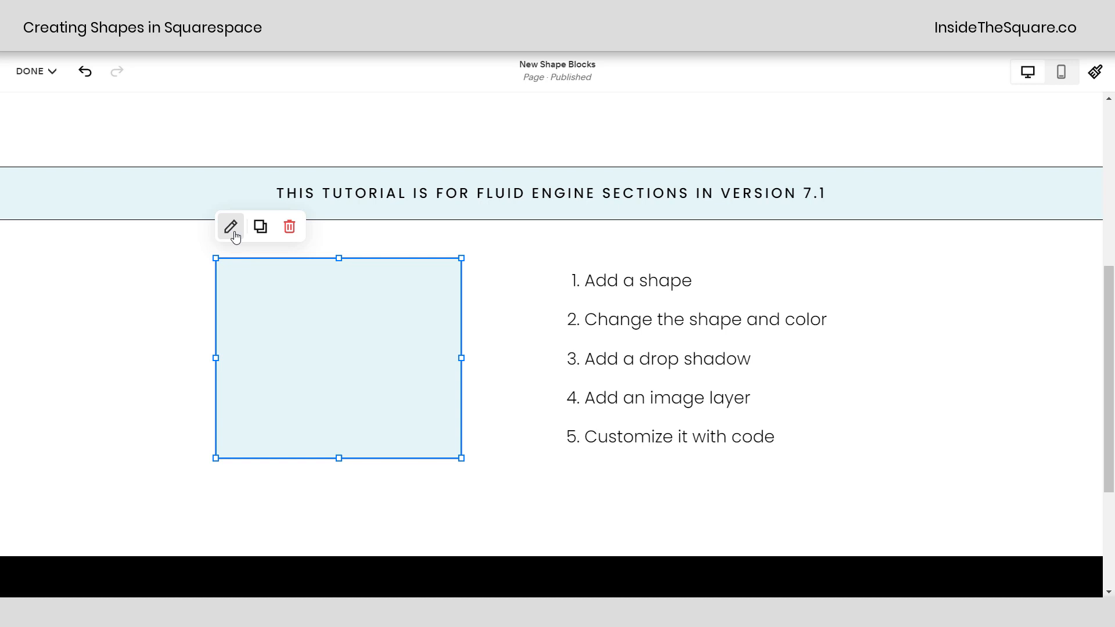
pyautogui.moveTo(230, 226)
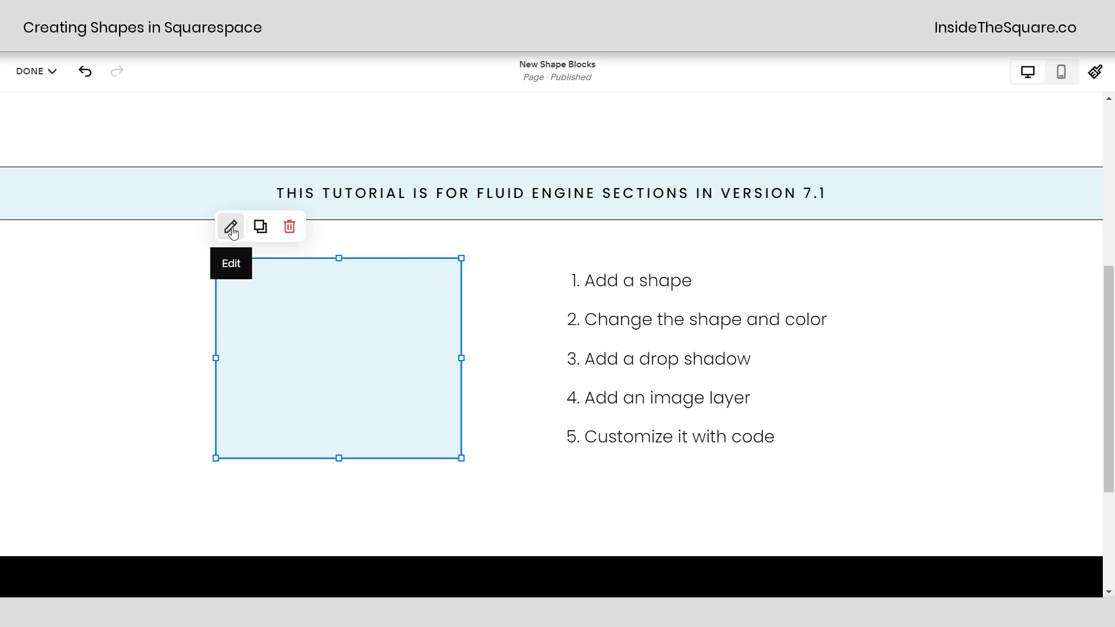
pyautogui.moveTo(335, 341)
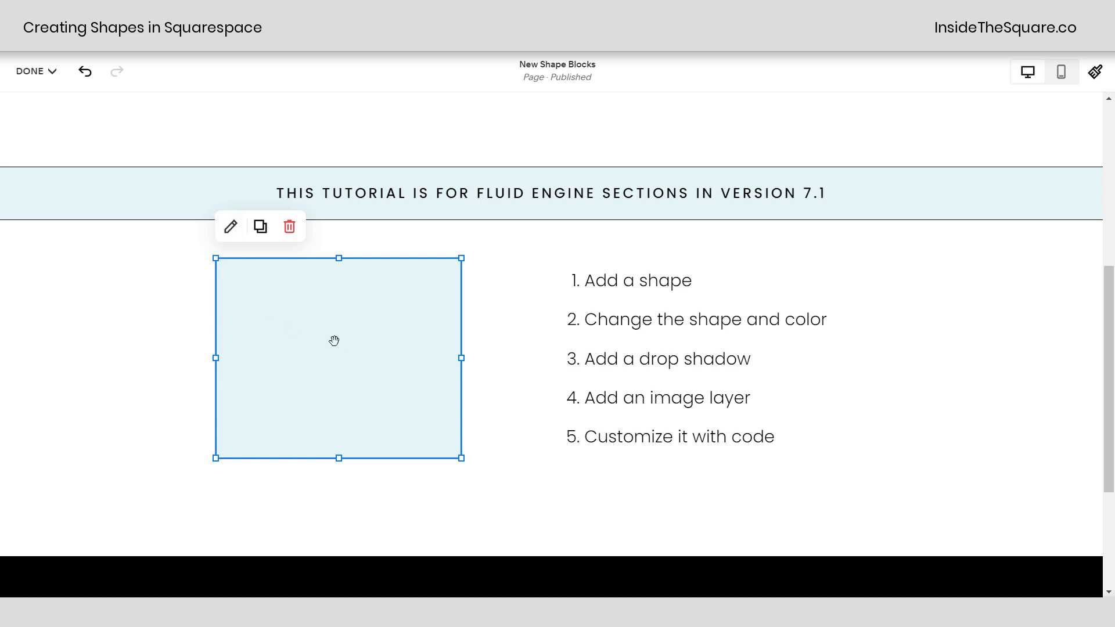
# Step: Try the starburst and arch shapes, then settle on a circle for the shape block
pyautogui.click(231, 226)
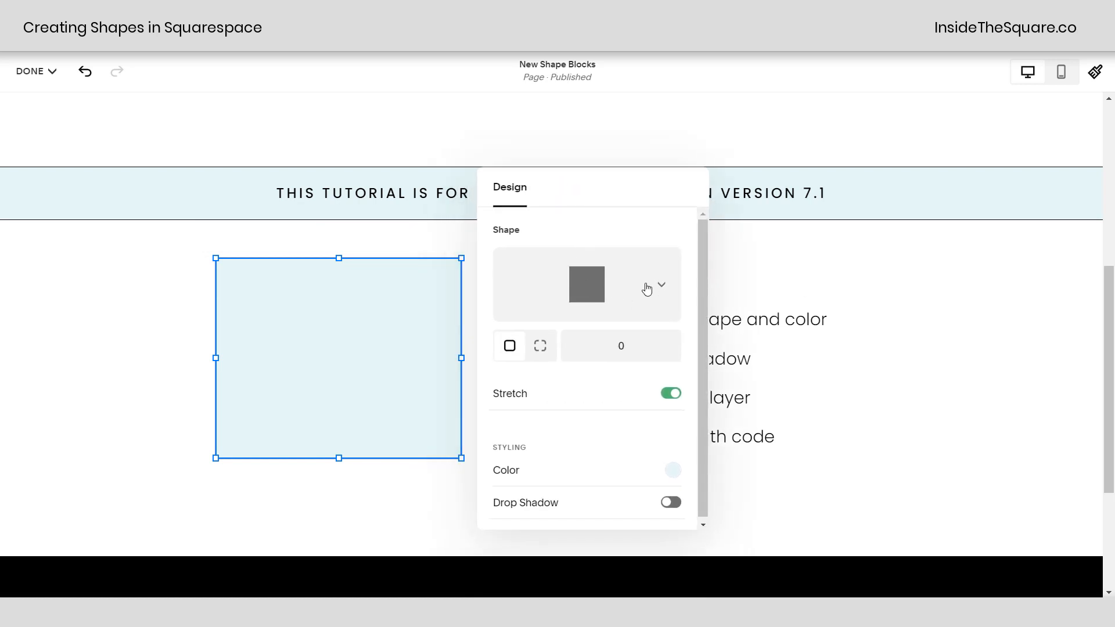
pyautogui.click(663, 285)
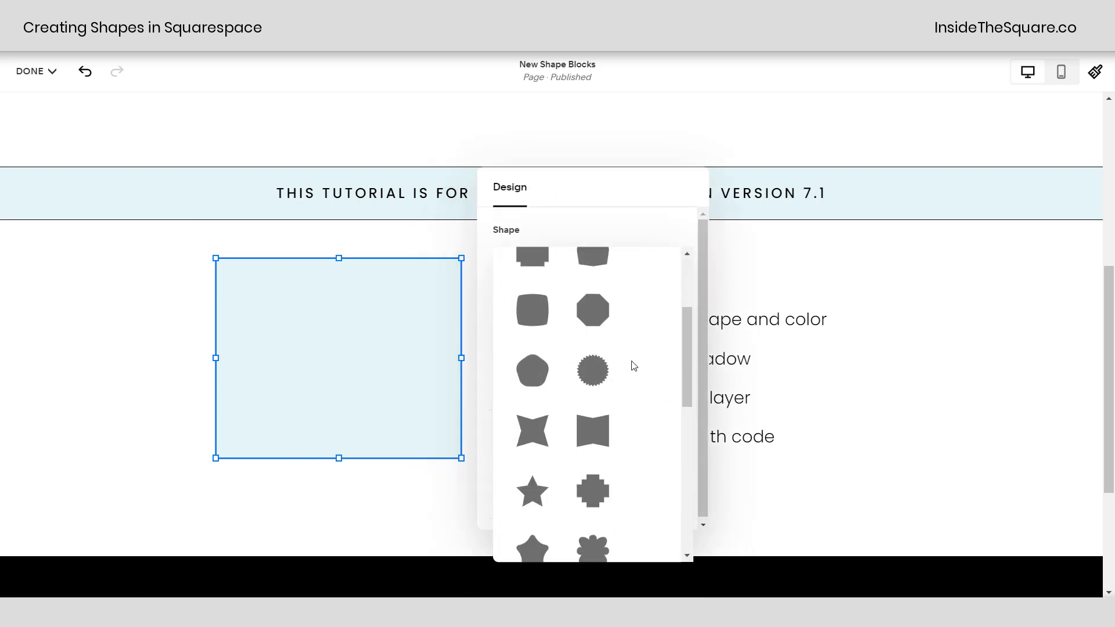
pyautogui.scroll(-3)
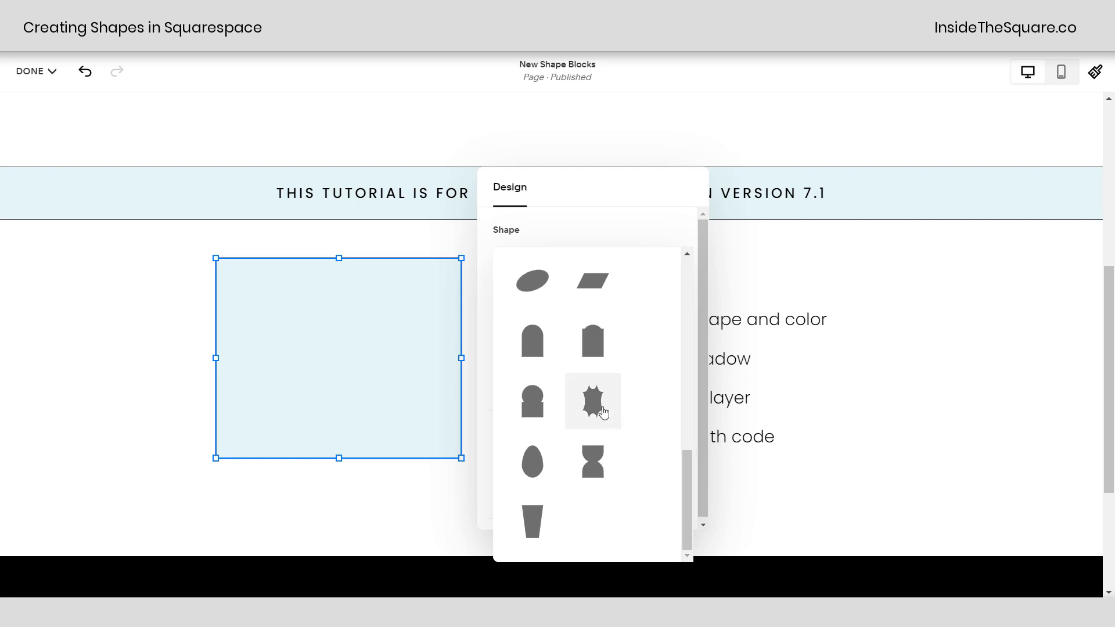
pyautogui.click(593, 401)
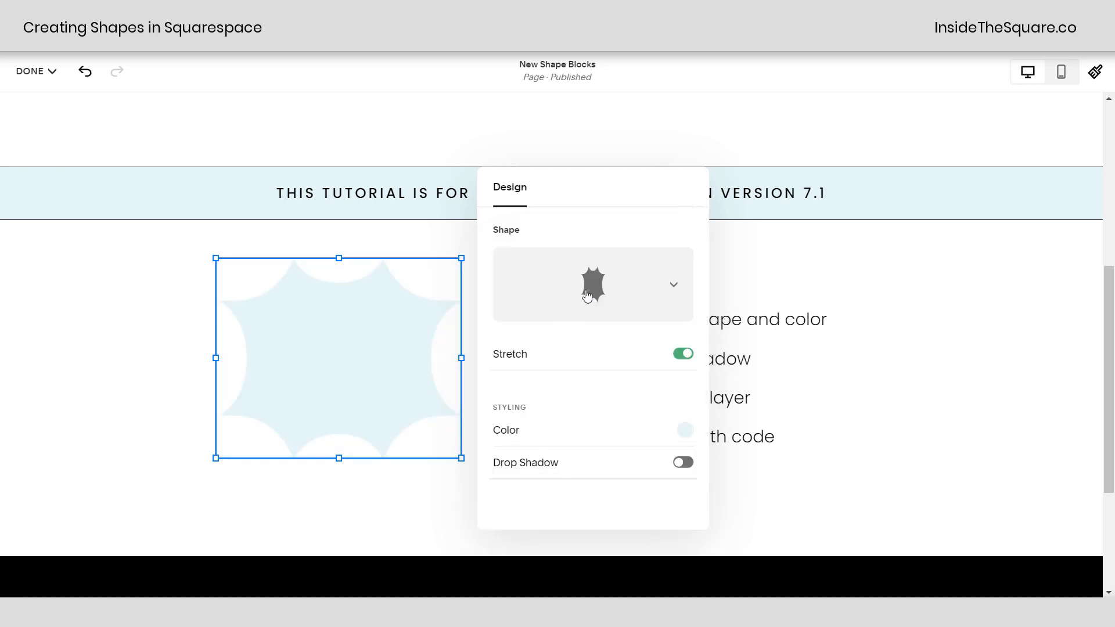
pyautogui.click(593, 285)
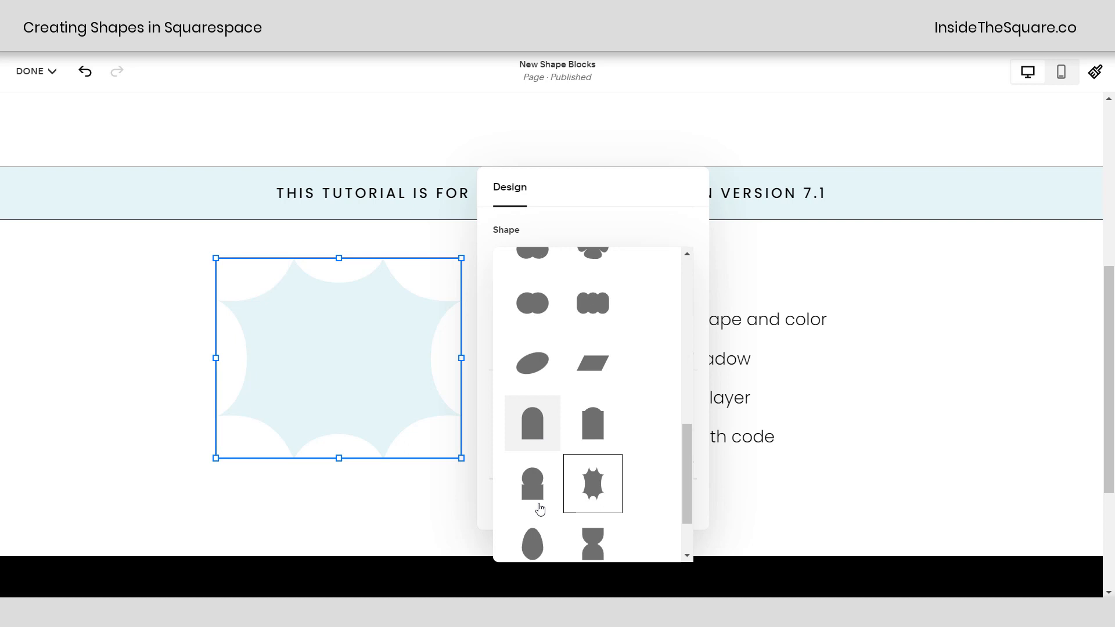
pyautogui.click(532, 422)
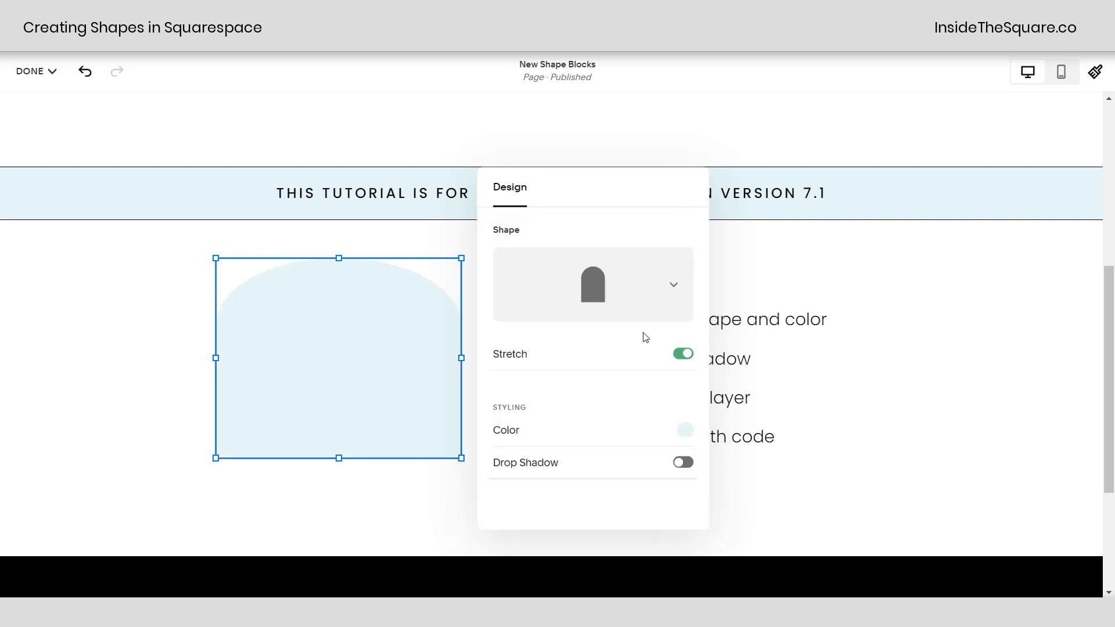
pyautogui.click(592, 285)
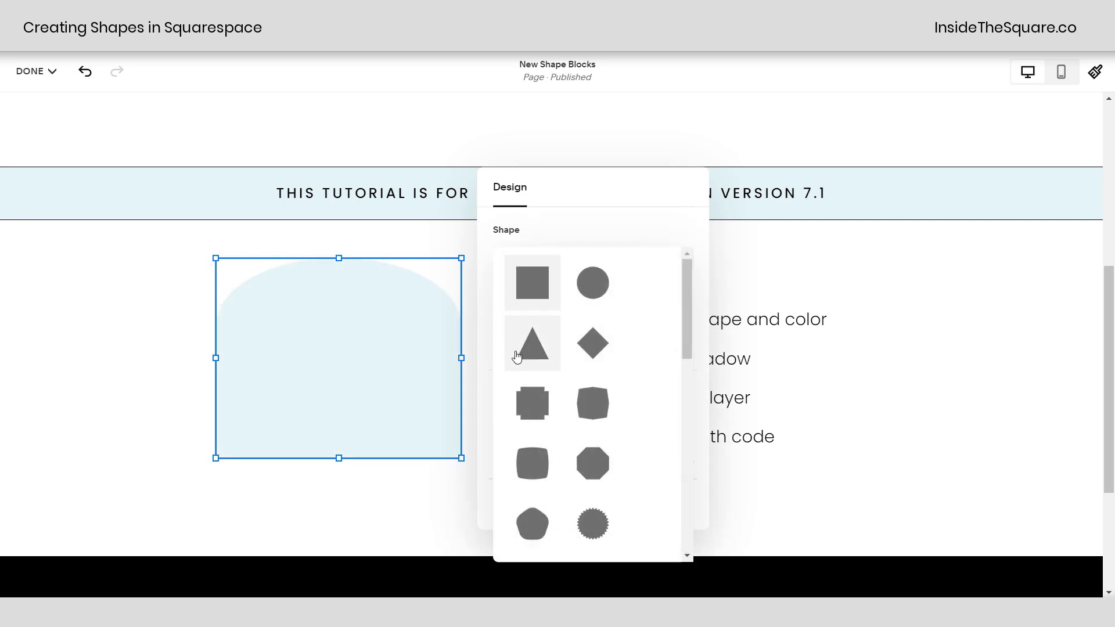
pyautogui.scroll(-3)
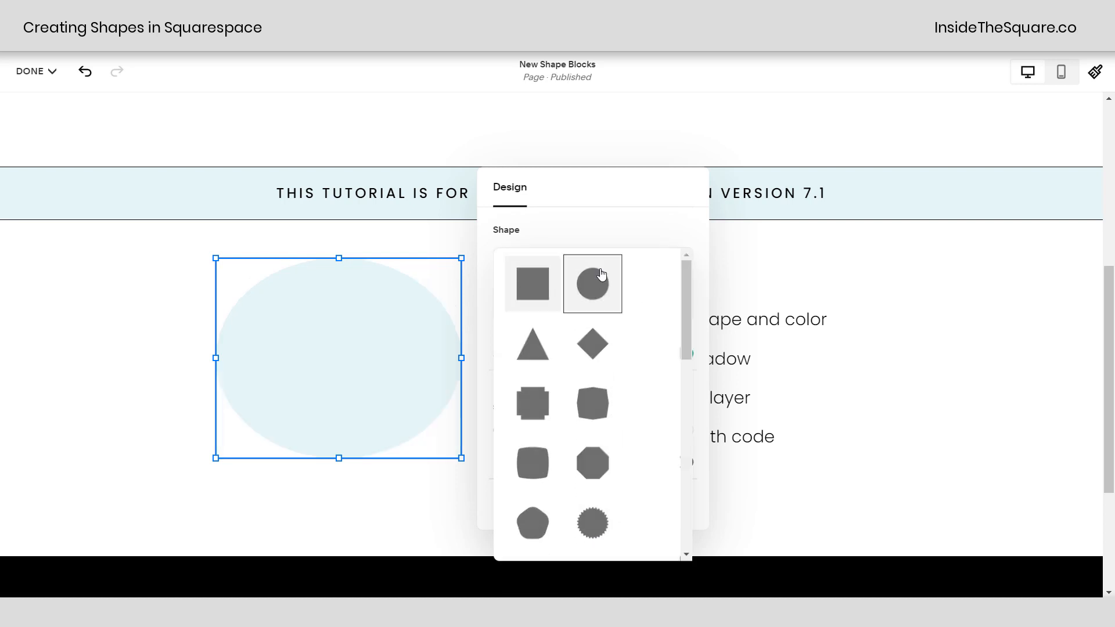
pyautogui.click(592, 284)
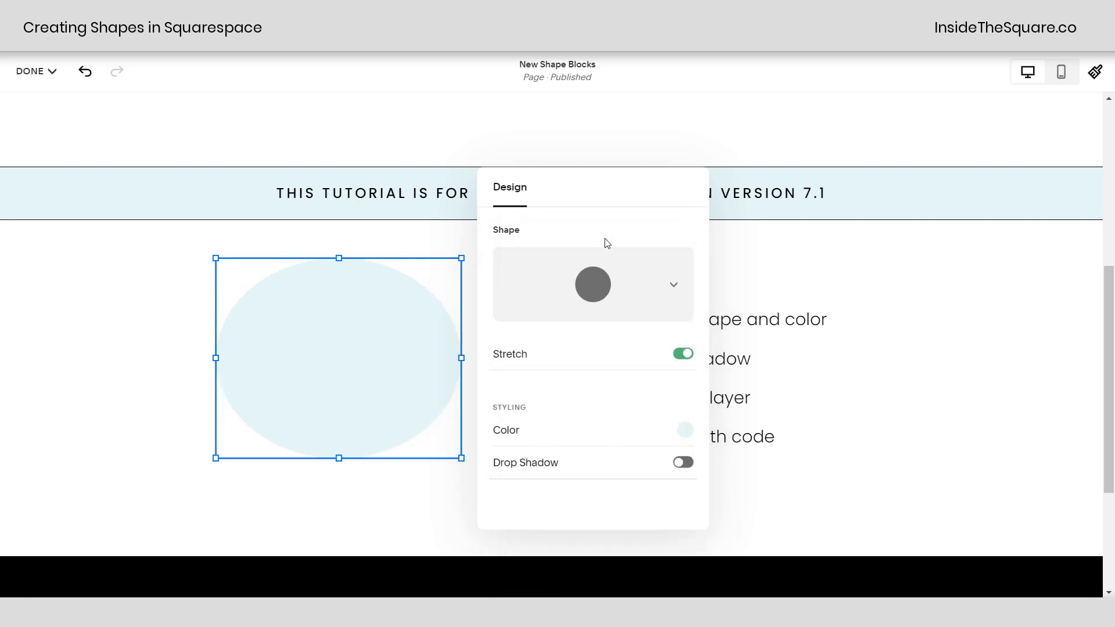
pyautogui.moveTo(481, 349)
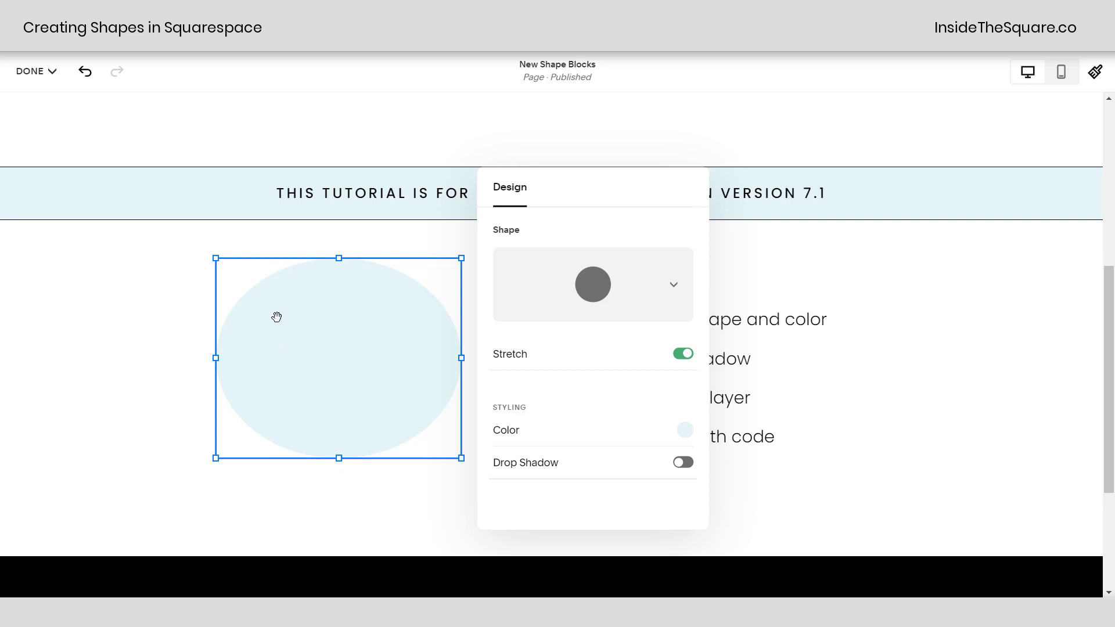
pyautogui.moveTo(454, 315)
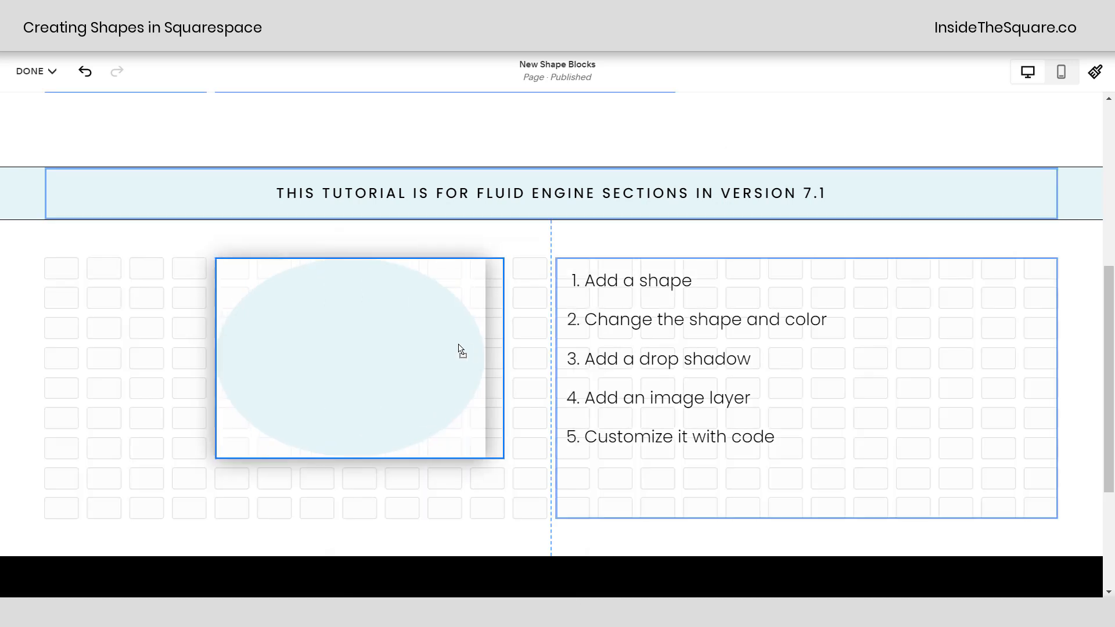
# Step: Change the circle to a square shape with Stretch enabled so it fills the block
pyautogui.click(355, 358)
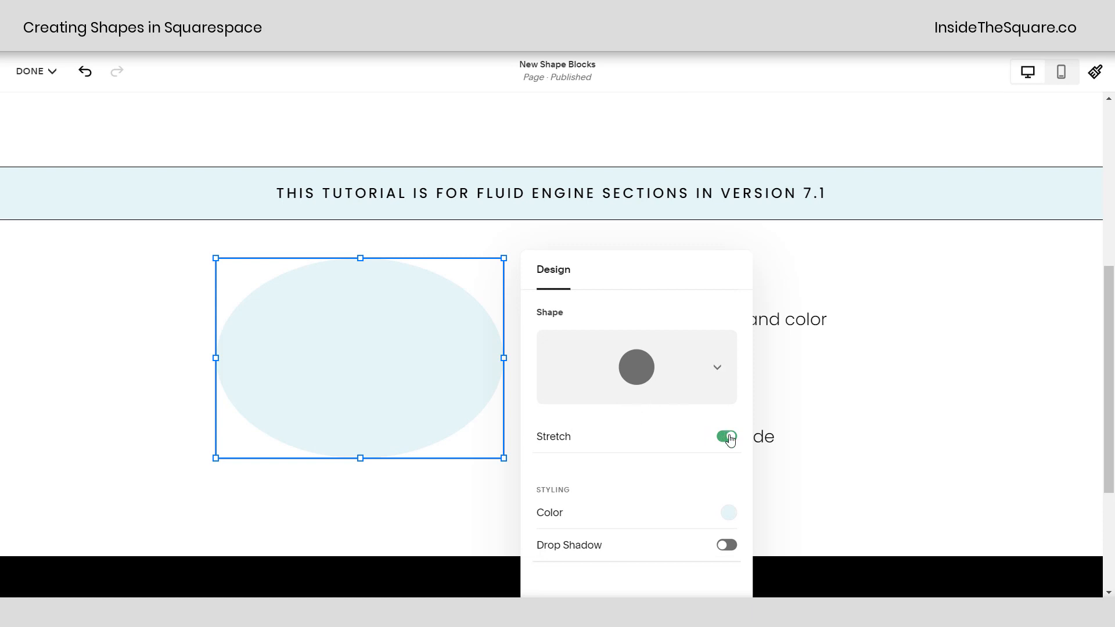
pyautogui.click(725, 437)
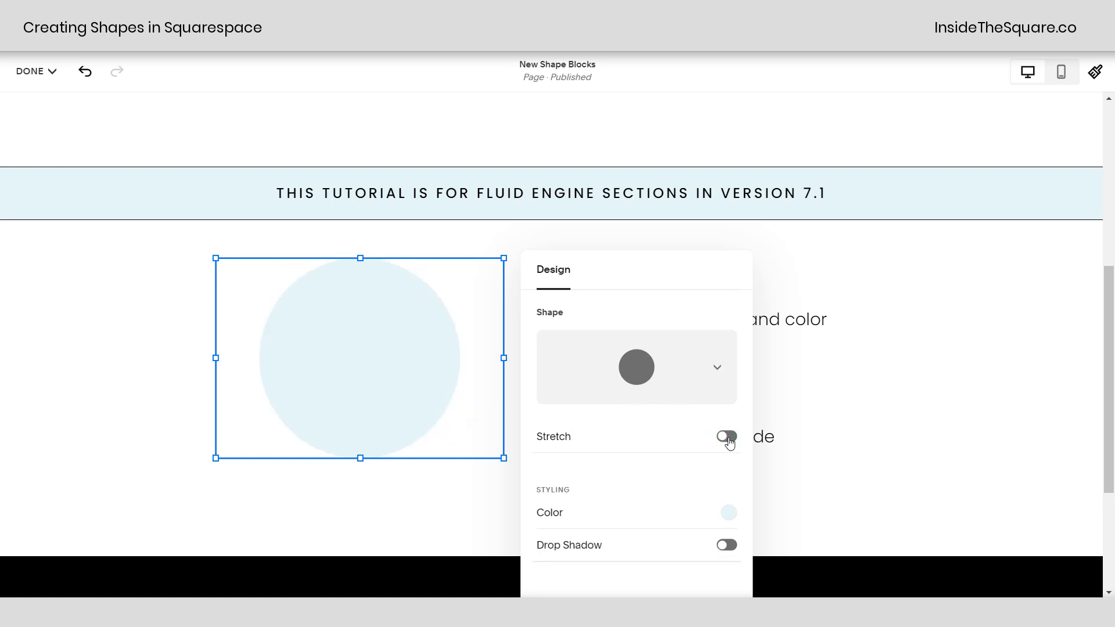
pyautogui.click(727, 436)
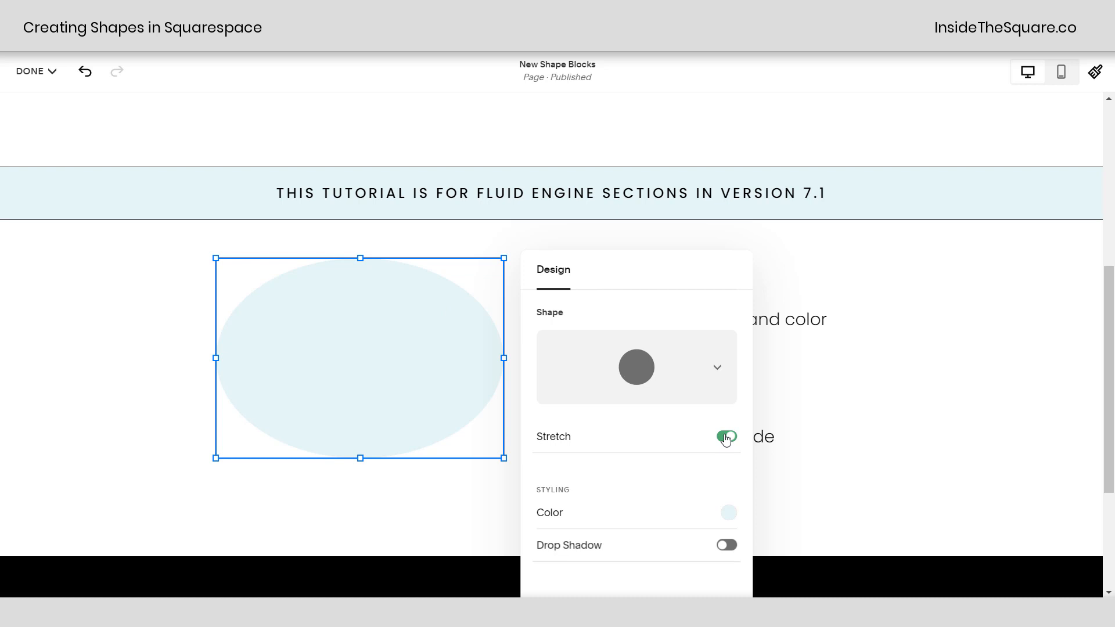
pyautogui.click(726, 437)
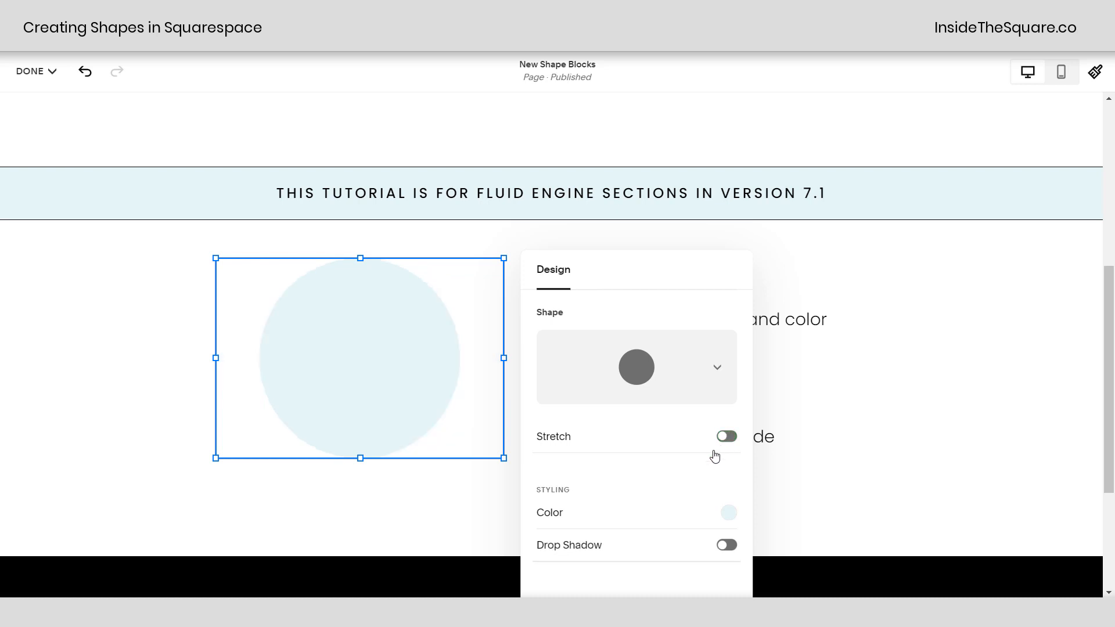
pyautogui.click(636, 368)
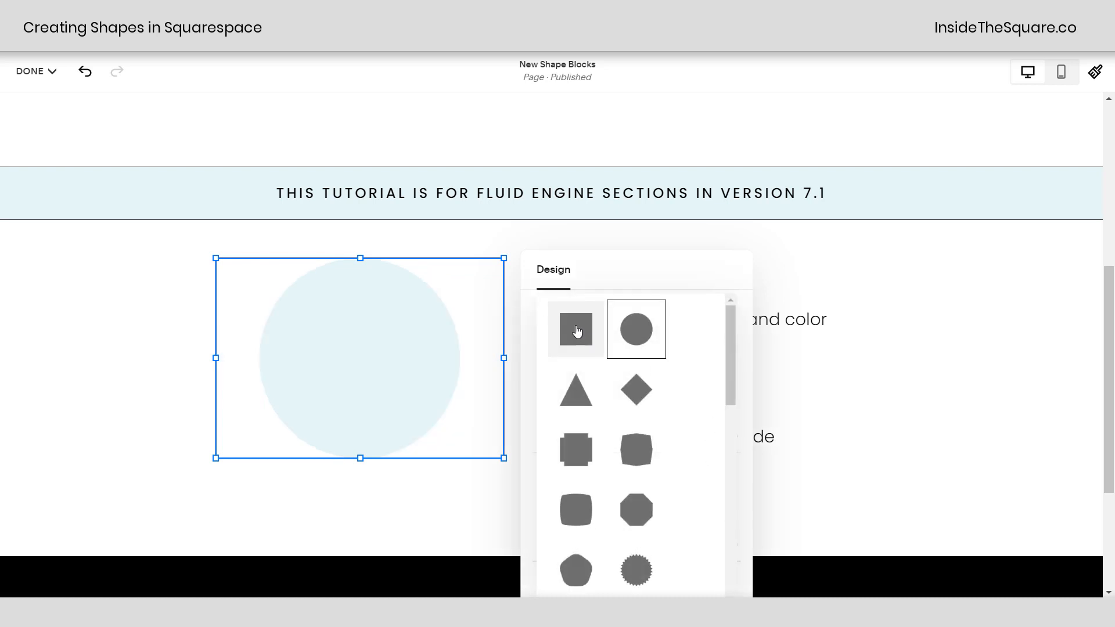
pyautogui.click(575, 329)
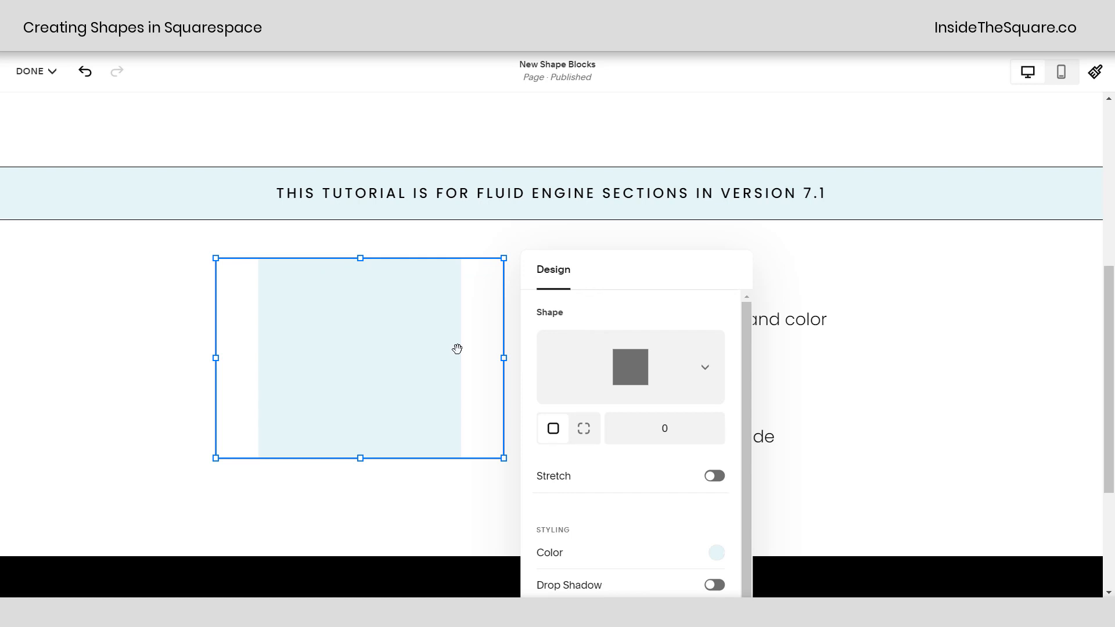
pyautogui.click(713, 475)
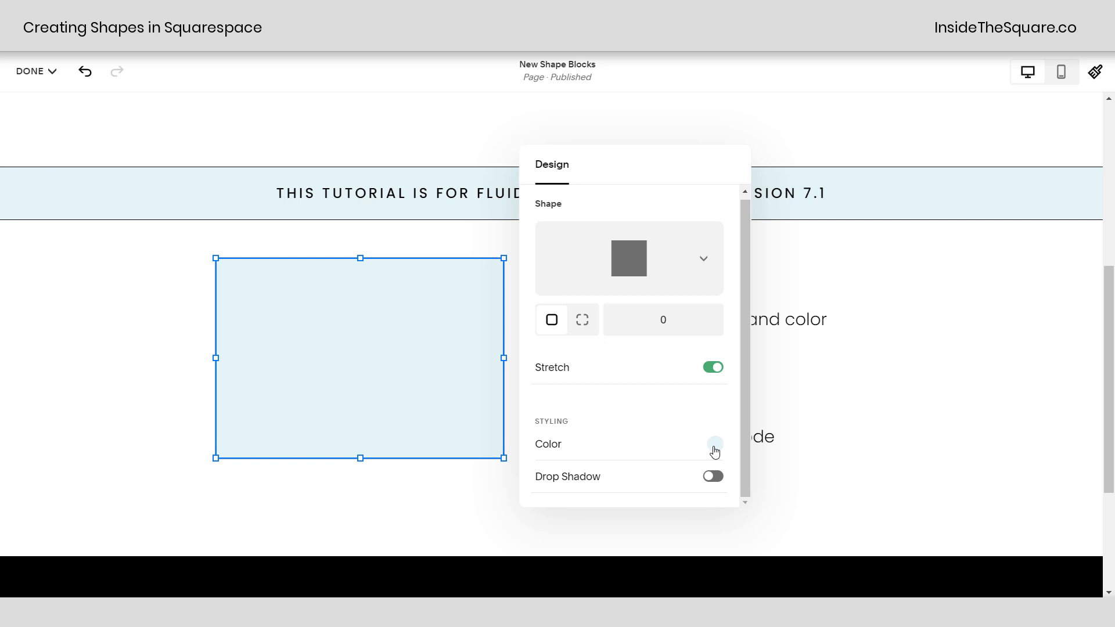
pyautogui.click(715, 444)
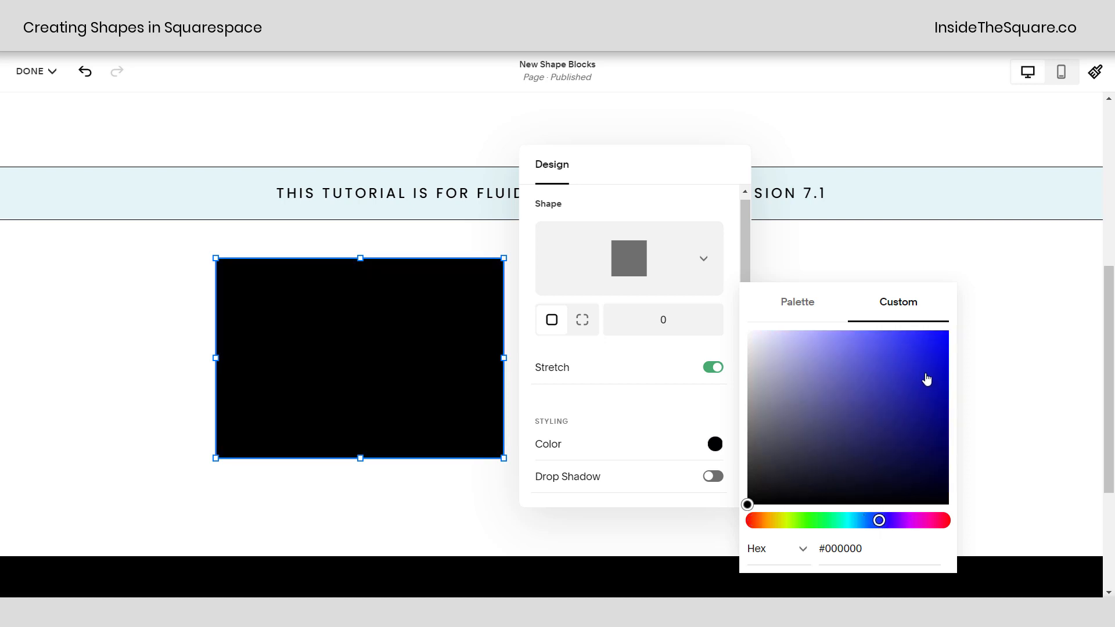
pyautogui.click(922, 355)
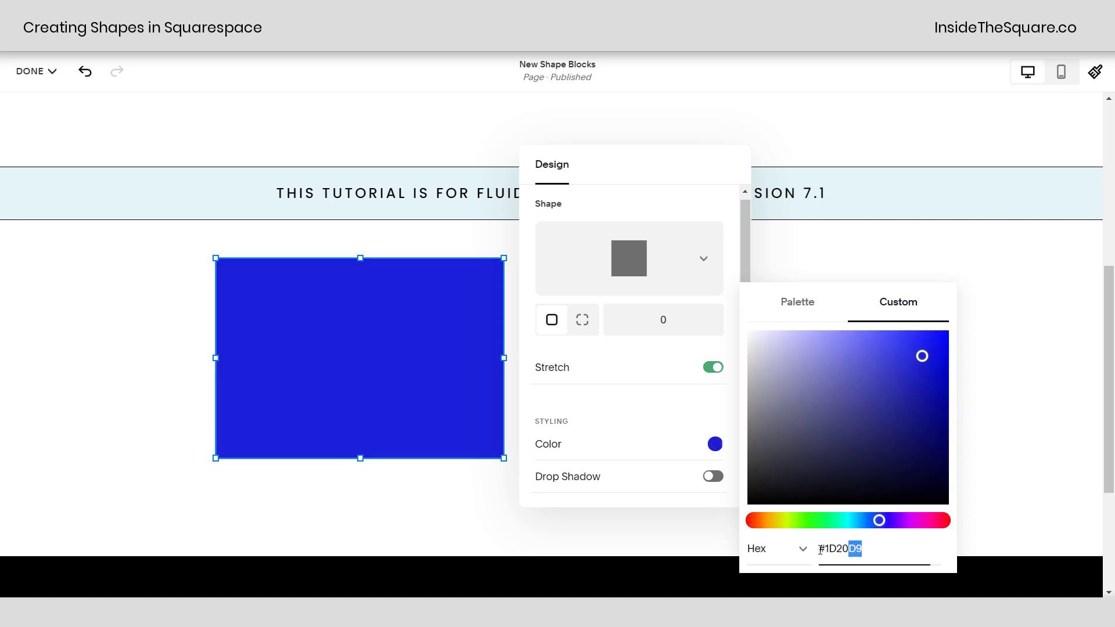
pyautogui.click(774, 548)
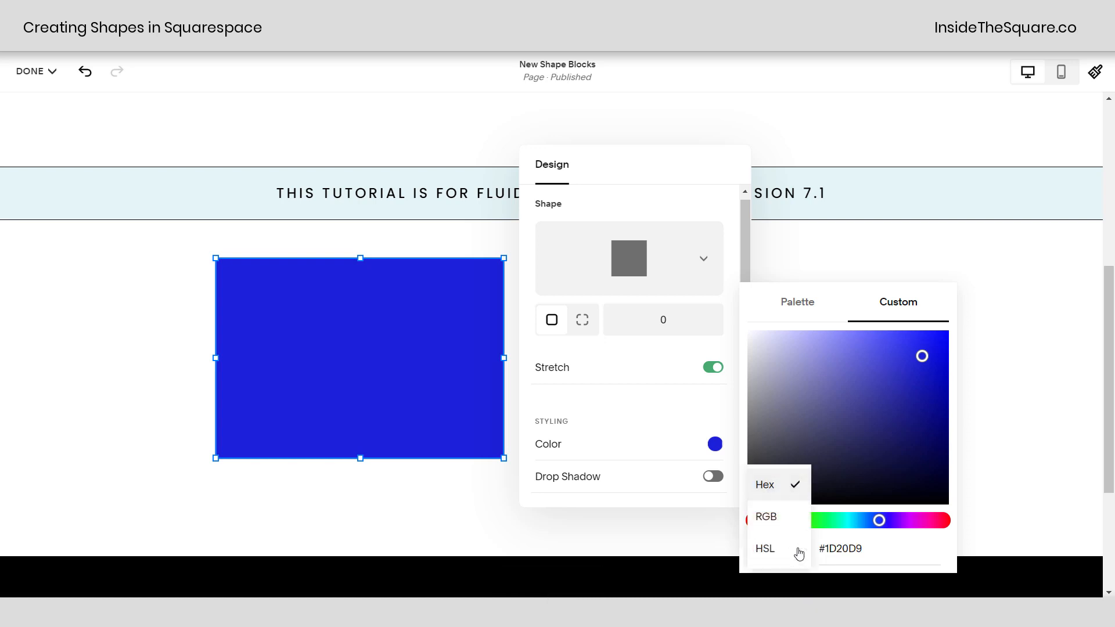
pyautogui.click(765, 484)
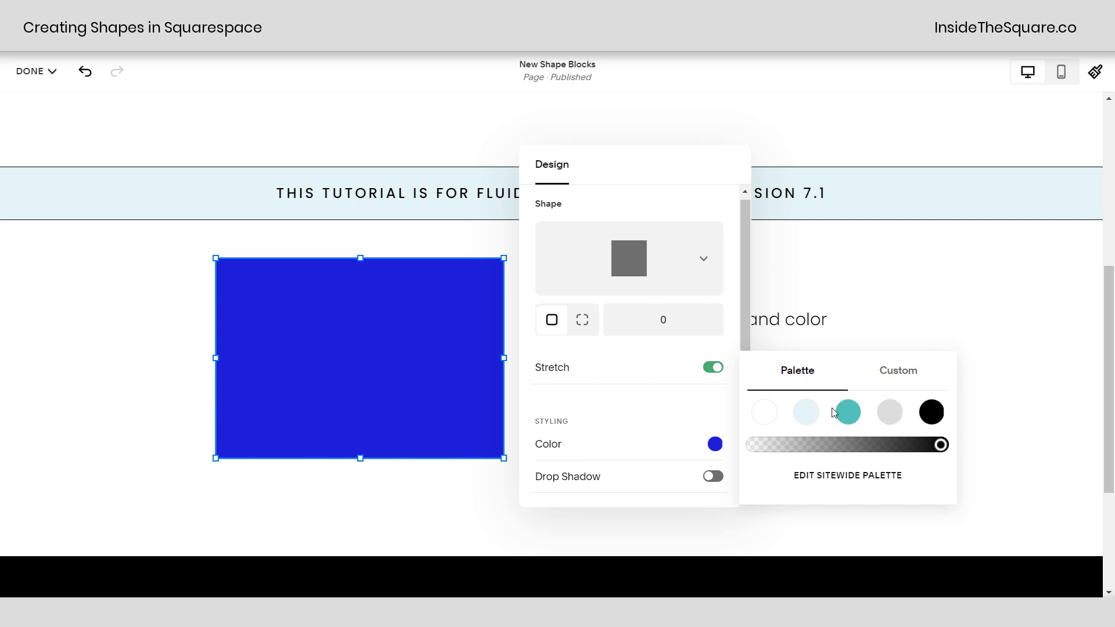
pyautogui.click(847, 413)
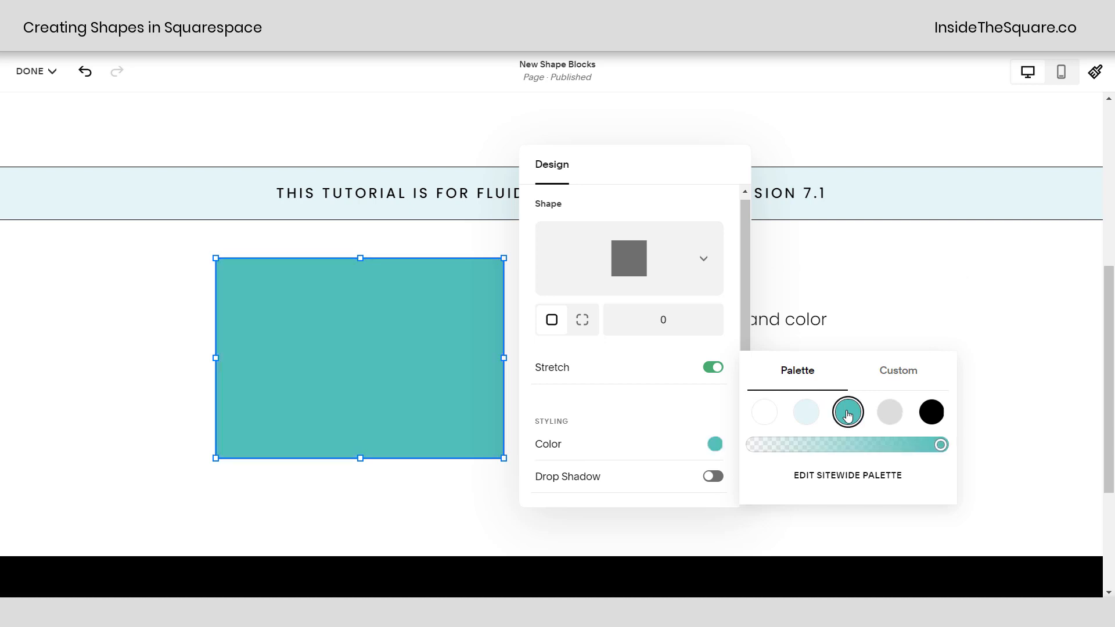
pyautogui.click(806, 412)
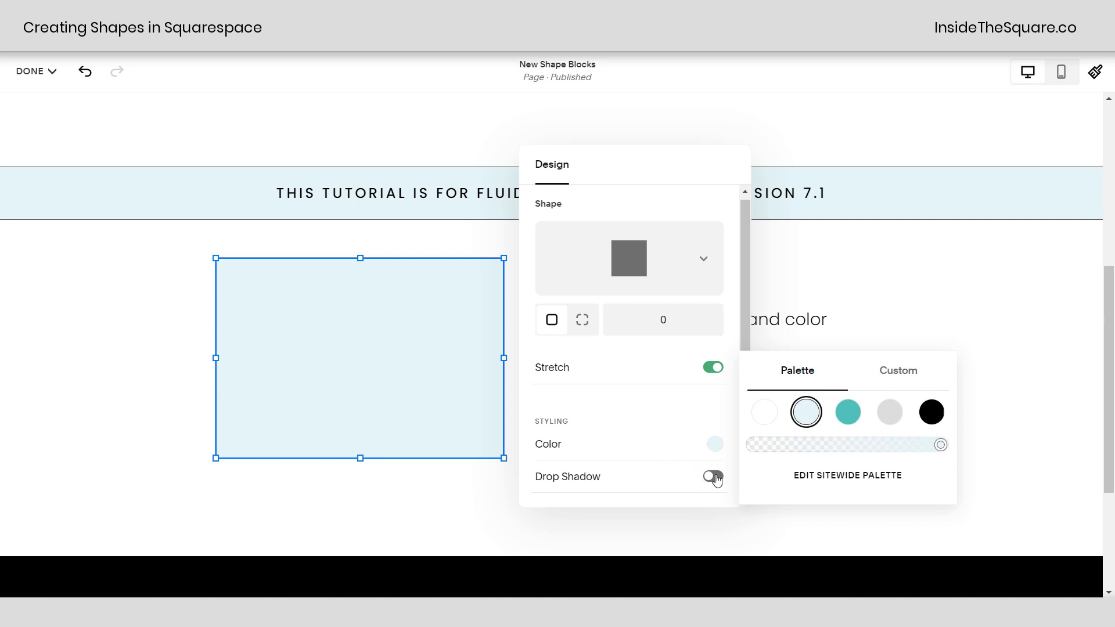
# Step: Enable a drop shadow on the rectangle and set its colour to black
pyautogui.click(712, 478)
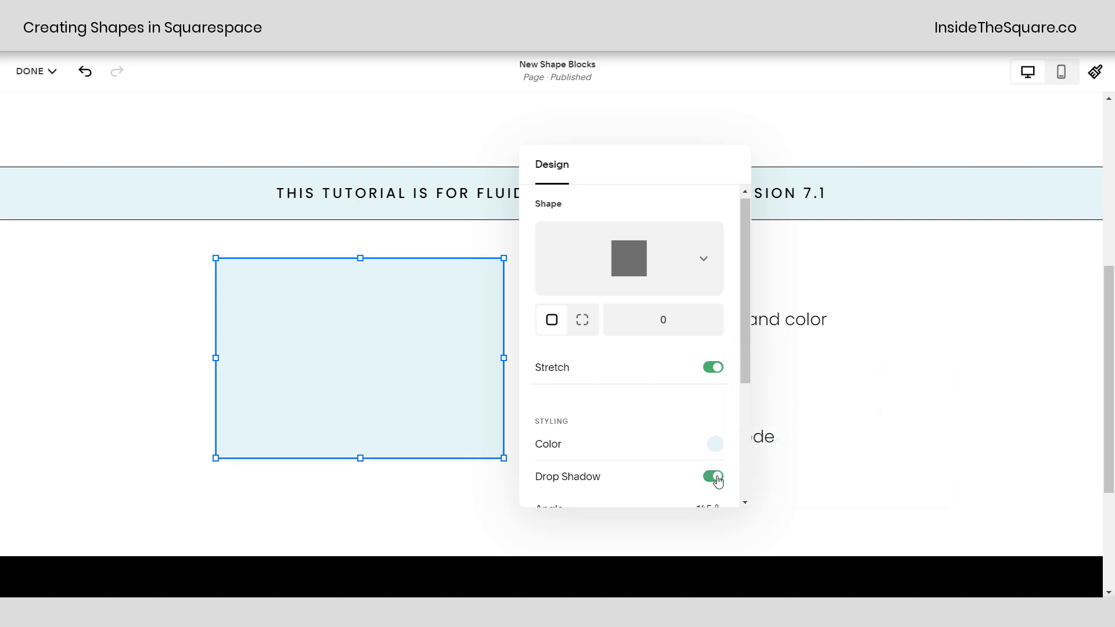
pyautogui.scroll(-3)
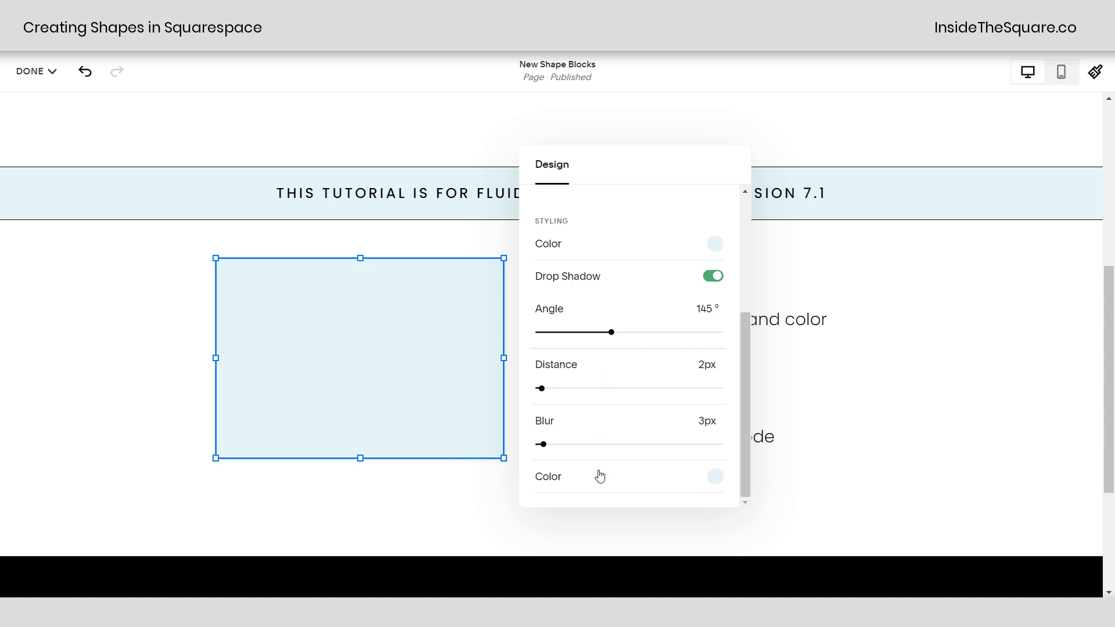
pyautogui.moveTo(716, 483)
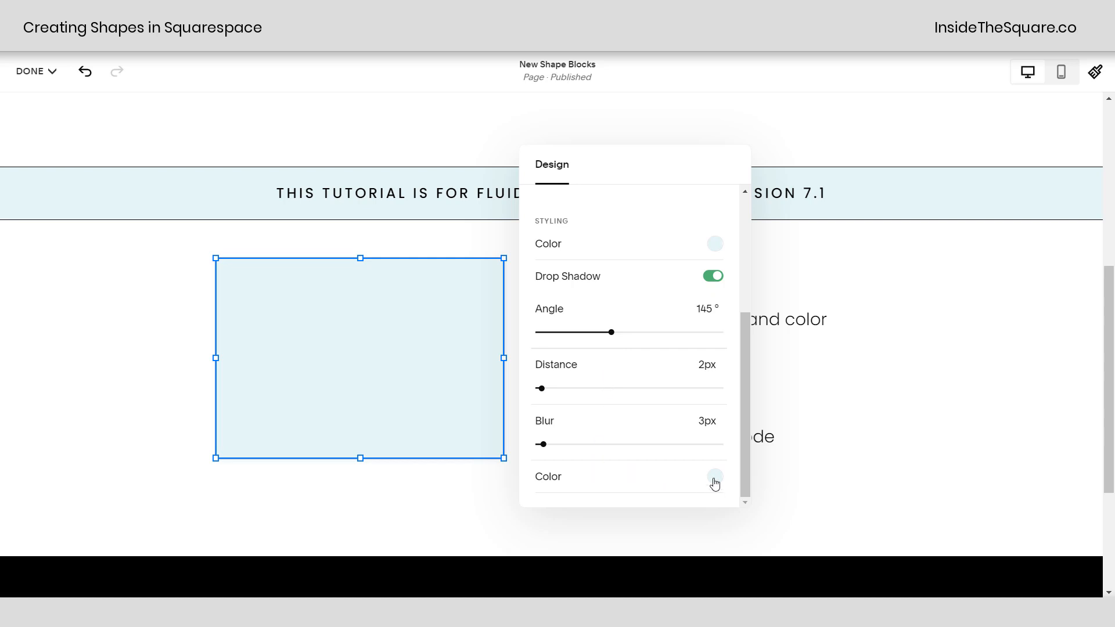
pyautogui.click(715, 476)
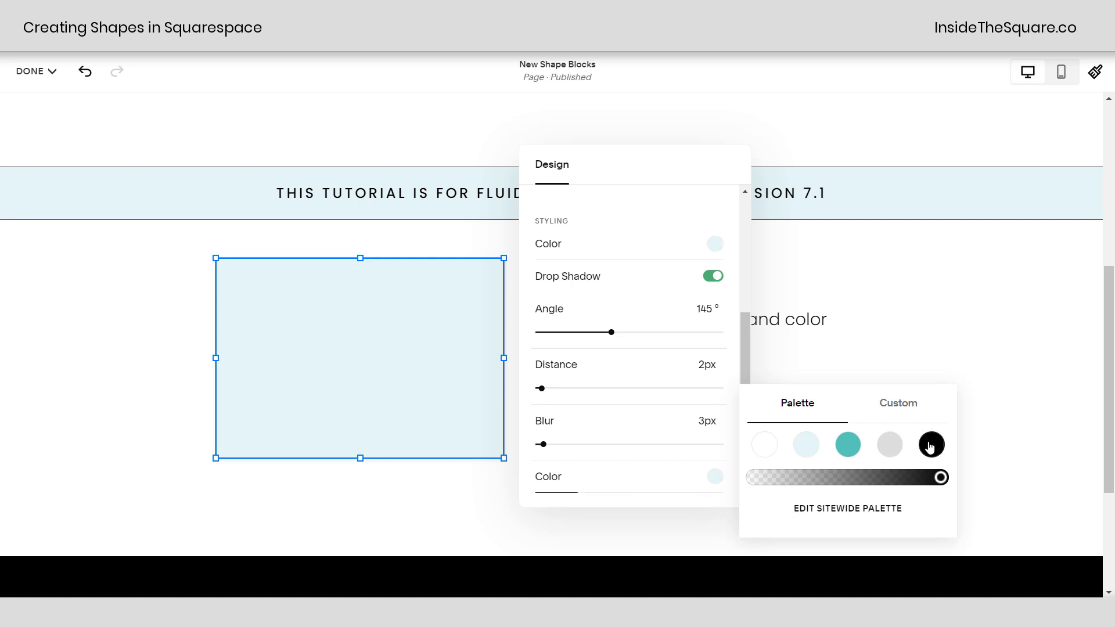
pyautogui.click(931, 444)
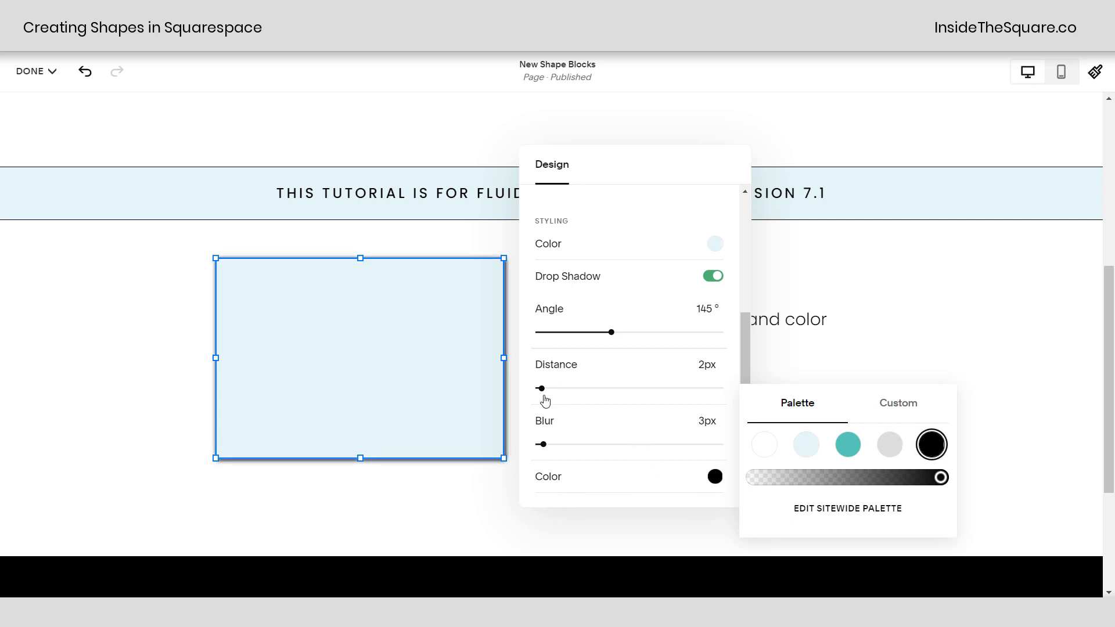
# Step: Set the shadow distance to 21px, blur to 25px and angle to 135°
pyautogui.moveTo(543, 389); pyautogui.dragTo(590, 388)
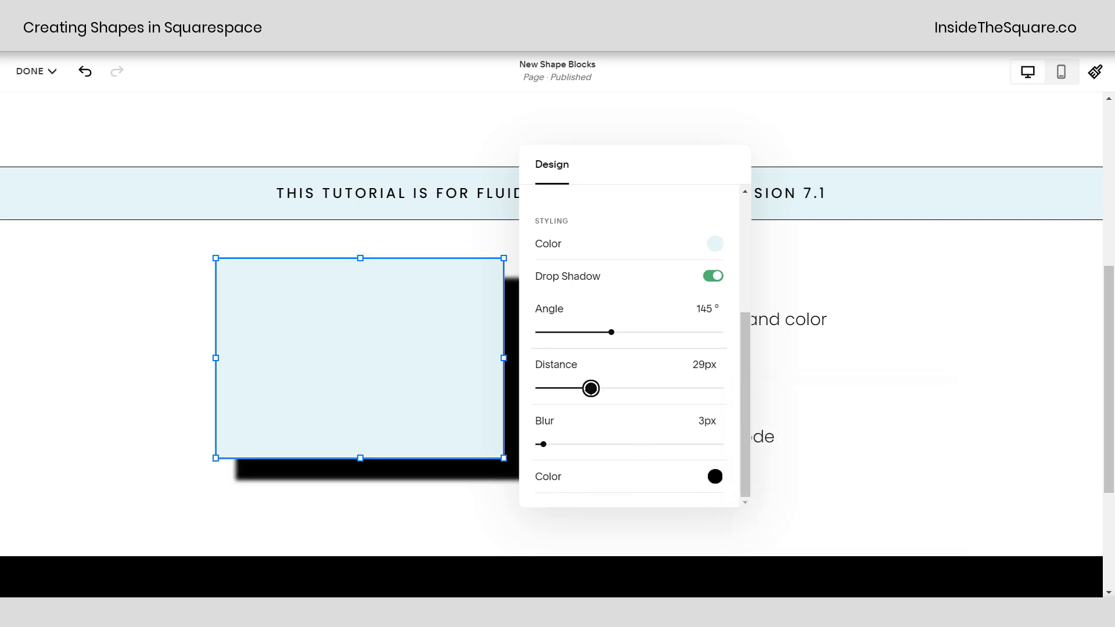
pyautogui.moveTo(594, 388); pyautogui.dragTo(576, 388)
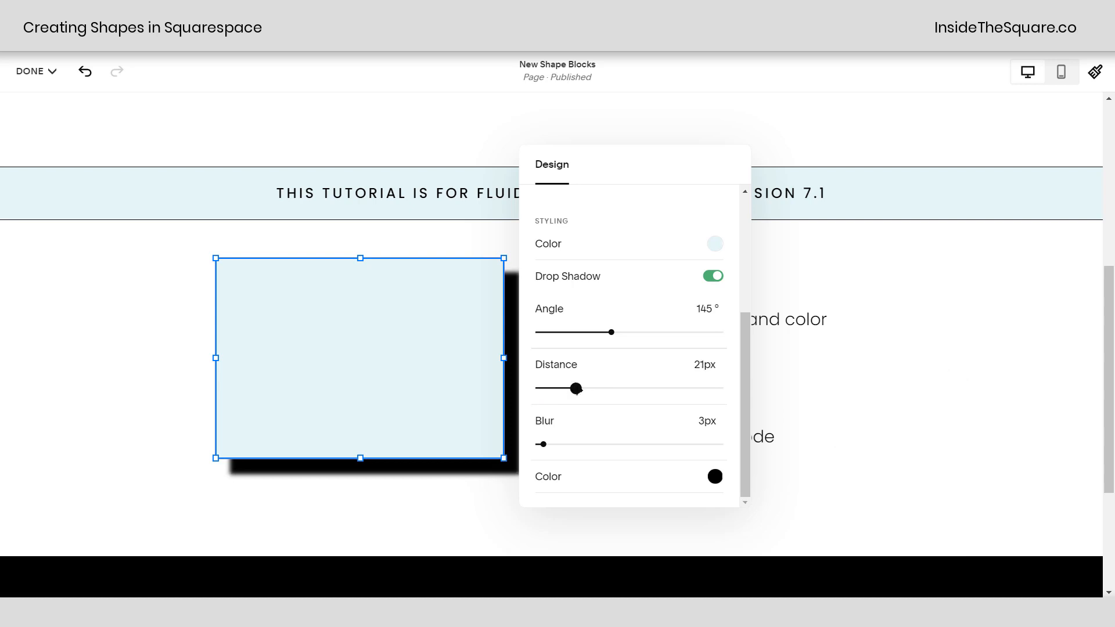
pyautogui.moveTo(543, 444); pyautogui.dragTo(585, 444)
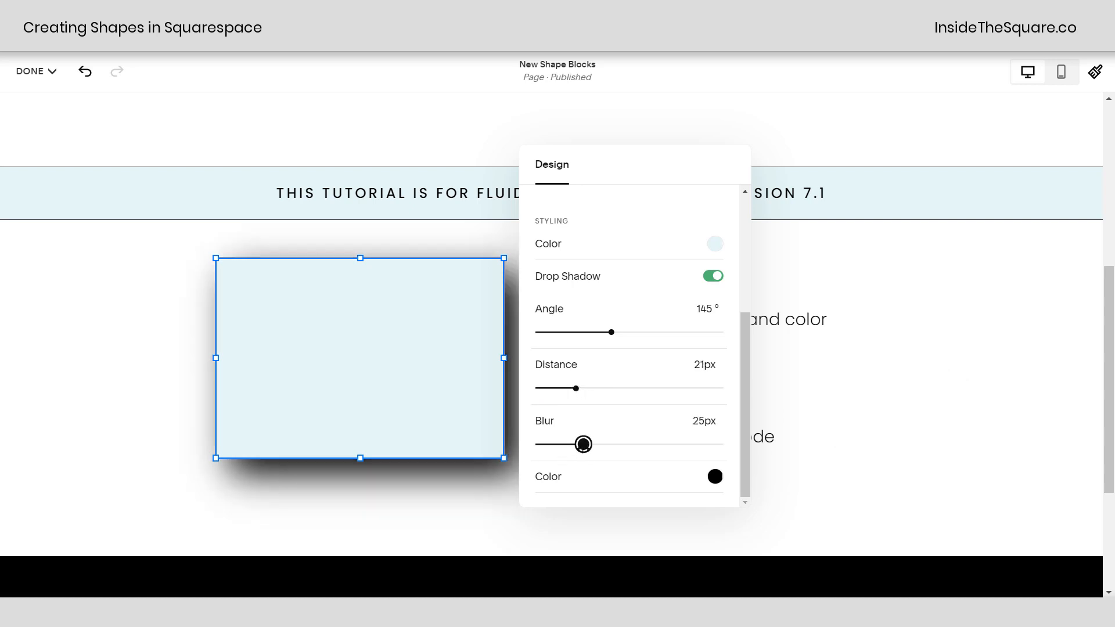
pyautogui.moveTo(614, 332); pyautogui.dragTo(564, 332)
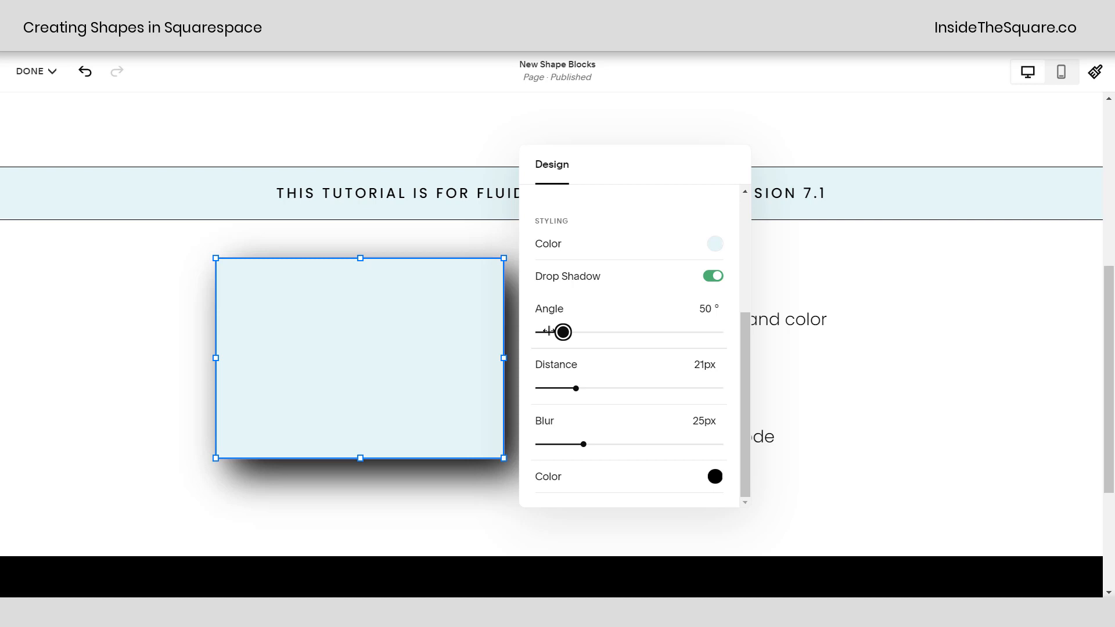
pyautogui.moveTo(564, 331); pyautogui.dragTo(684, 332)
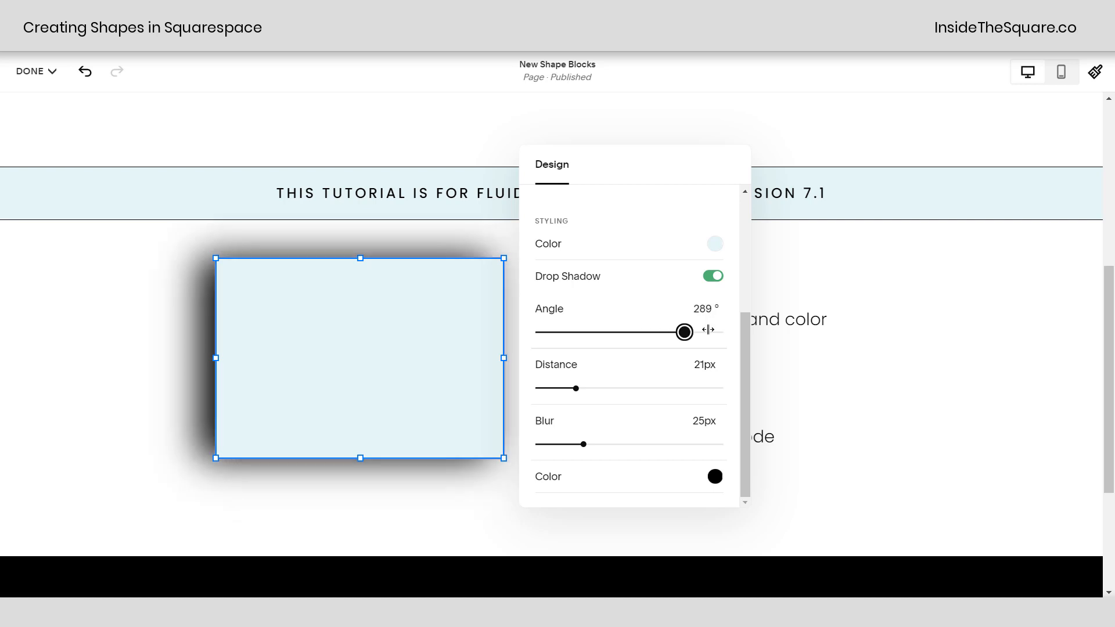
pyautogui.moveTo(683, 332); pyautogui.dragTo(707, 333)
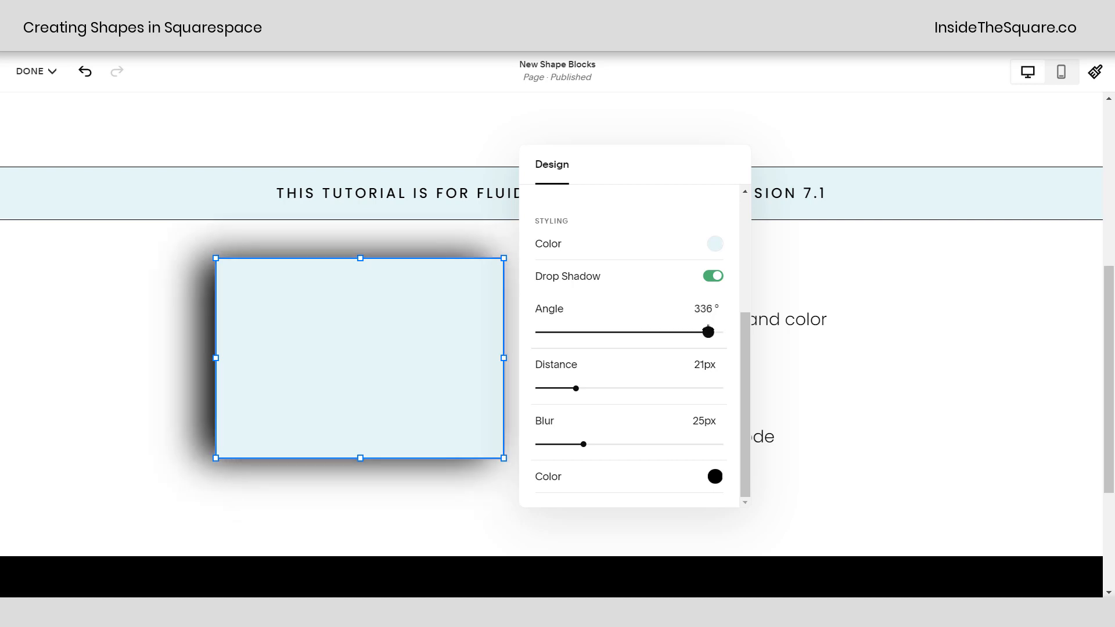
pyautogui.moveTo(708, 332); pyautogui.dragTo(649, 331)
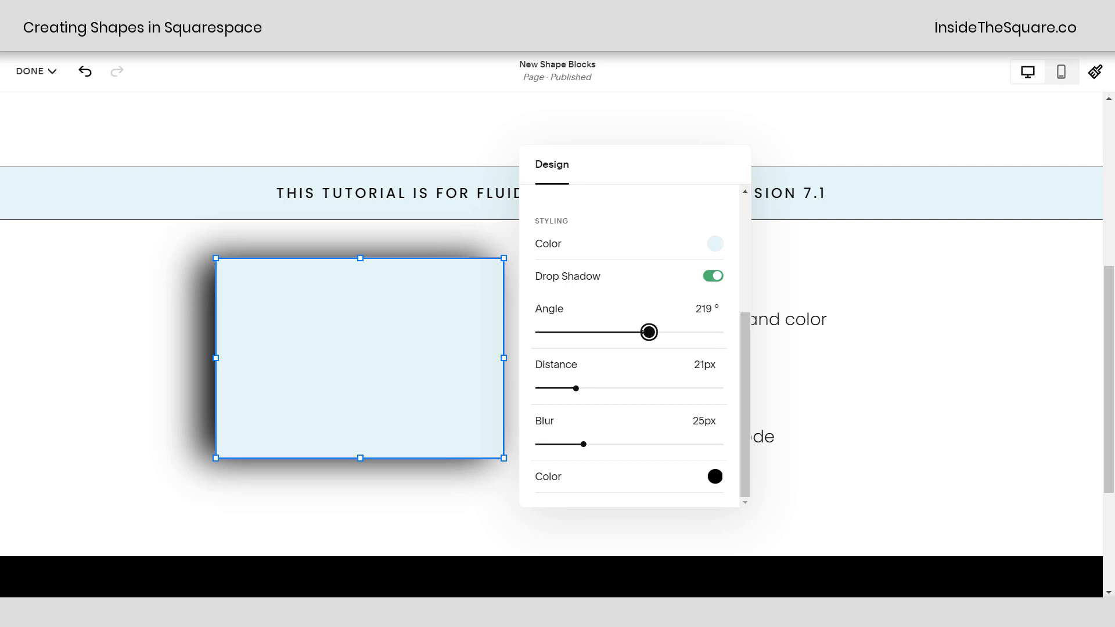
pyautogui.moveTo(648, 333); pyautogui.dragTo(608, 332)
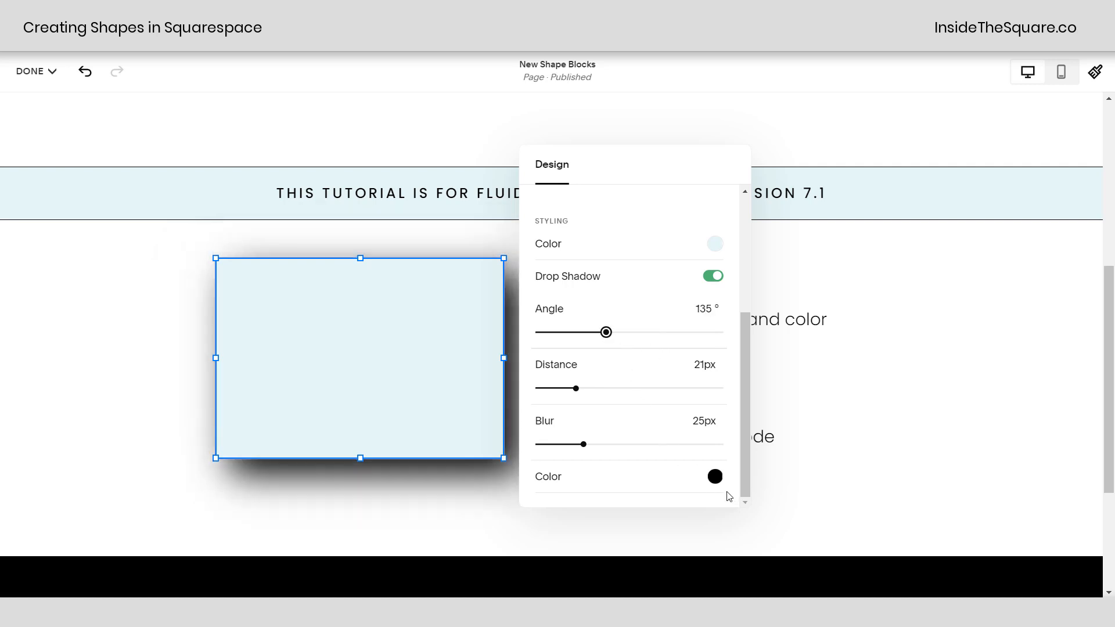
# Step: Recolour the drop shadow with the teal palette swatch after briefly trying purple
pyautogui.click(715, 476)
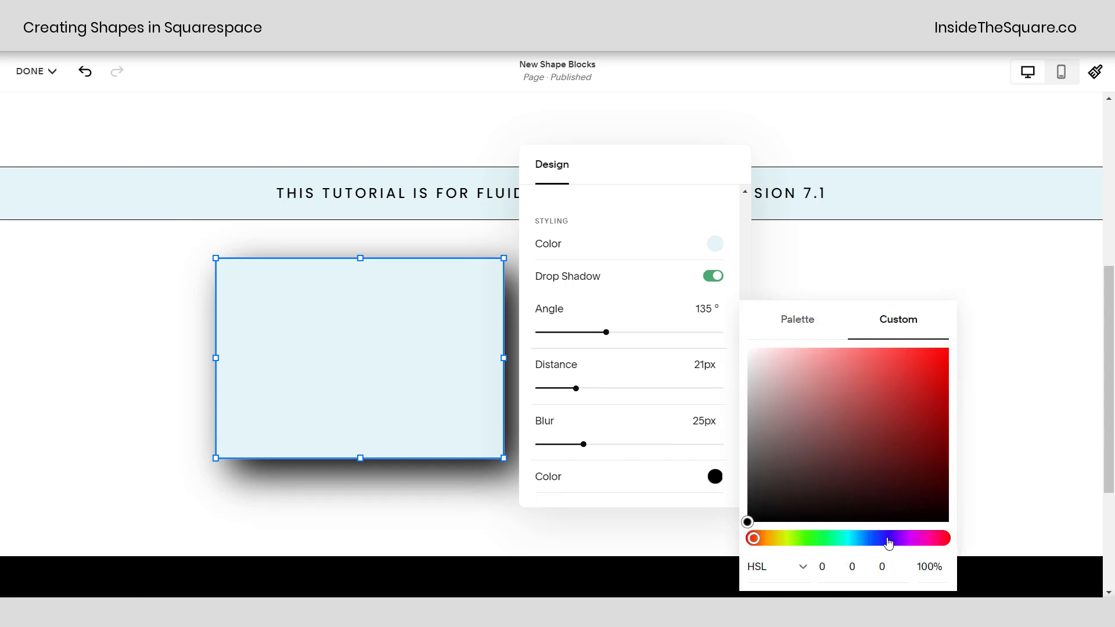
pyautogui.moveTo(889, 538); pyautogui.dragTo(901, 538)
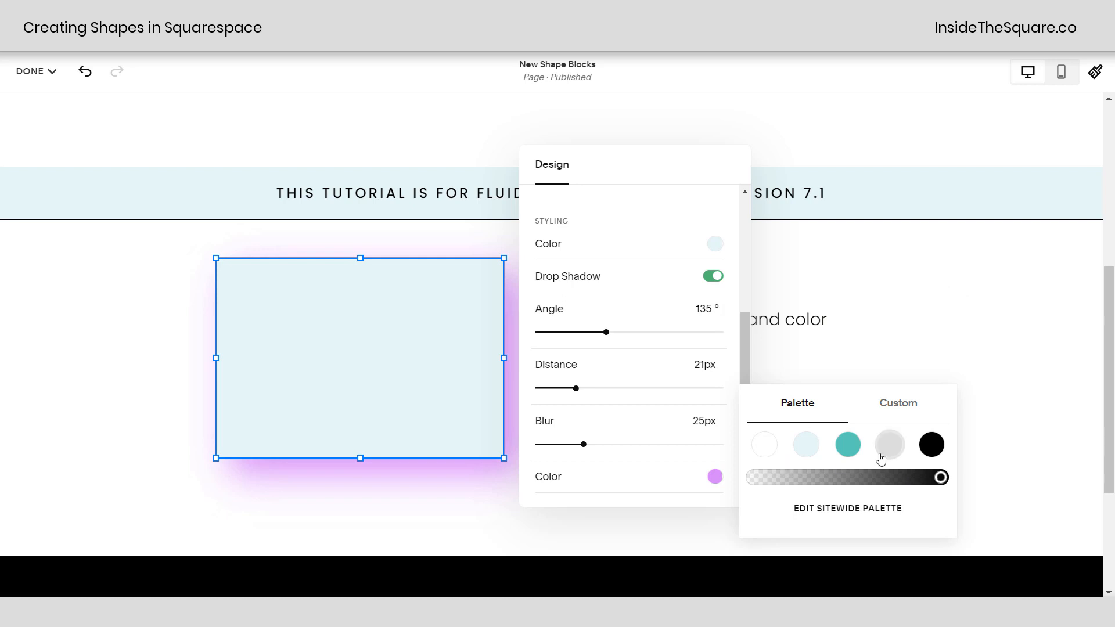
pyautogui.click(847, 445)
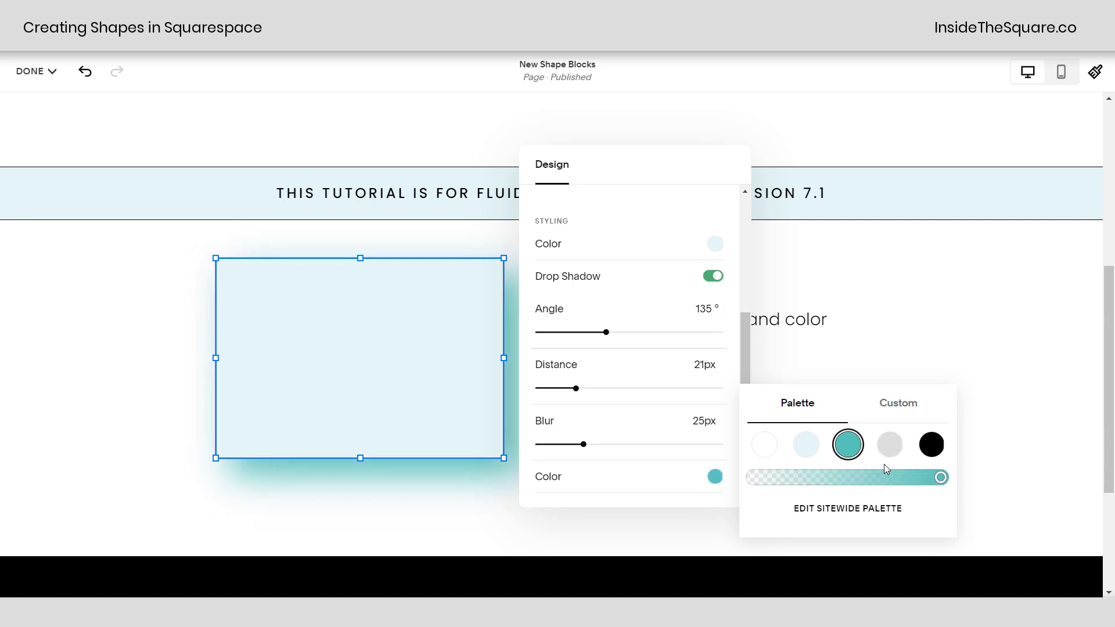
pyautogui.moveTo(653, 396)
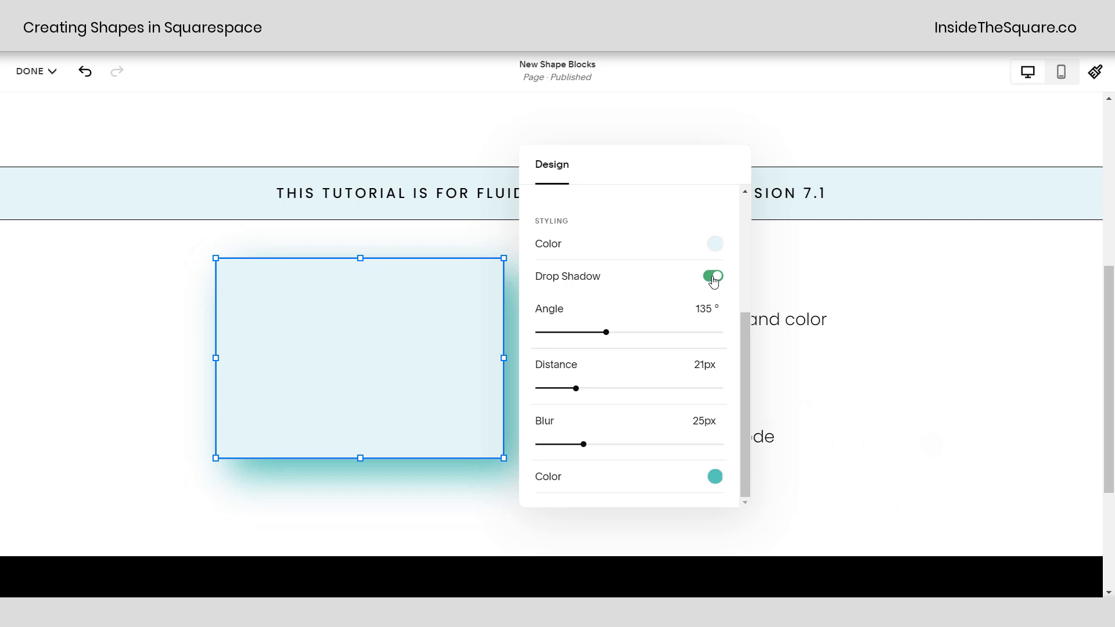
# Step: Turn off the drop shadow, try a 90 corner radius, then reset the corners to 0
pyautogui.click(712, 276)
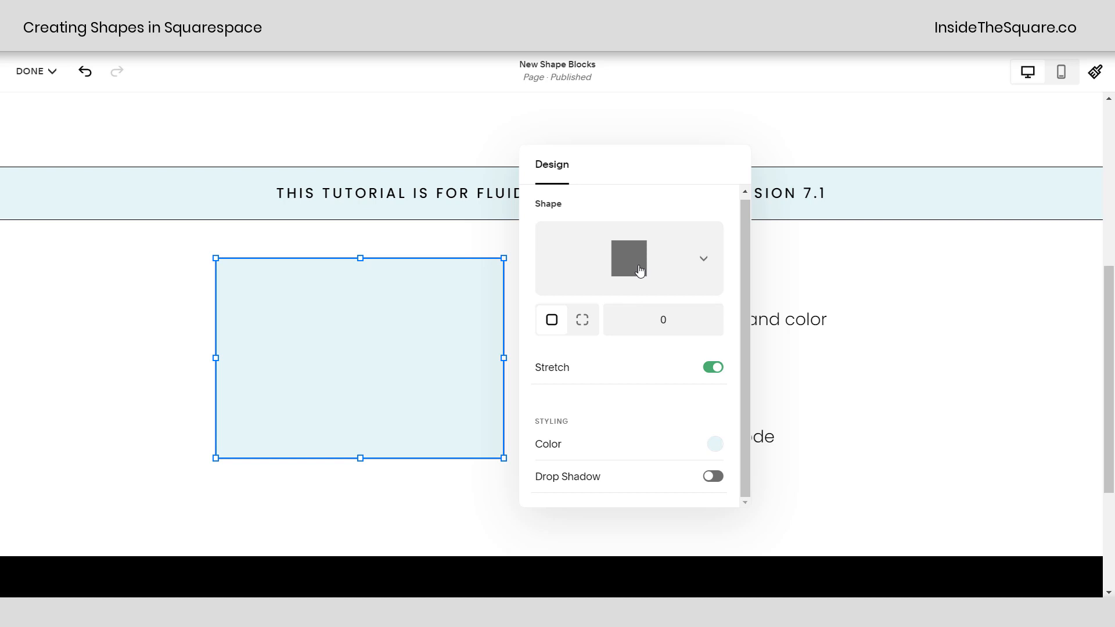
pyautogui.moveTo(629, 305)
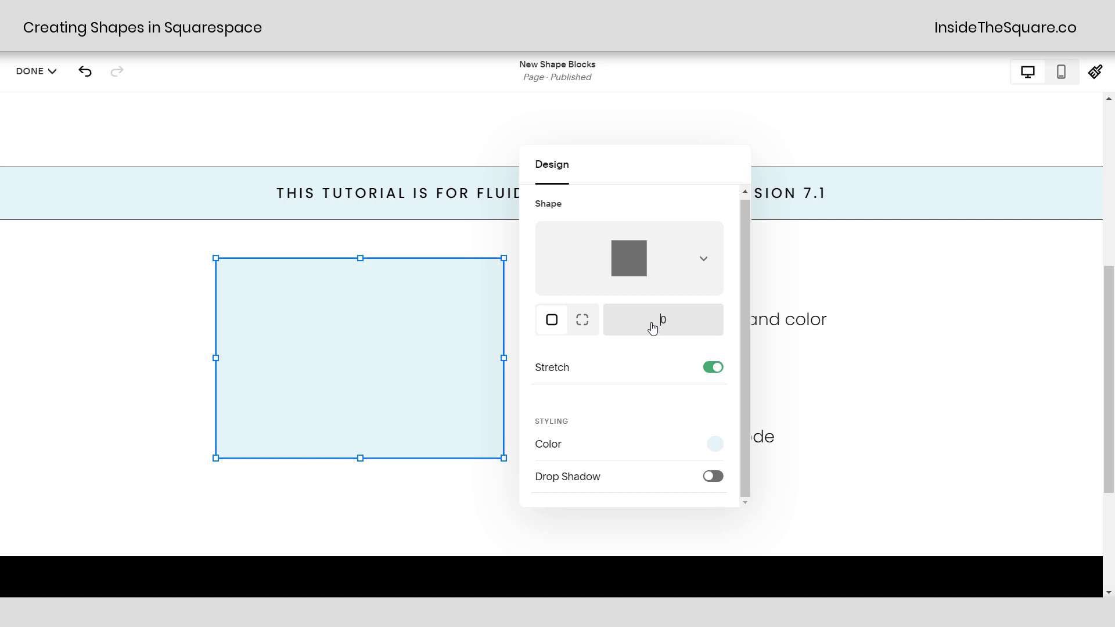
pyautogui.write('90')
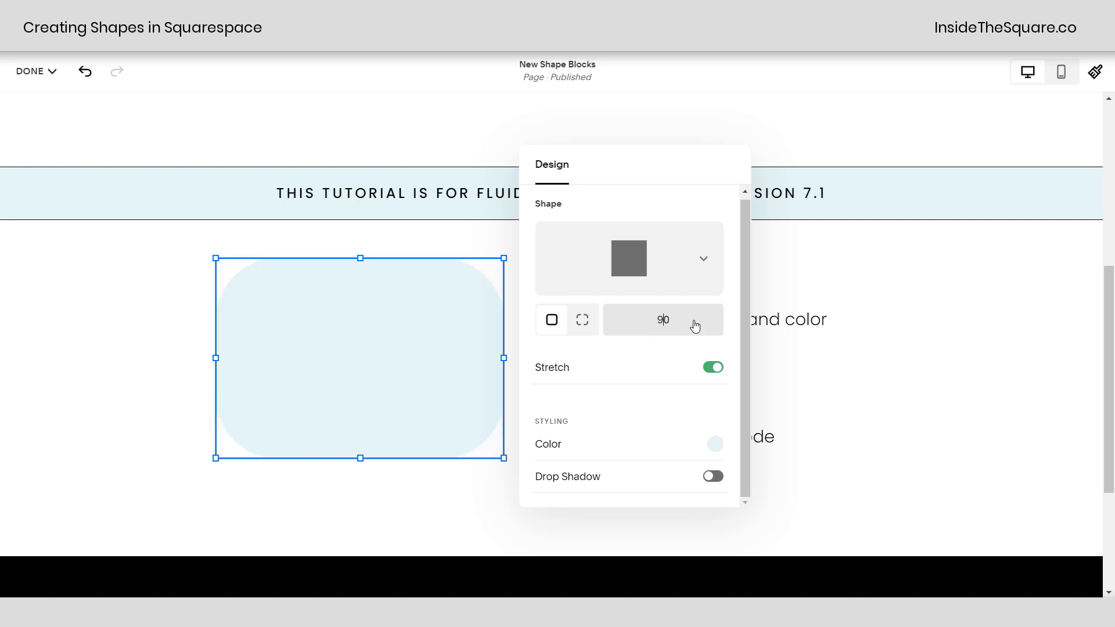
pyautogui.moveTo(233, 358)
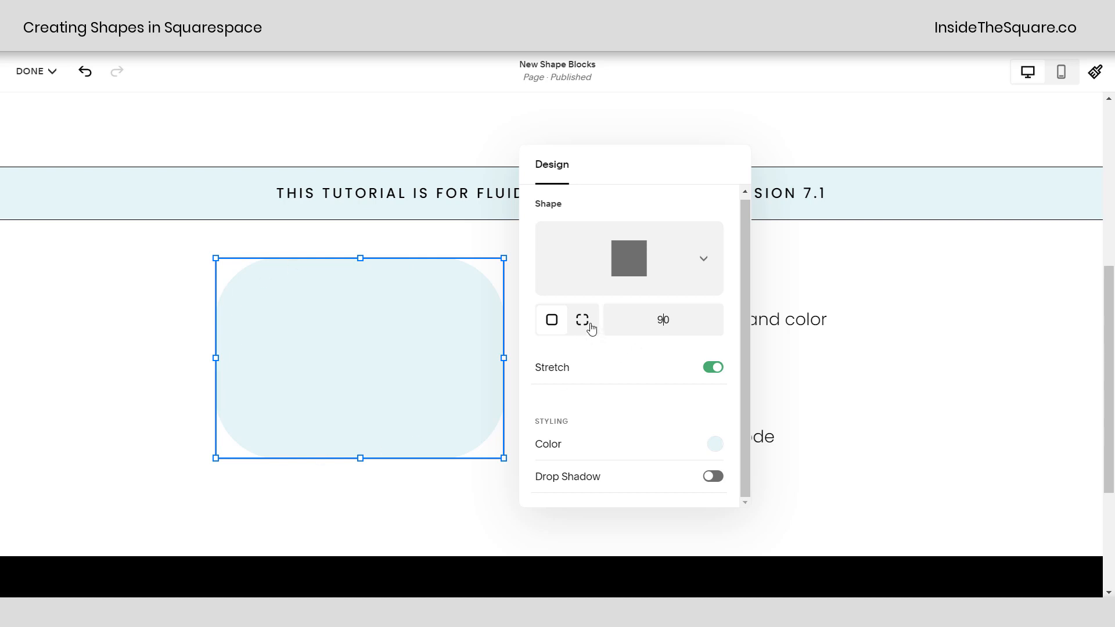
pyautogui.click(583, 320)
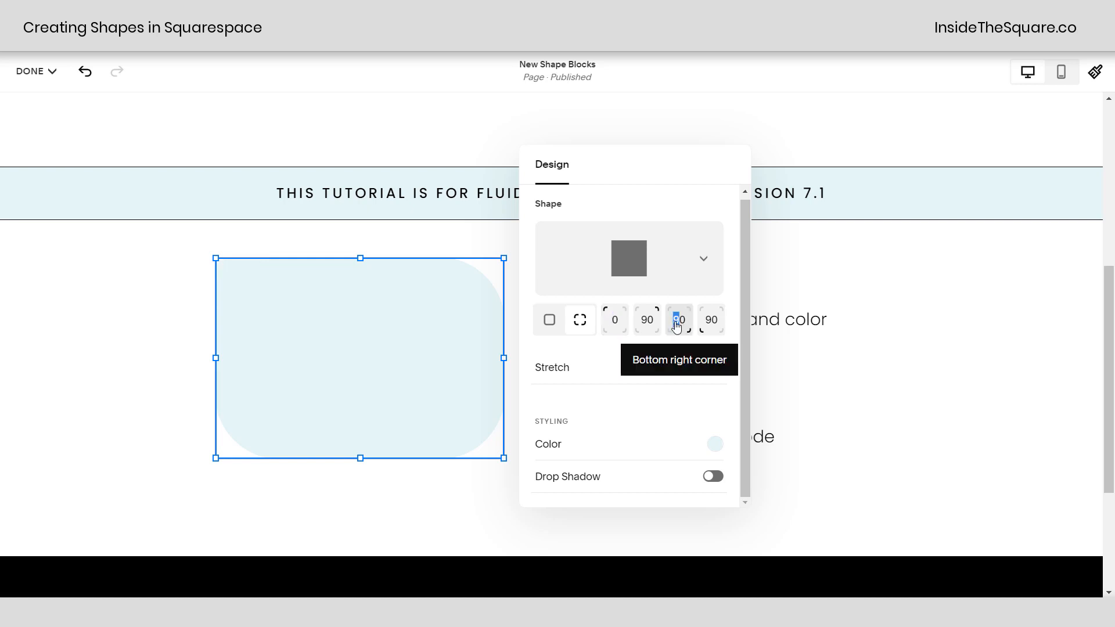
pyautogui.click(678, 320)
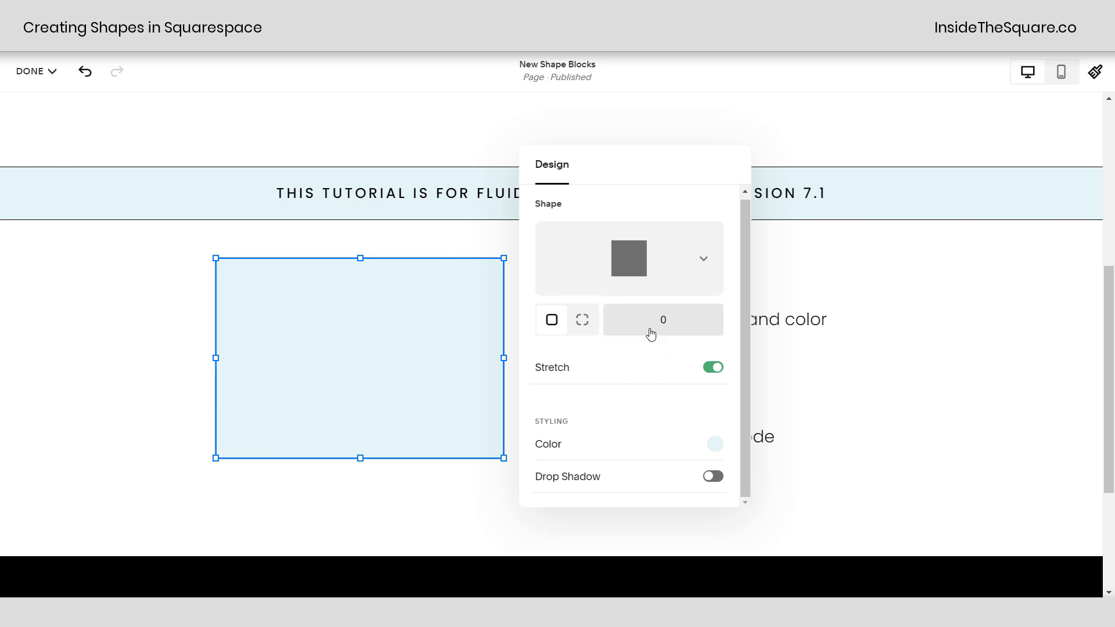
pyautogui.moveTo(876, 333)
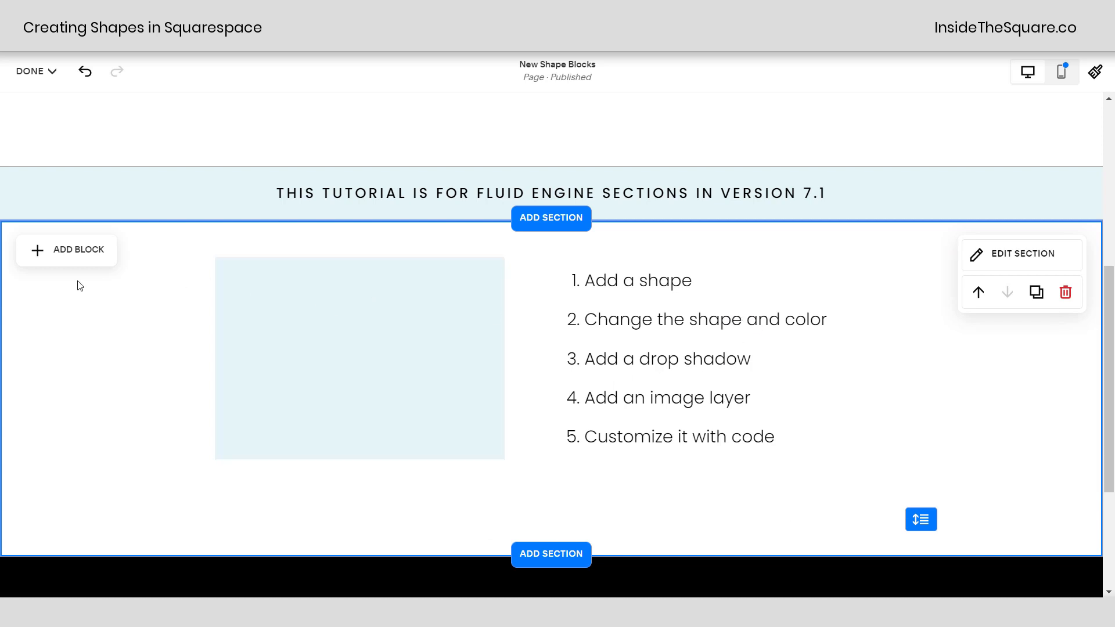
# Step: Add an Image block with the library paintbrush icon placed over the rectangle's lower part
pyautogui.click(67, 250)
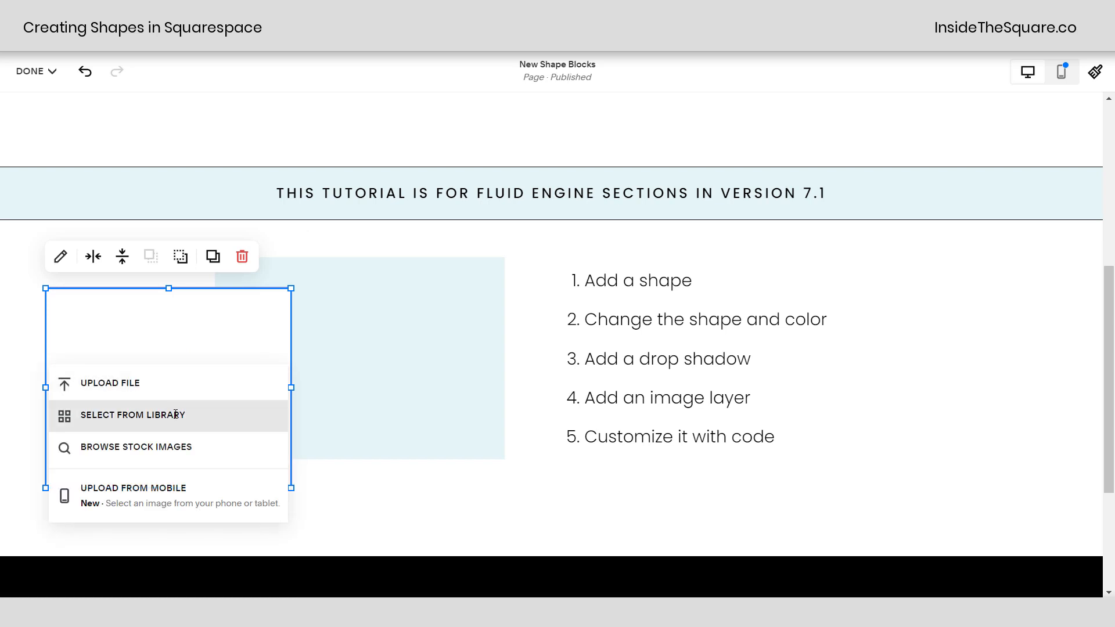
pyautogui.click(132, 416)
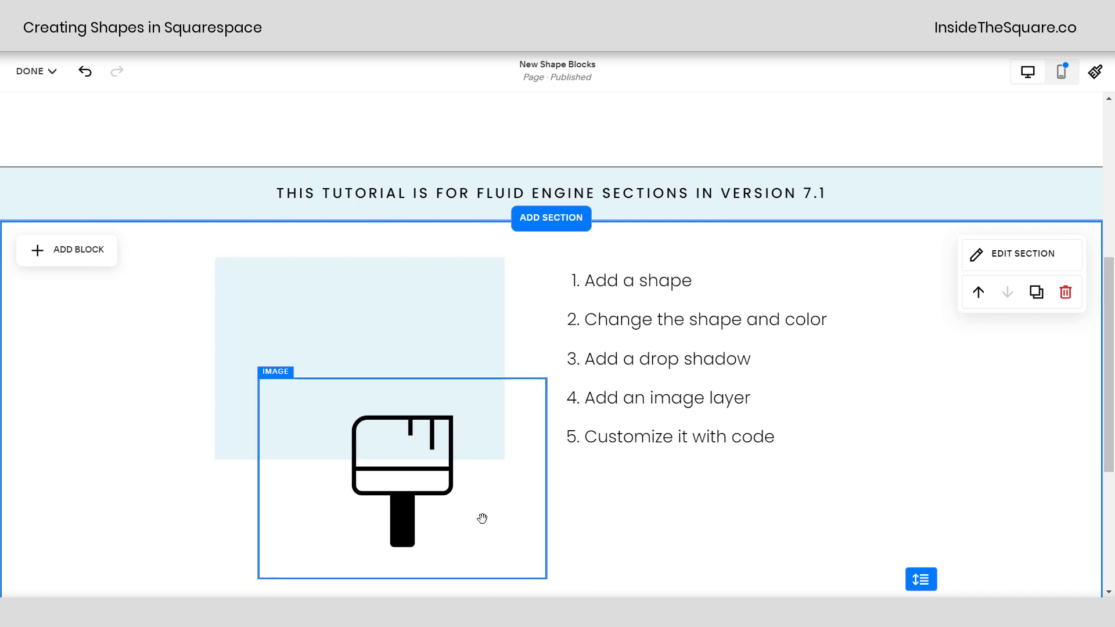
# Step: In the mobile preview, drag the rectangle block beneath the numbered list
pyautogui.click(543, 346)
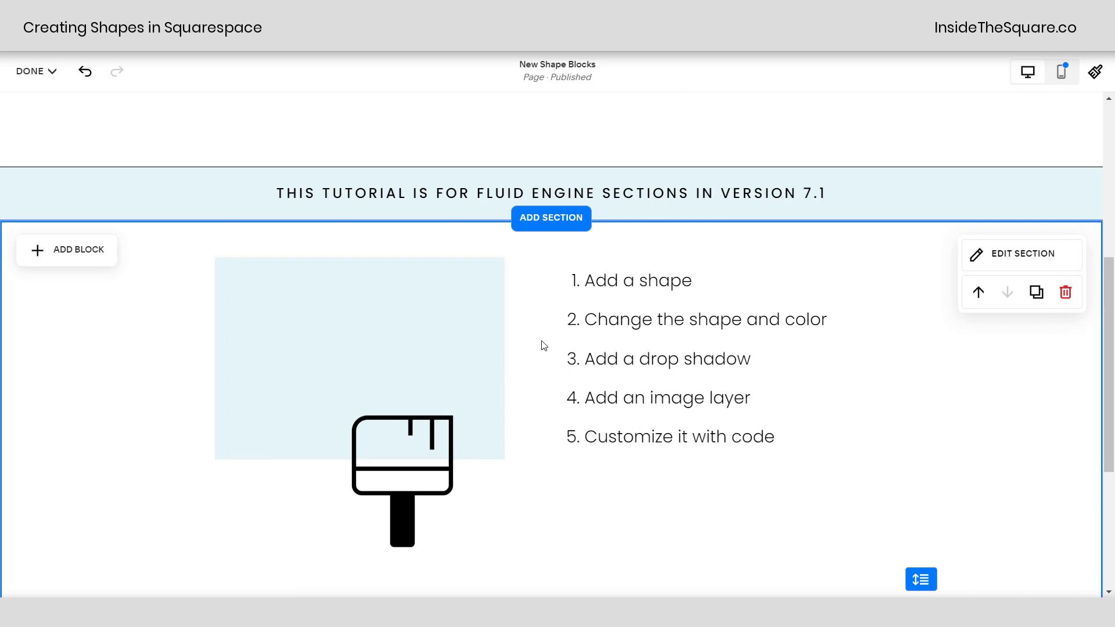
pyautogui.moveTo(541, 351)
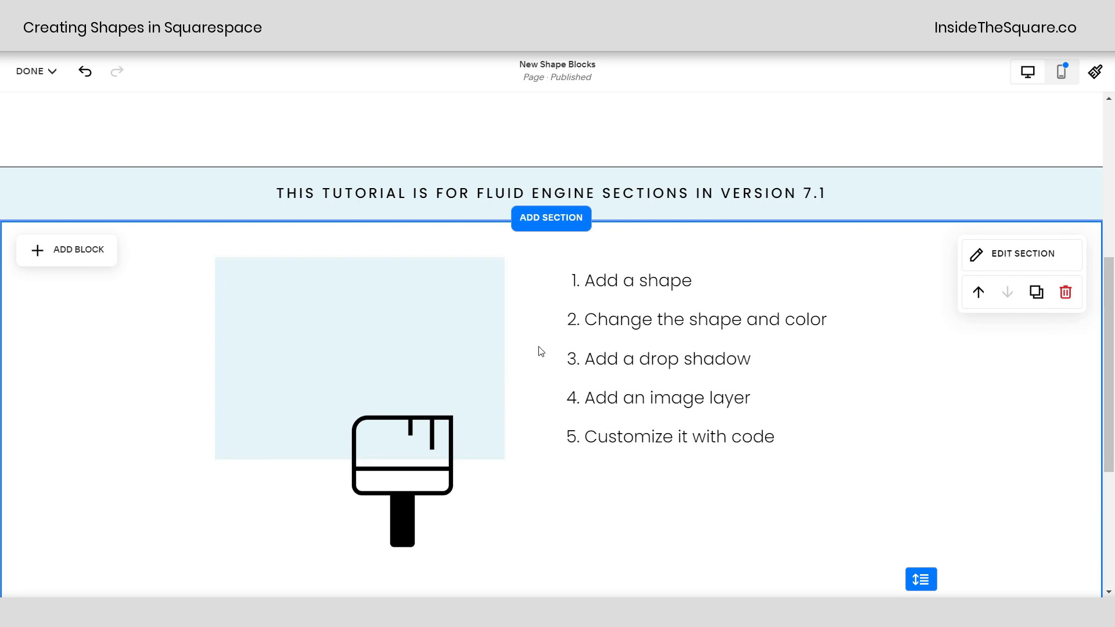
pyautogui.moveTo(542, 348)
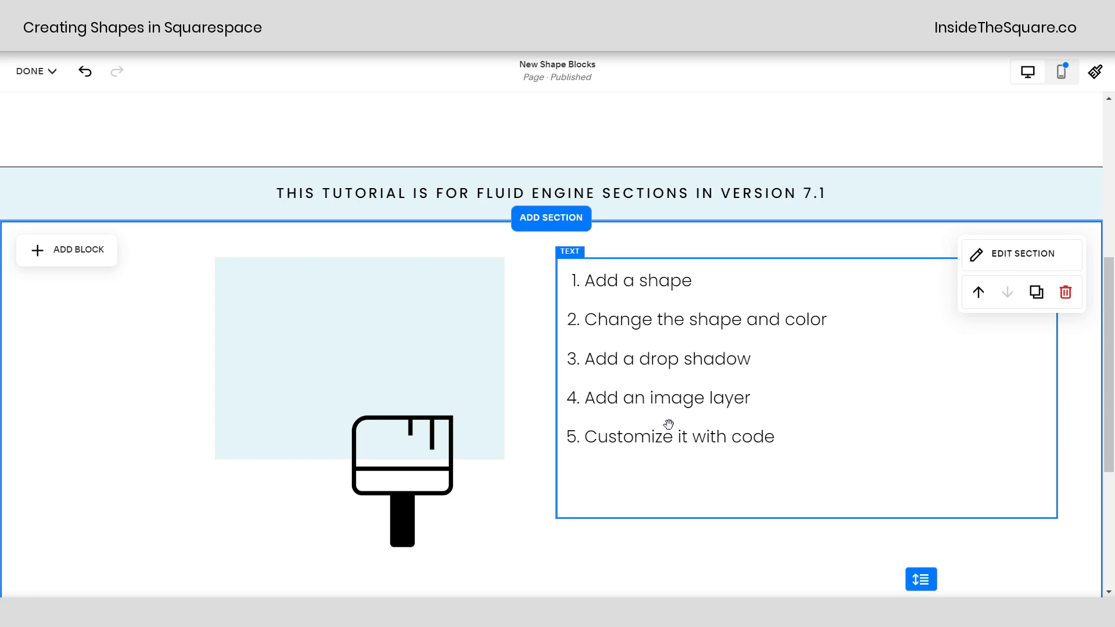
pyautogui.moveTo(799, 333)
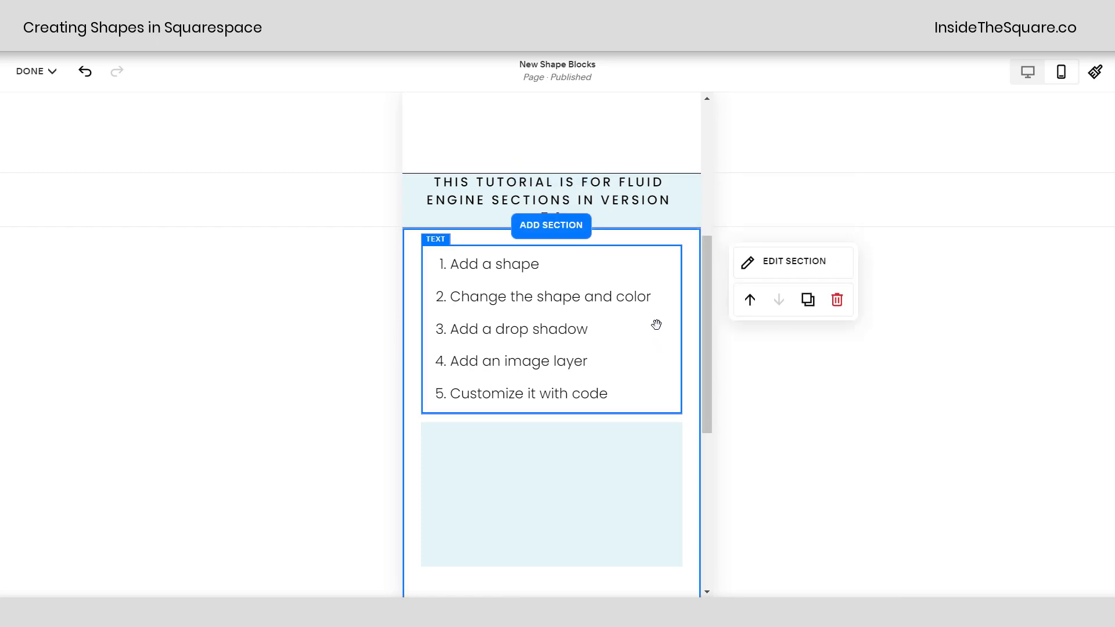
pyautogui.scroll(-3)
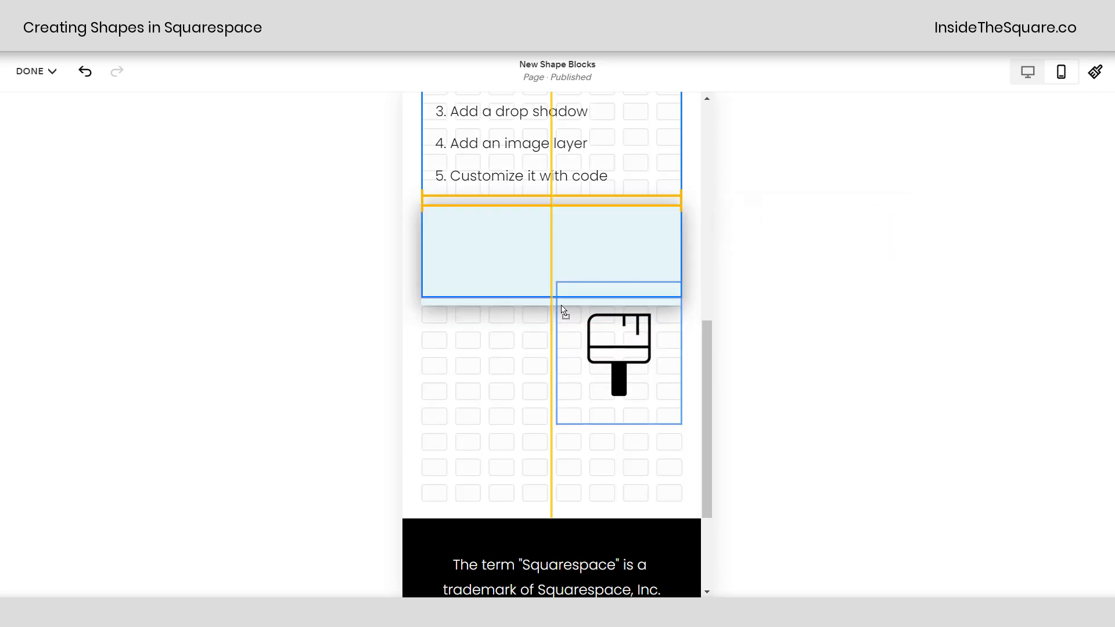
pyautogui.click(486, 253)
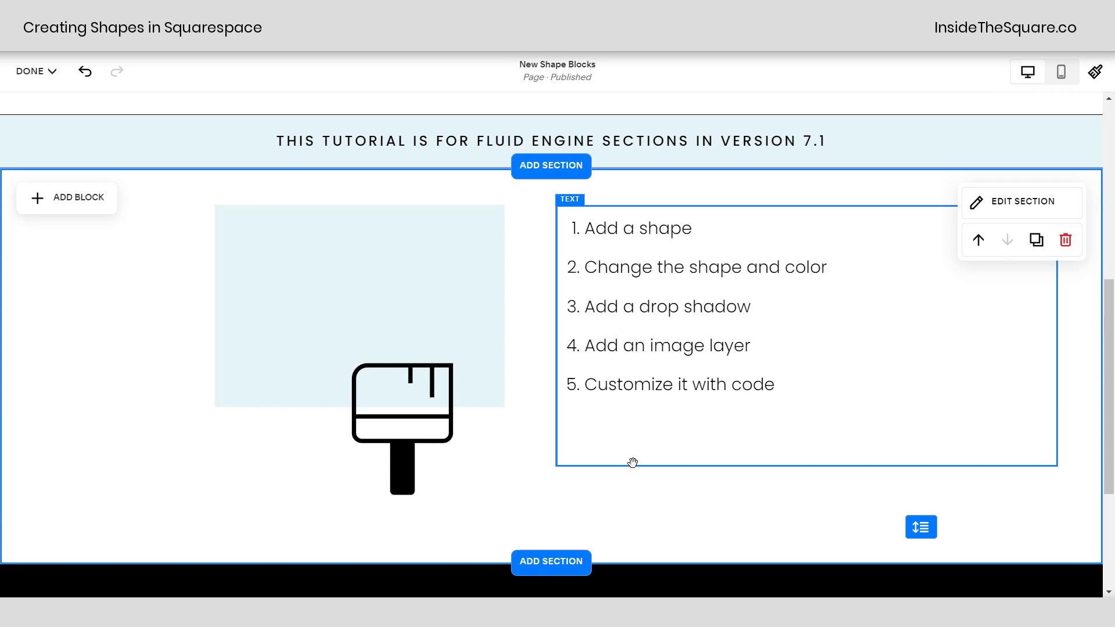
# Step: Close page editing with Done and go to Design > Custom CSS
pyautogui.click(566, 476)
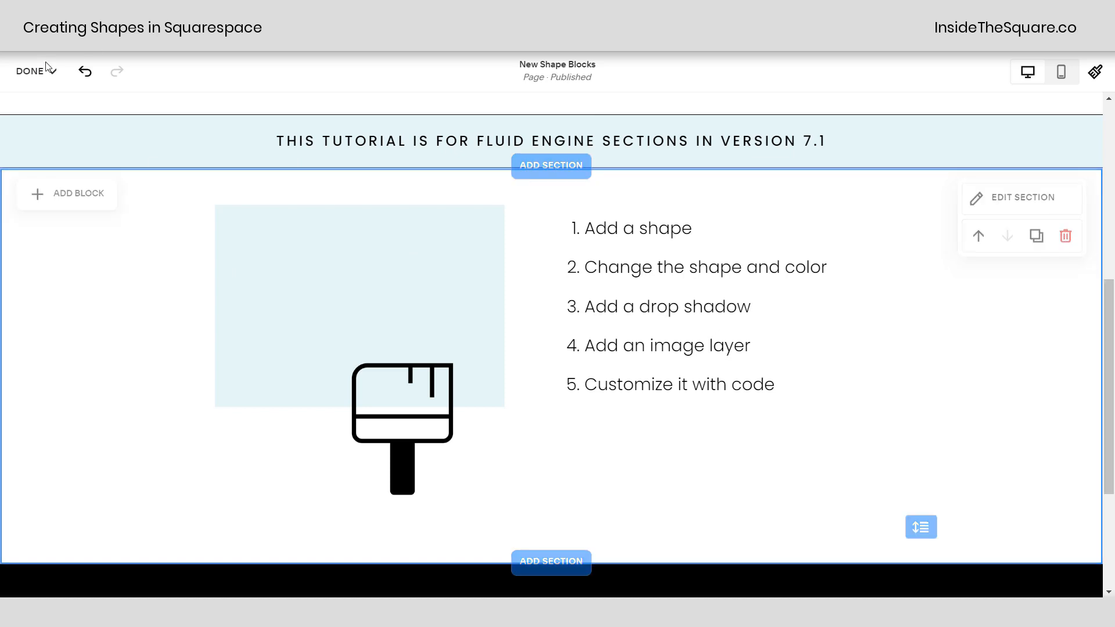
pyautogui.click(29, 70)
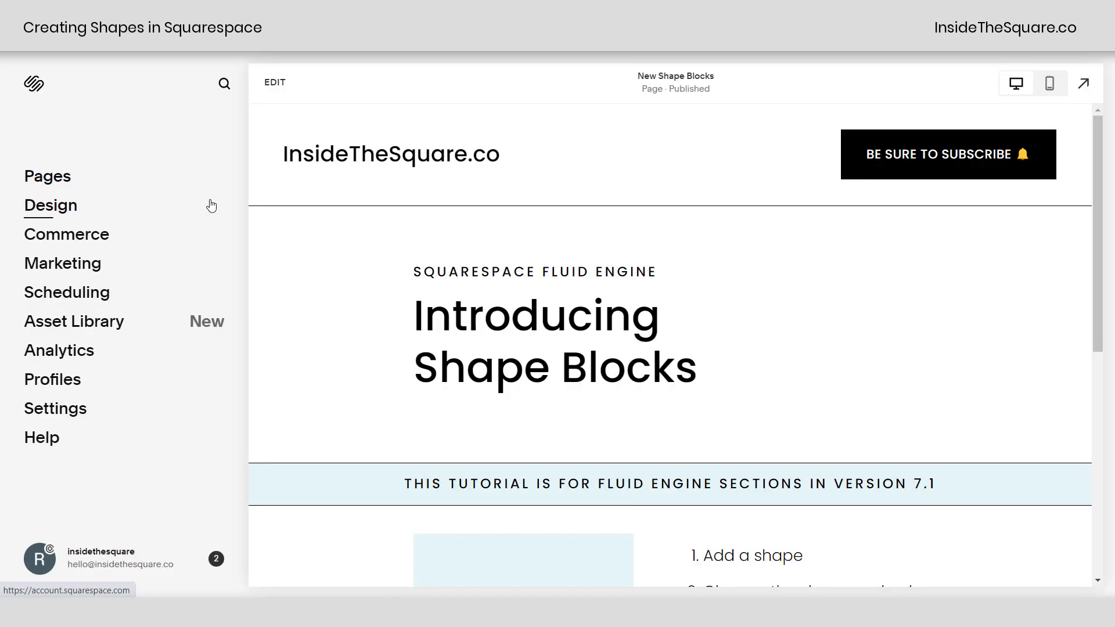
pyautogui.click(51, 205)
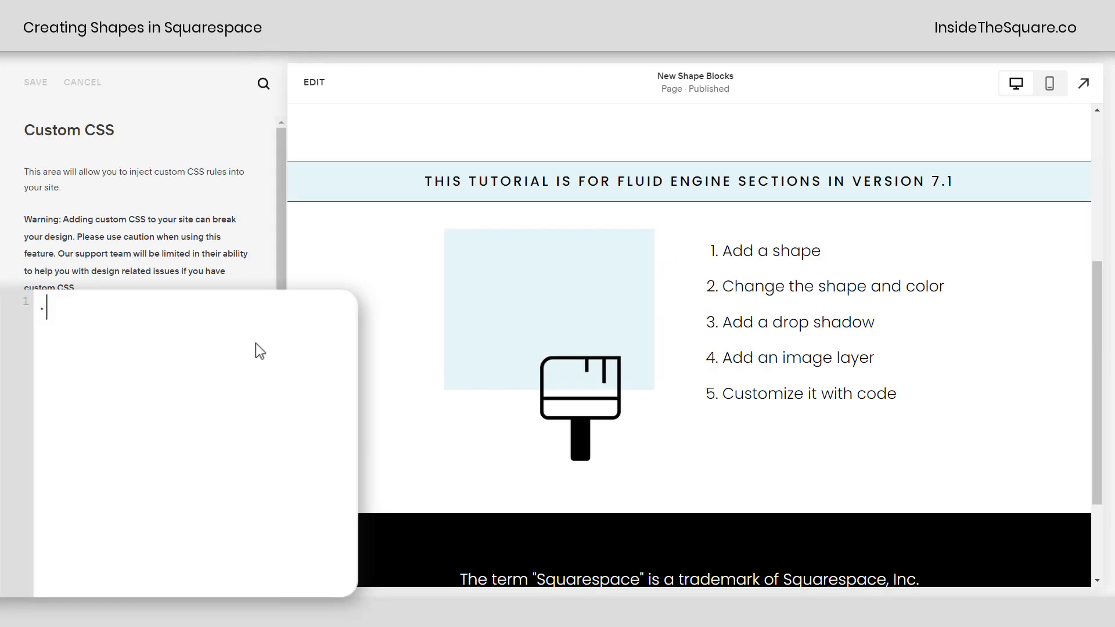
# Step: Write the rule .sqs-shape {border:5px solid red}, correcting the selector typo along the way
pyautogui.write('.sqs-shapre')
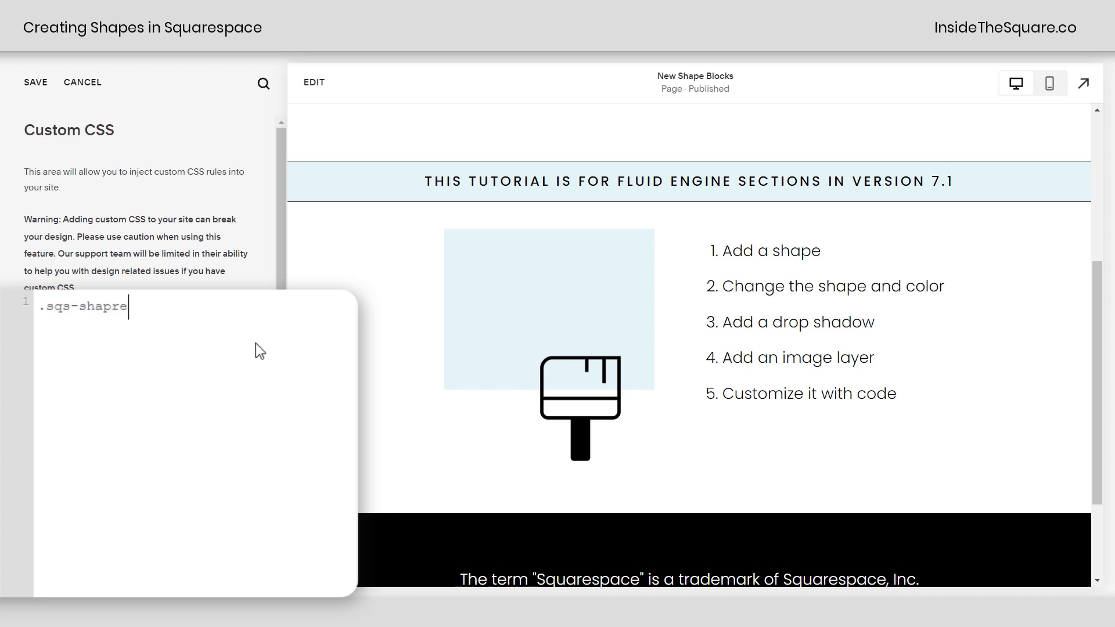
pyautogui.press('Backspace')
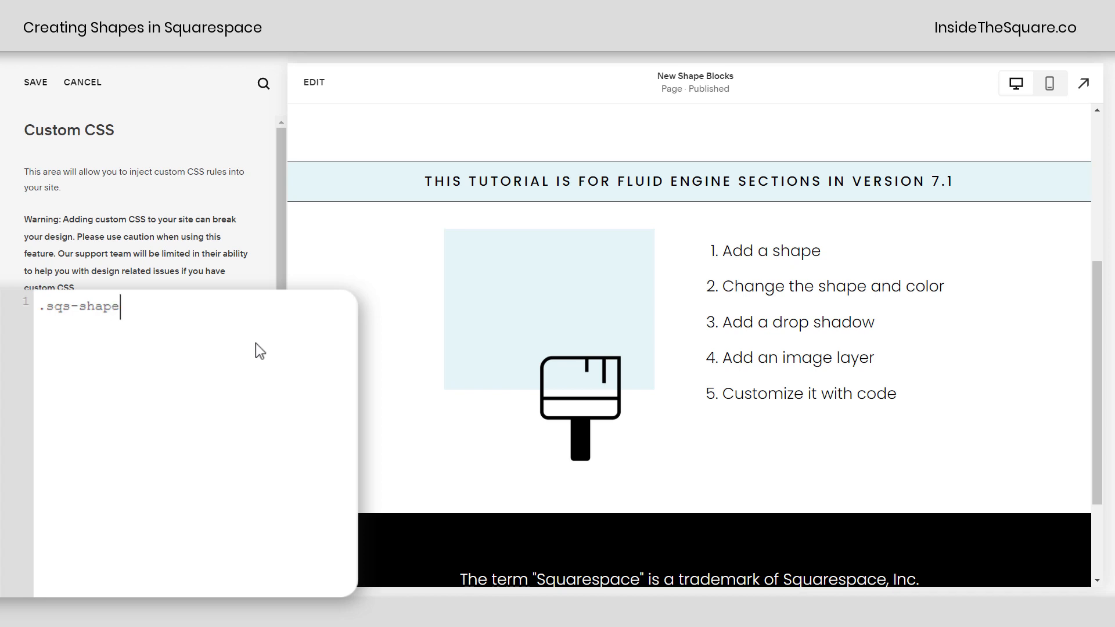
pyautogui.write('{')
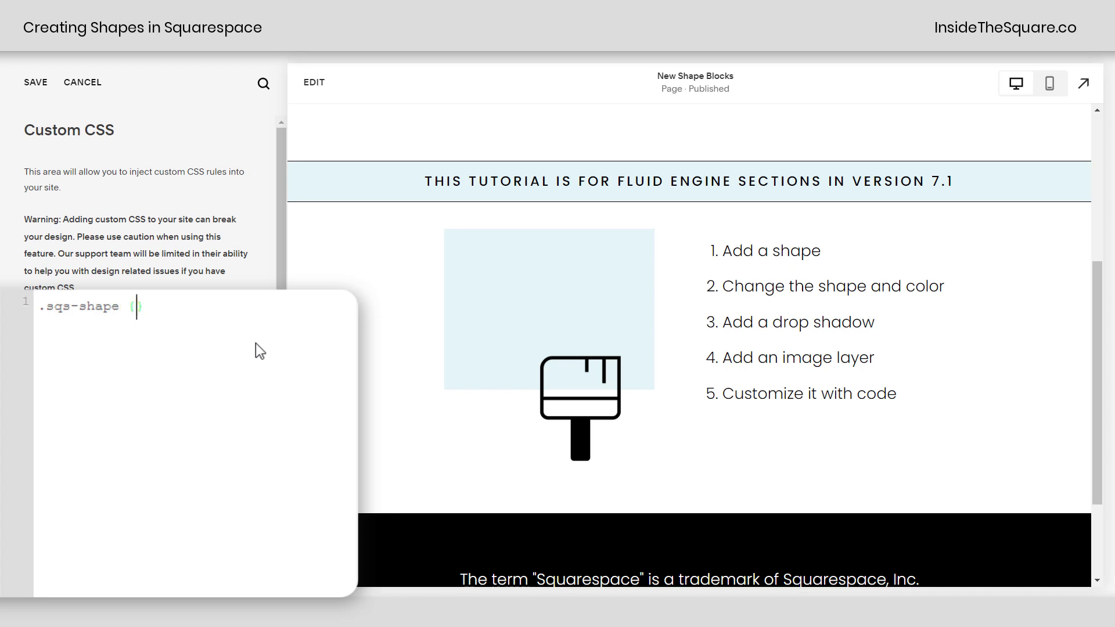
pyautogui.write('{border:5px so')
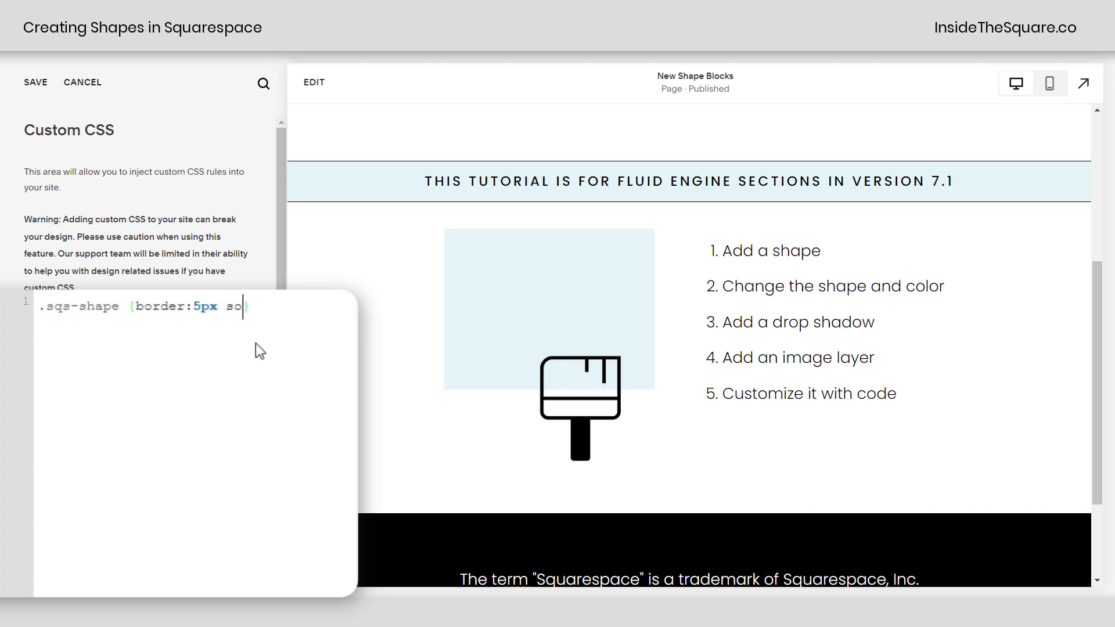
pyautogui.write('lid red')
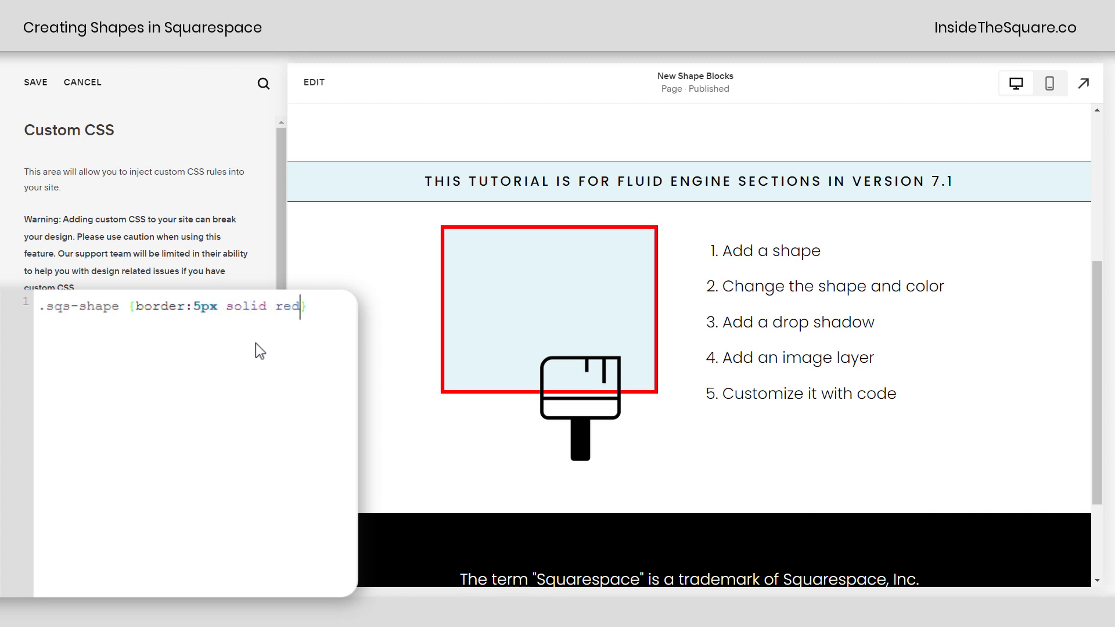
pyautogui.write('}')
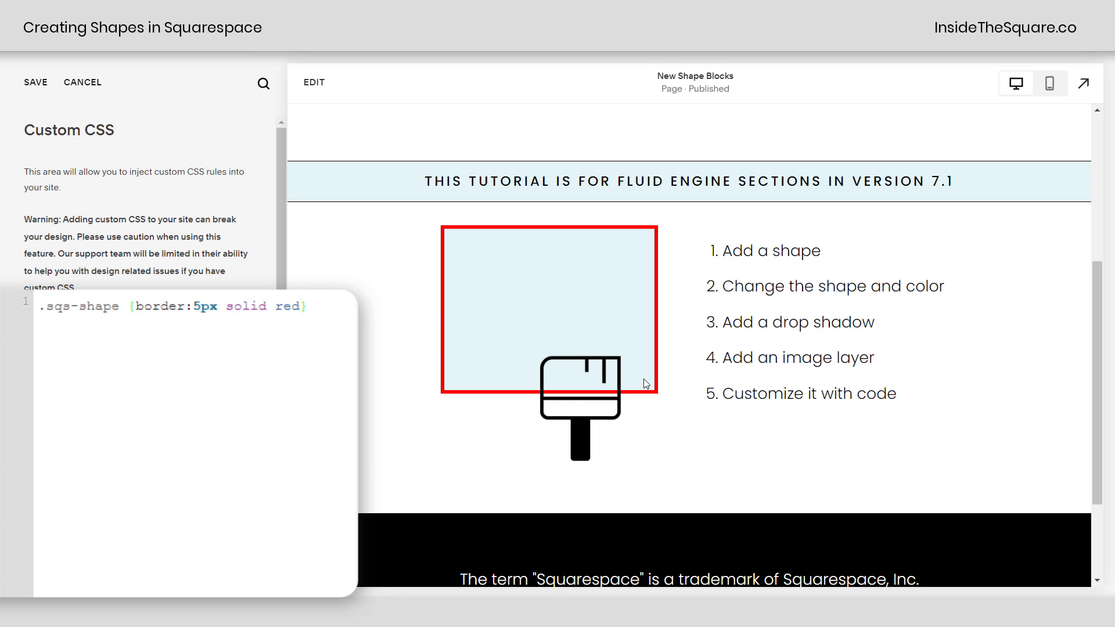
pyautogui.moveTo(579, 412)
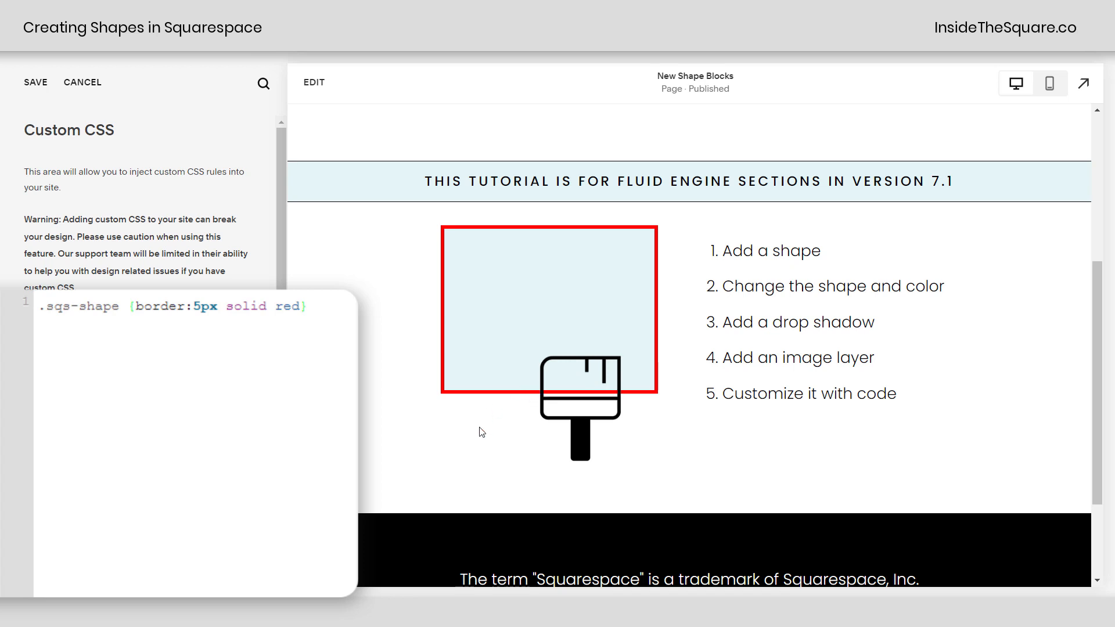
pyautogui.moveTo(348, 333)
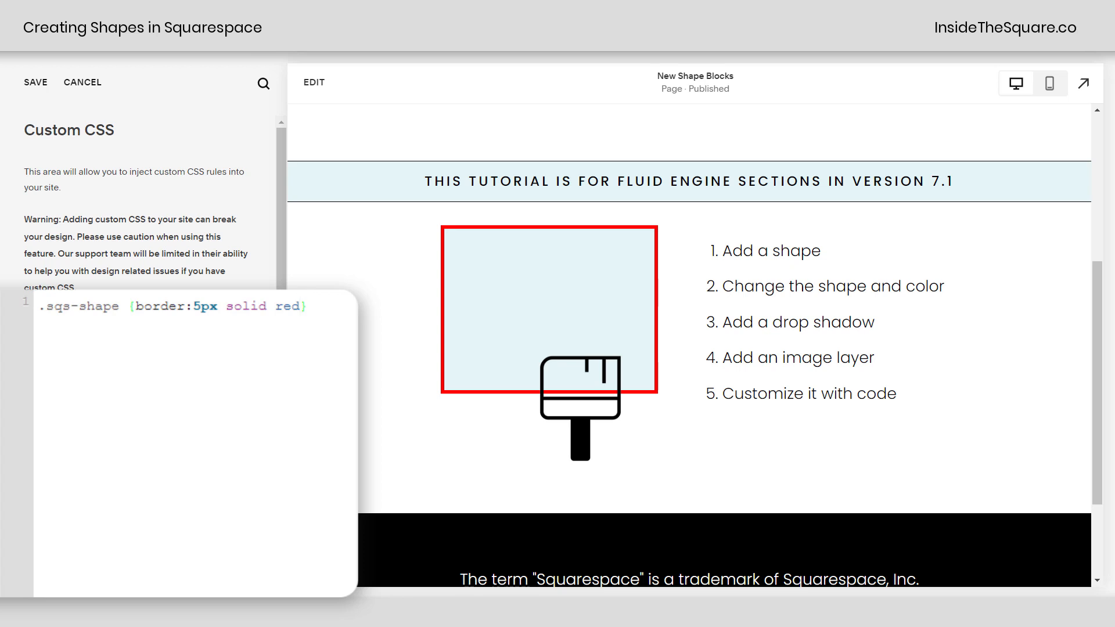
# Step: Add transform:rotate(10deg) to the .sqs-shape rule, after first trying -5deg
pyautogui.write(';')
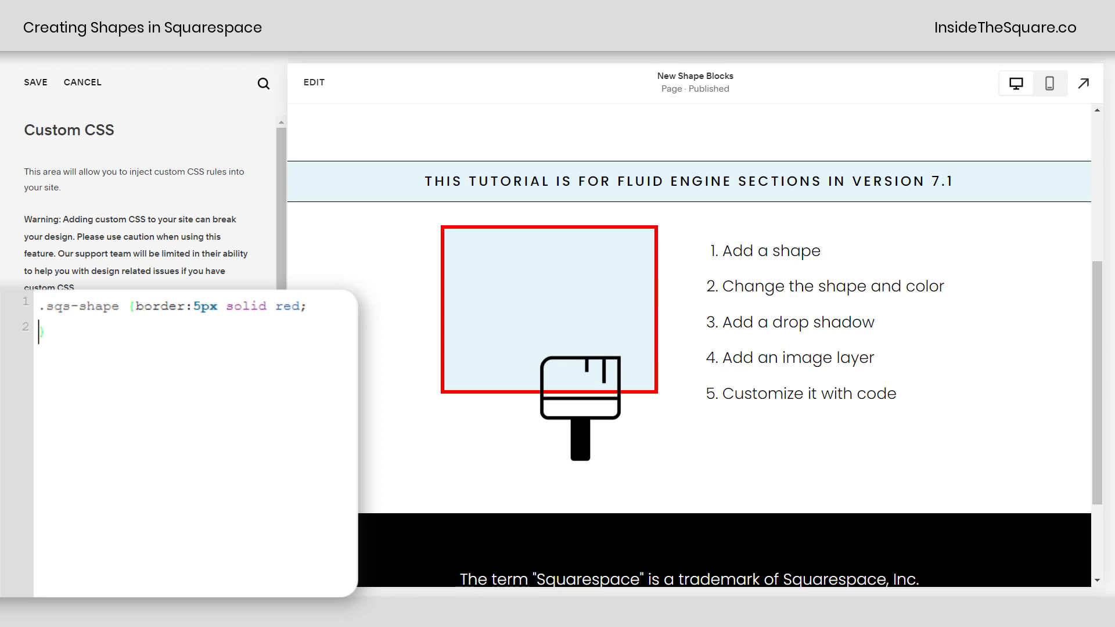
pyautogui.write('transform')
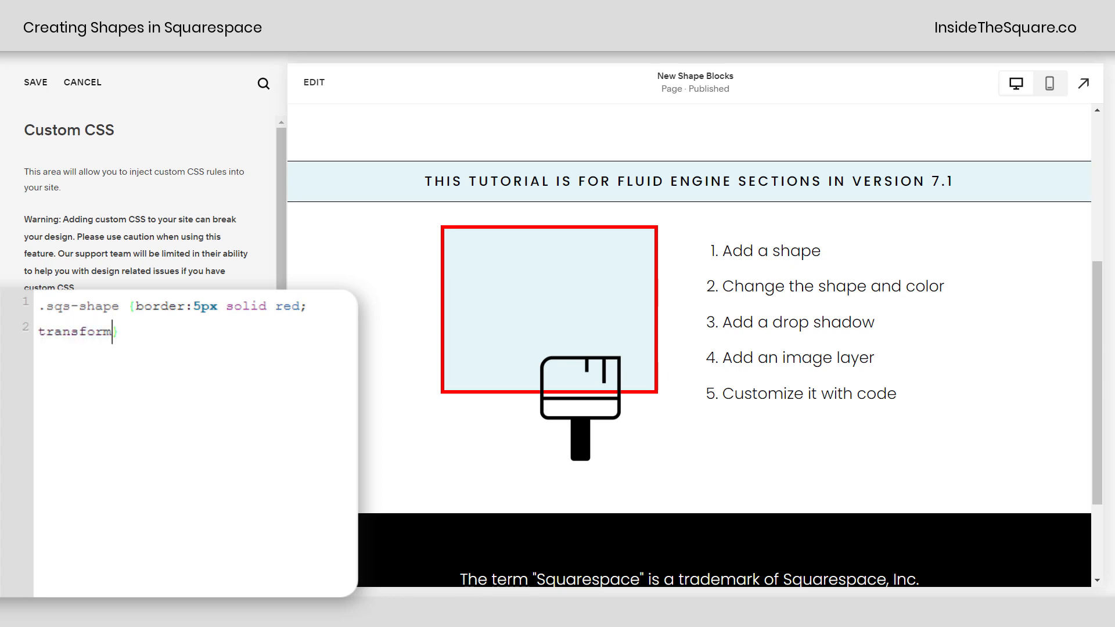
pyautogui.write(':rotate()')
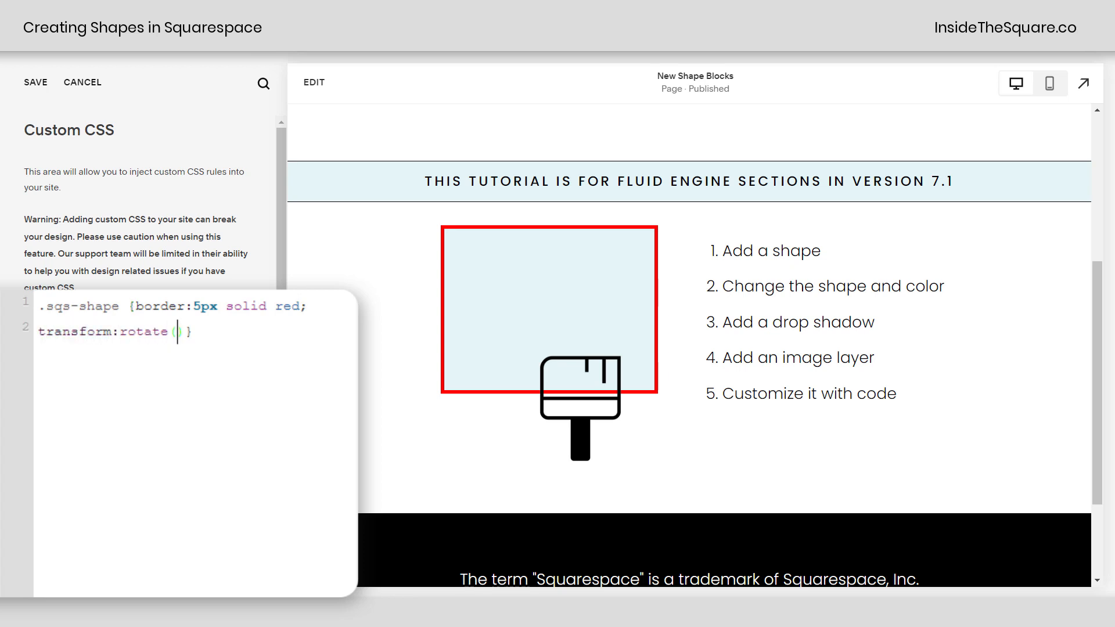
pyautogui.write('-5deg')
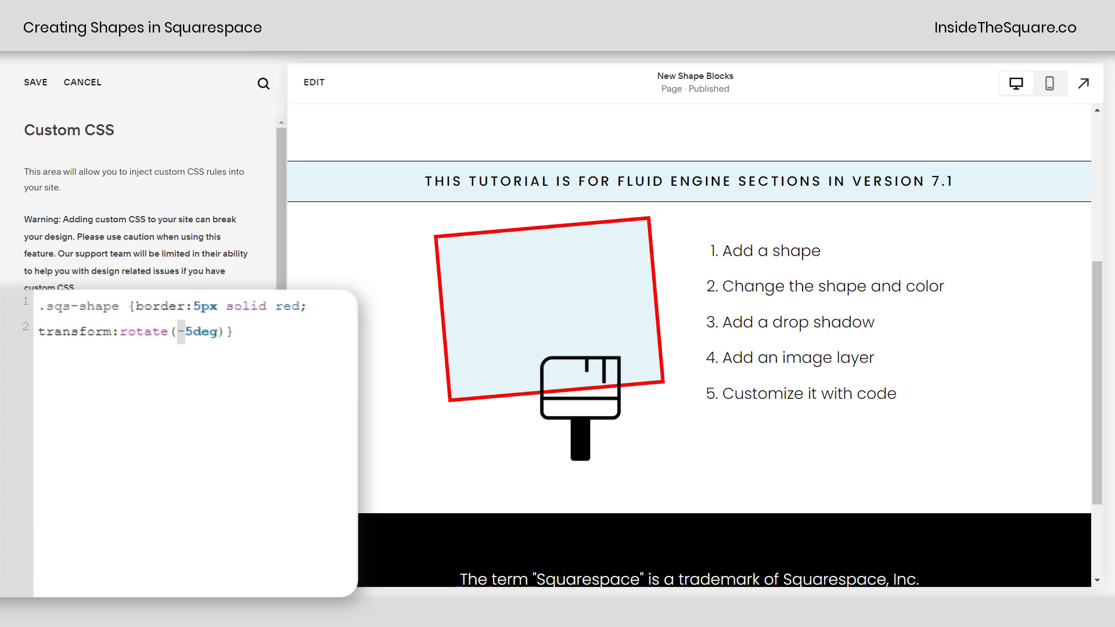
pyautogui.write('10deg')
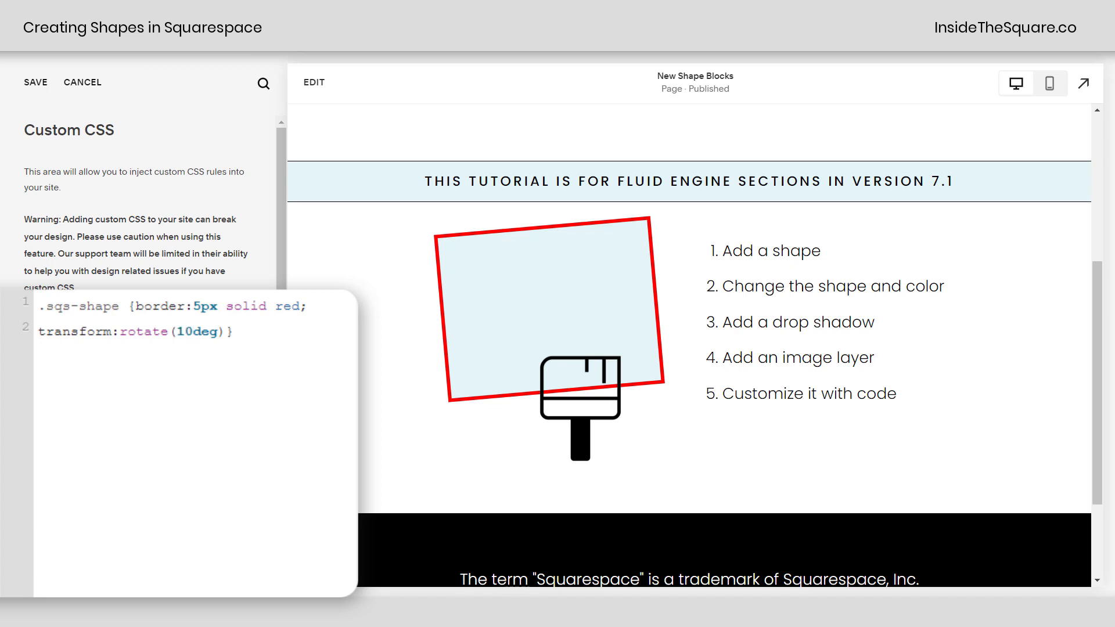
pyautogui.click(192, 332)
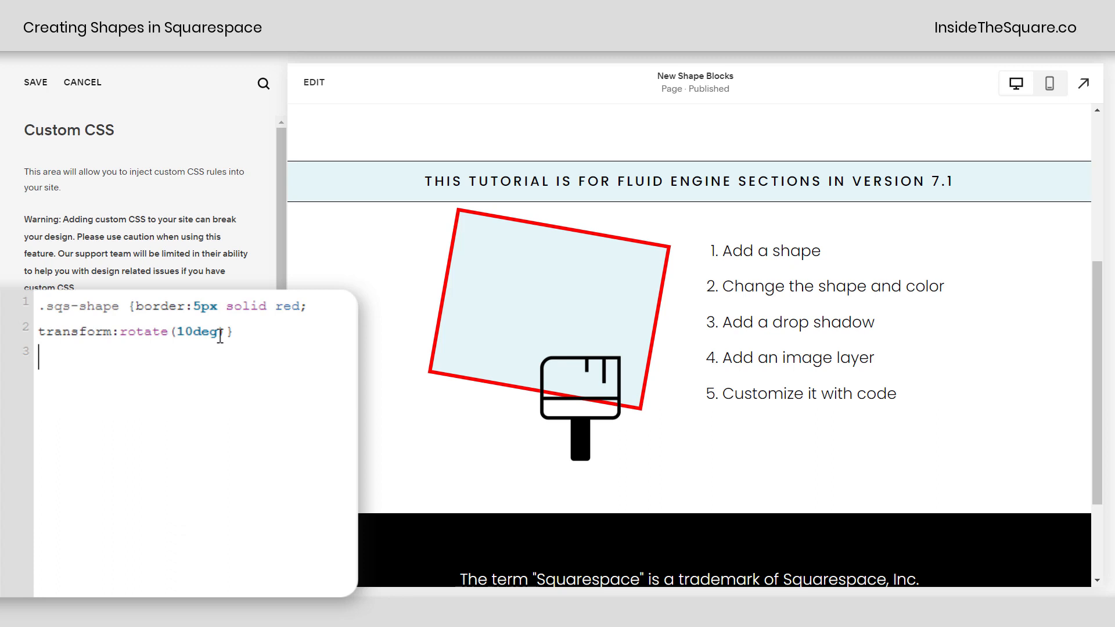
# Step: Write a .sqs-shape:hover rule setting a pink background and purple border color
pyautogui.write('.sqs-')
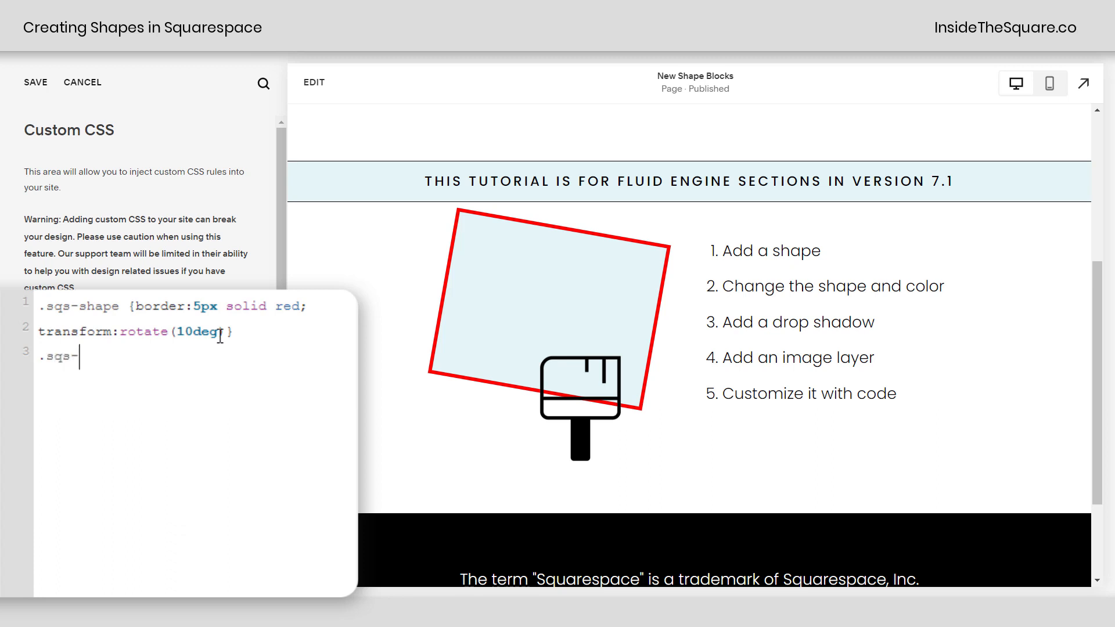
pyautogui.write('shape:ho')
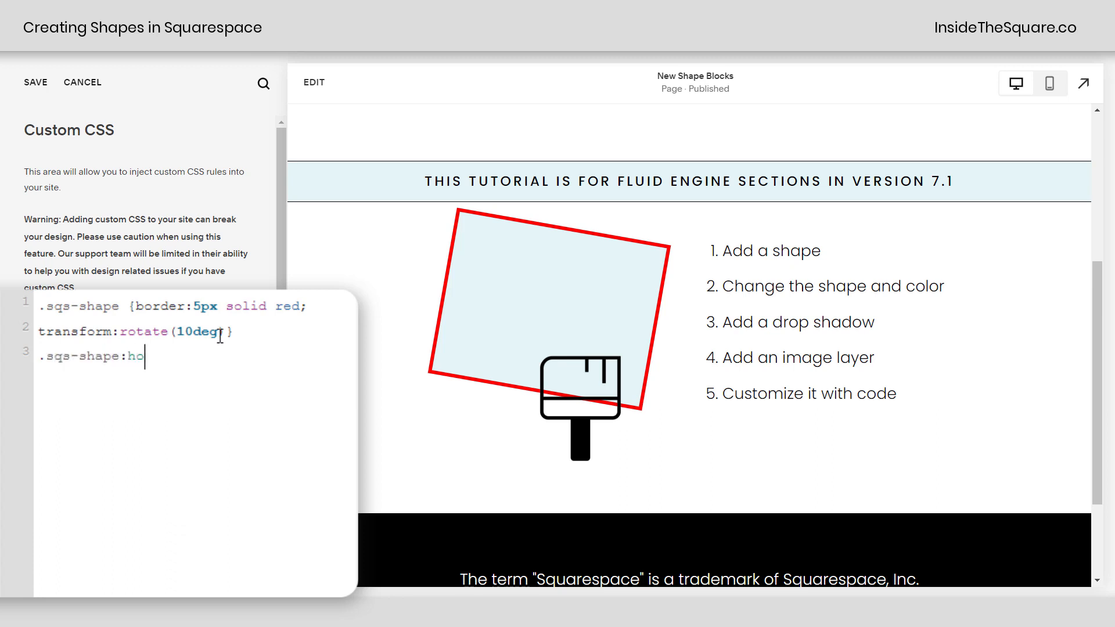
pyautogui.write('ver{backgroud')
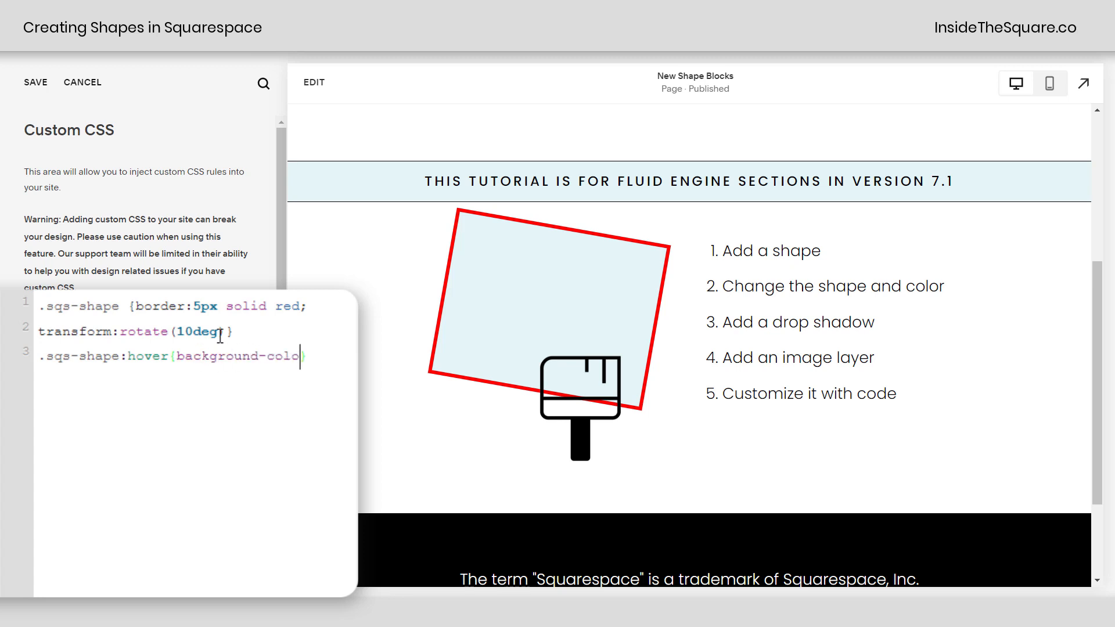
pyautogui.write(':')
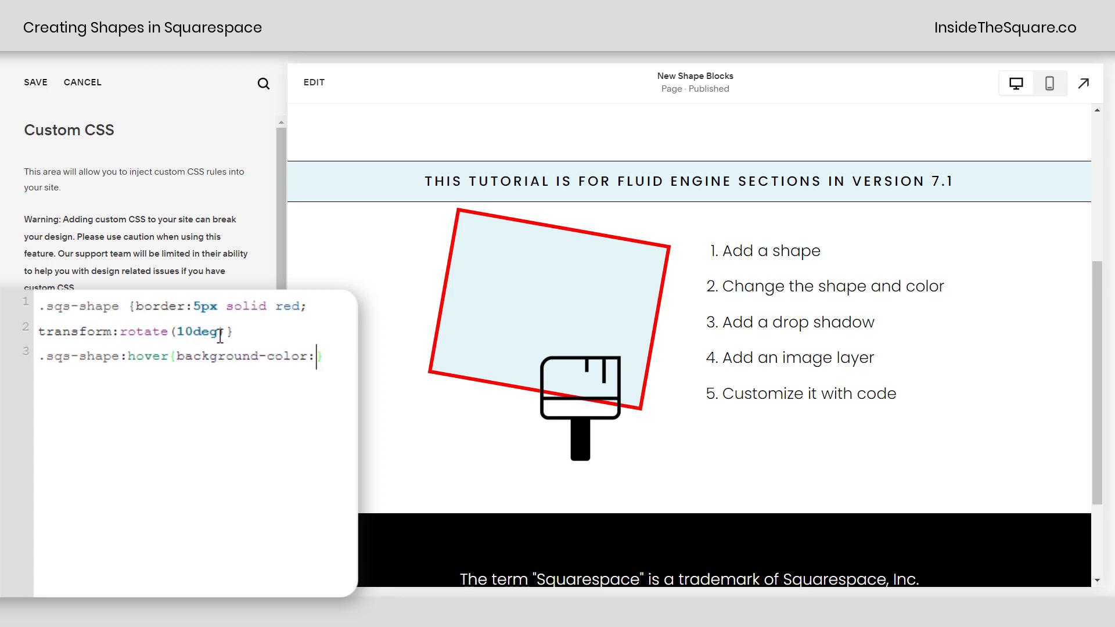
pyautogui.write('pink')
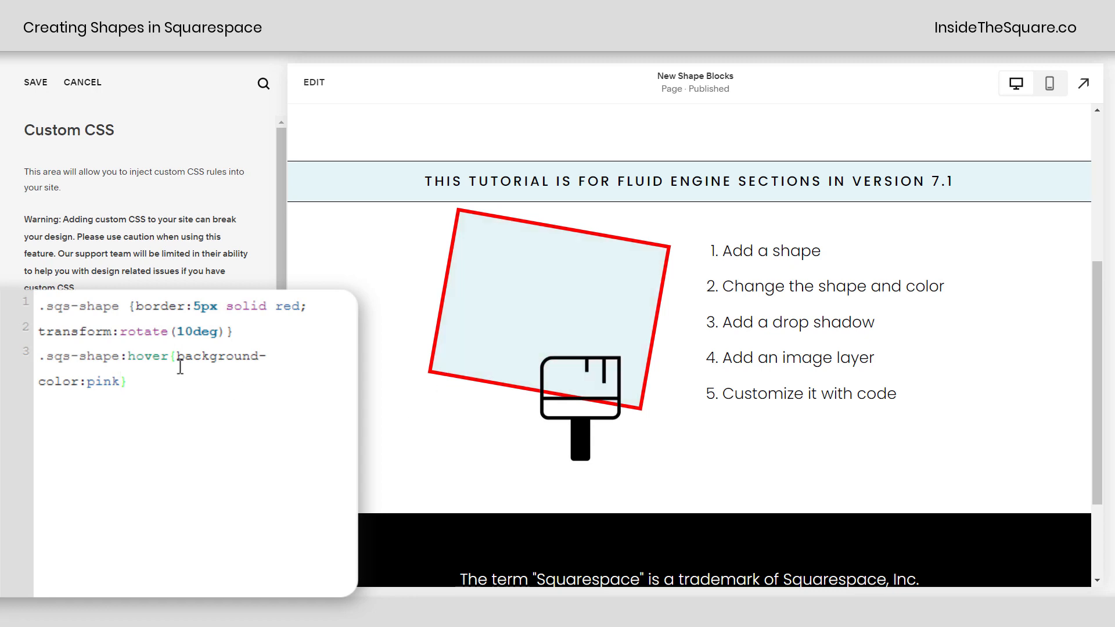
pyautogui.doubleClick(80, 307)
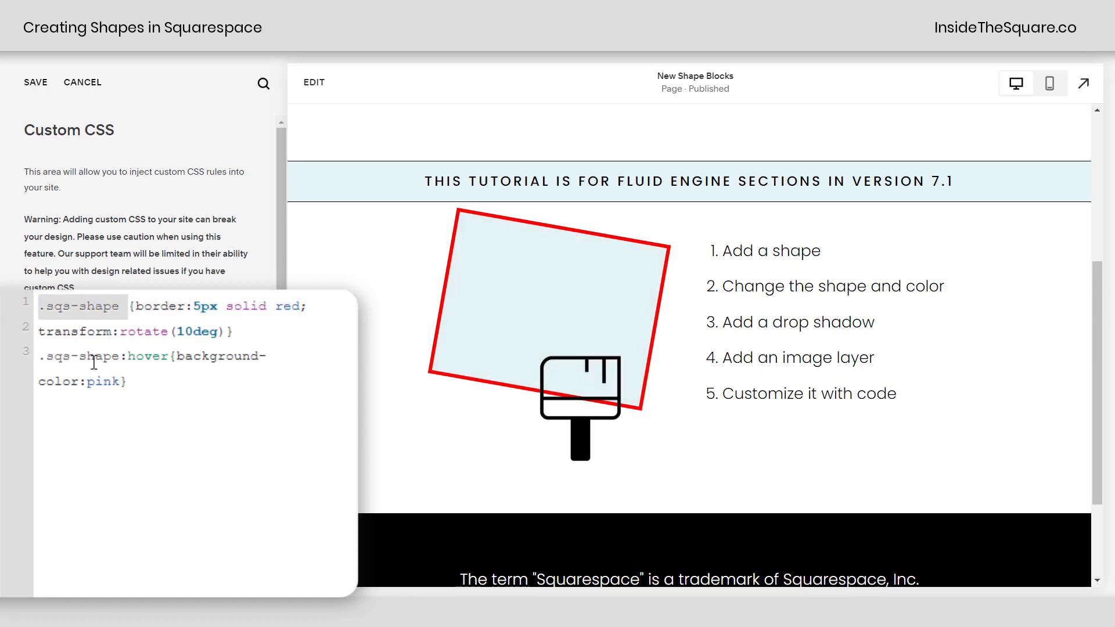
pyautogui.moveTo(266, 294)
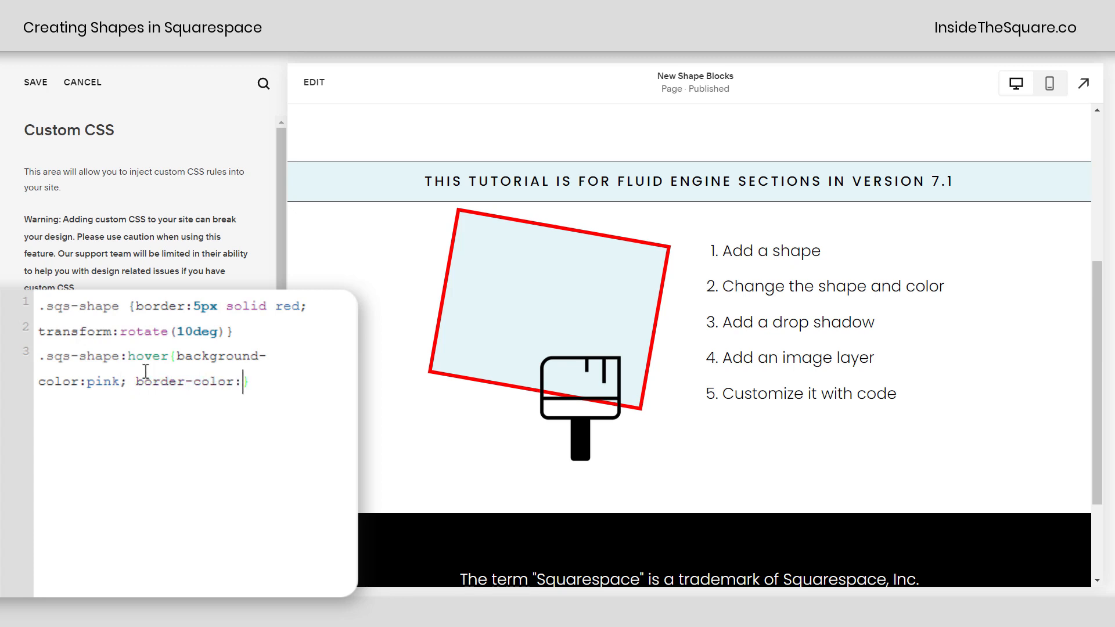
pyautogui.write('purple}')
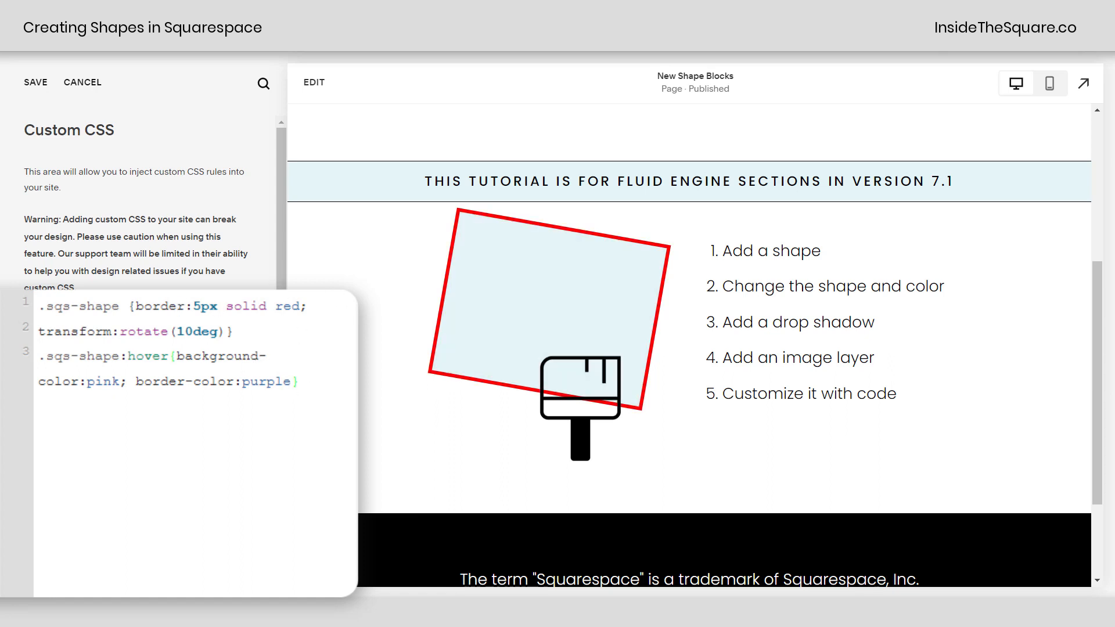
pyautogui.moveTo(457, 317)
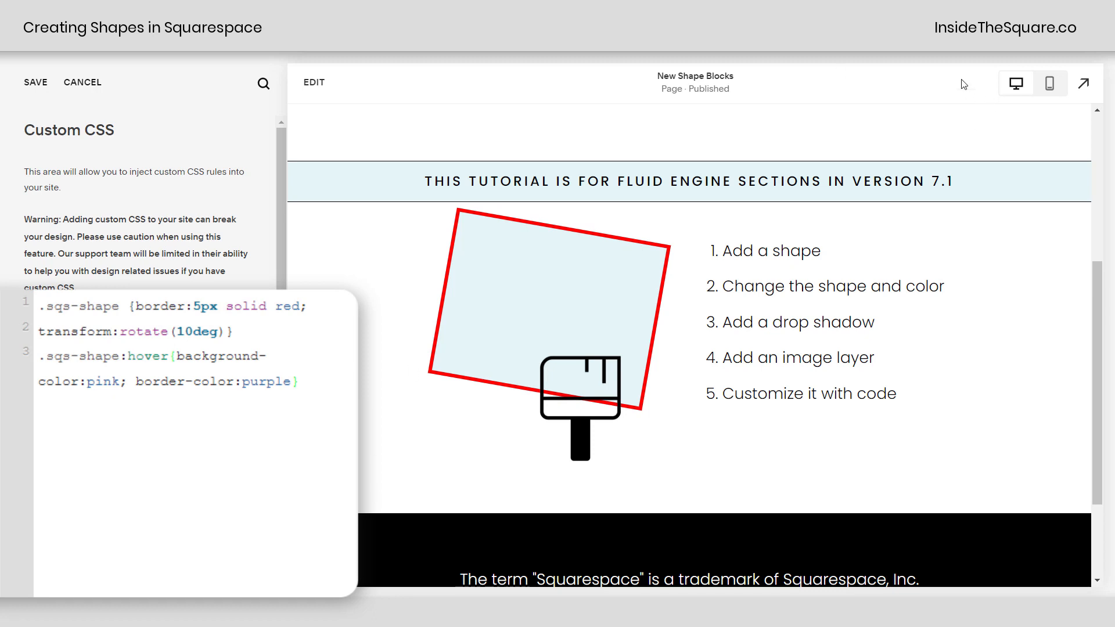
pyautogui.moveTo(964, 84)
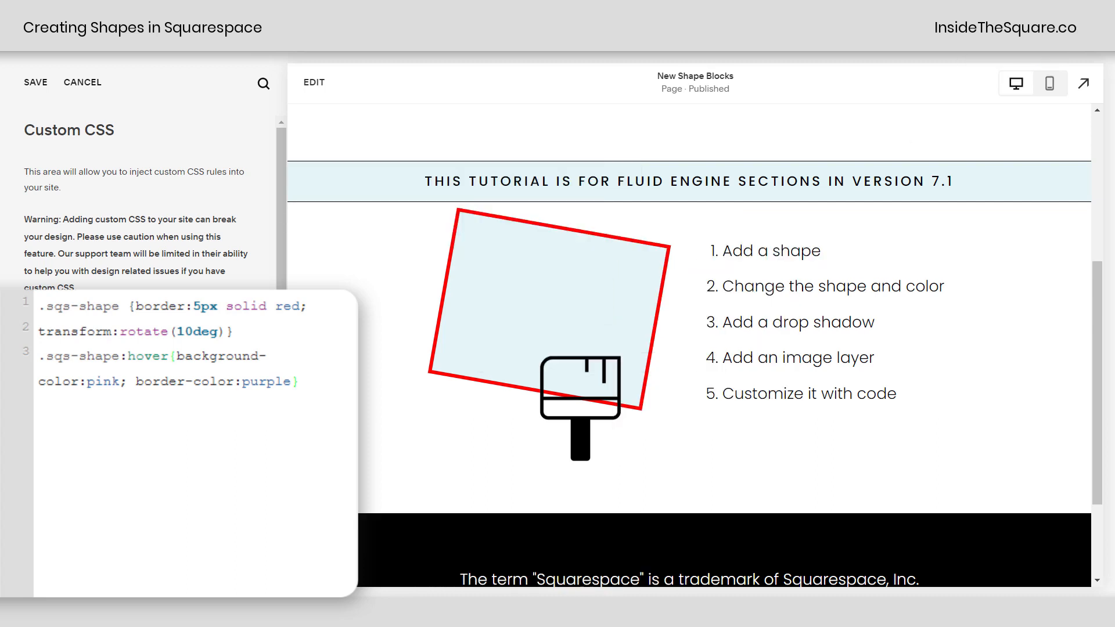
pyautogui.click(42, 307)
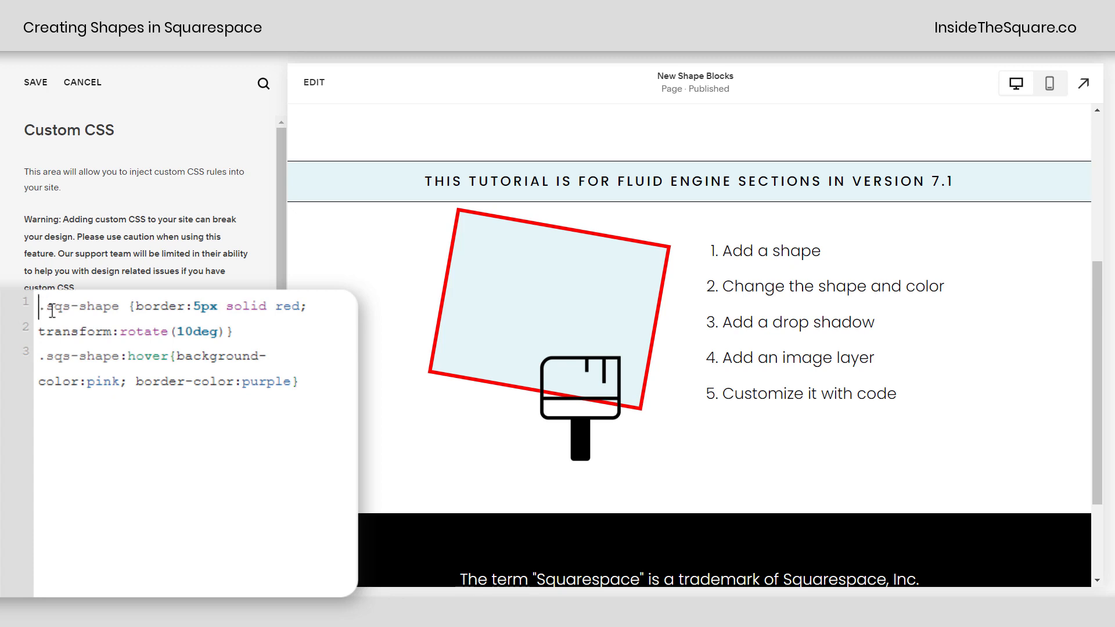
pyautogui.write('#block-yui_3_17_2_1_1665511302460_26087')
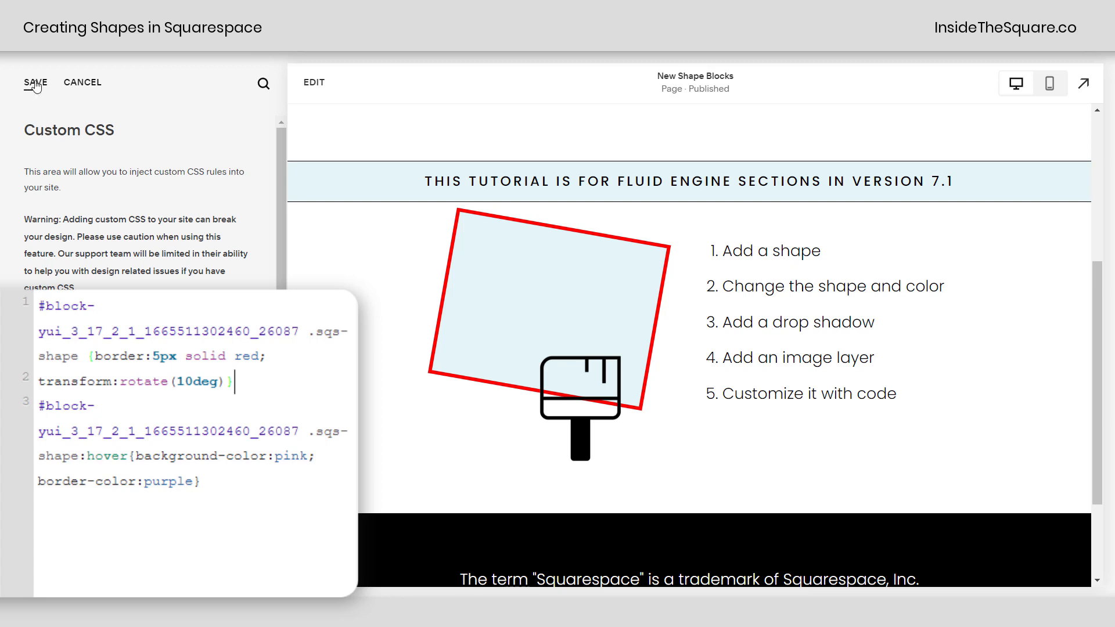
pyautogui.click(35, 82)
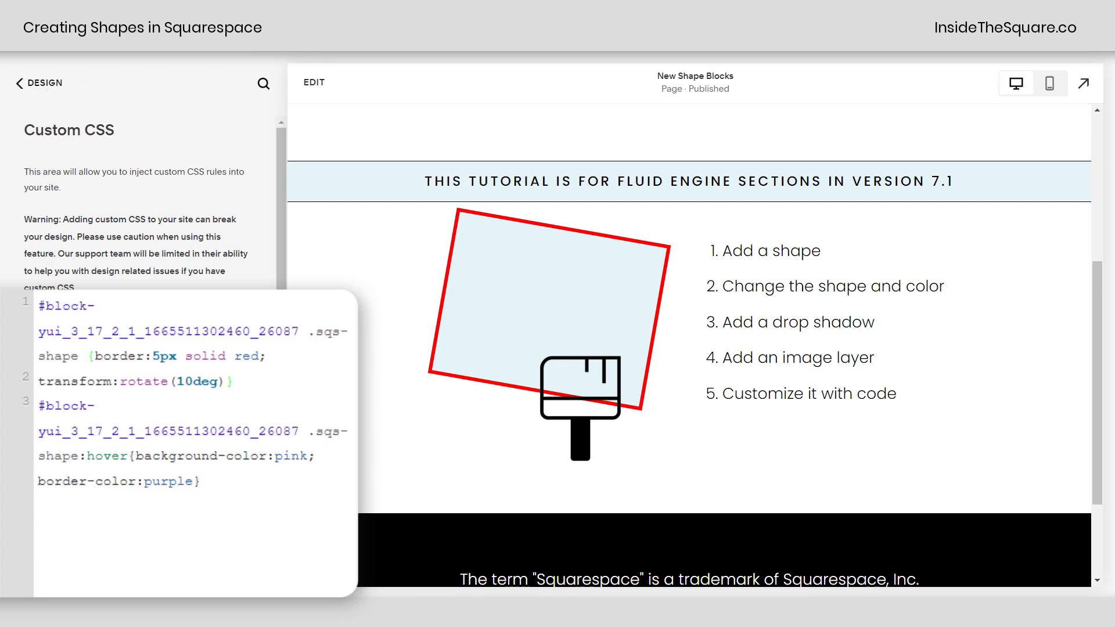